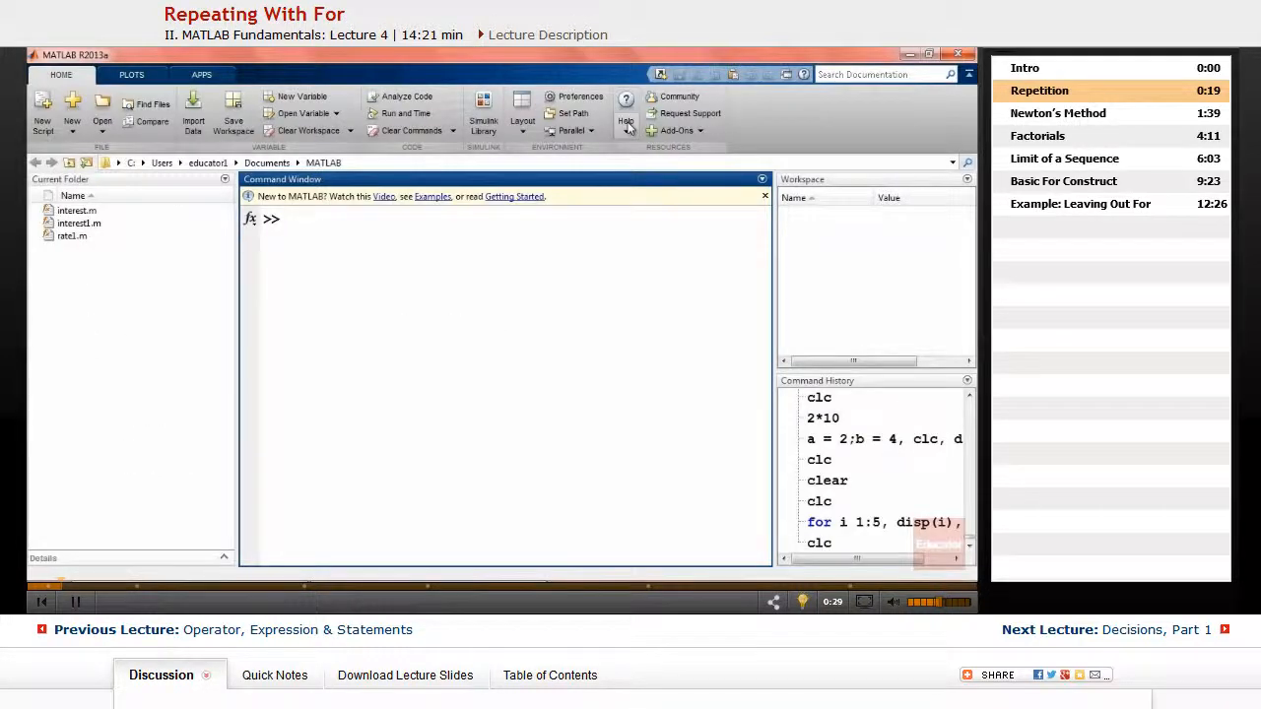
Enter the one-line loop for i = 1:5, disp(i), end to print 1 through 5
text(for)
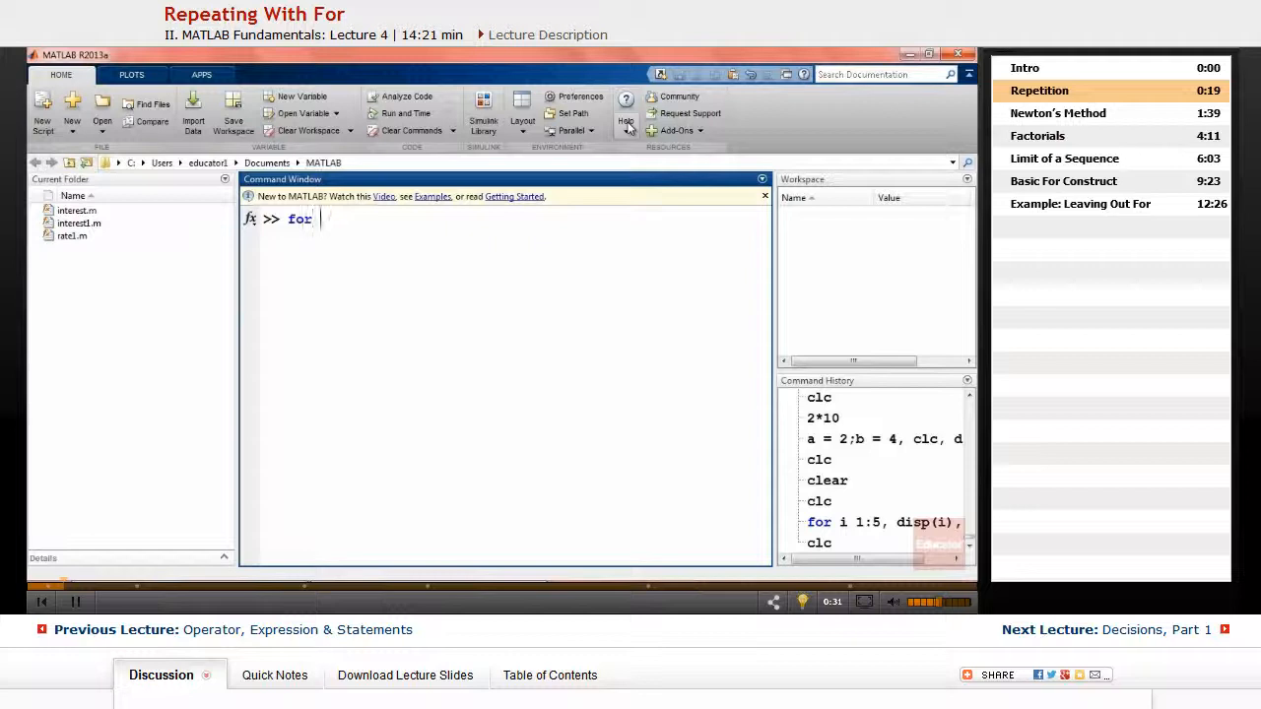
text(i)
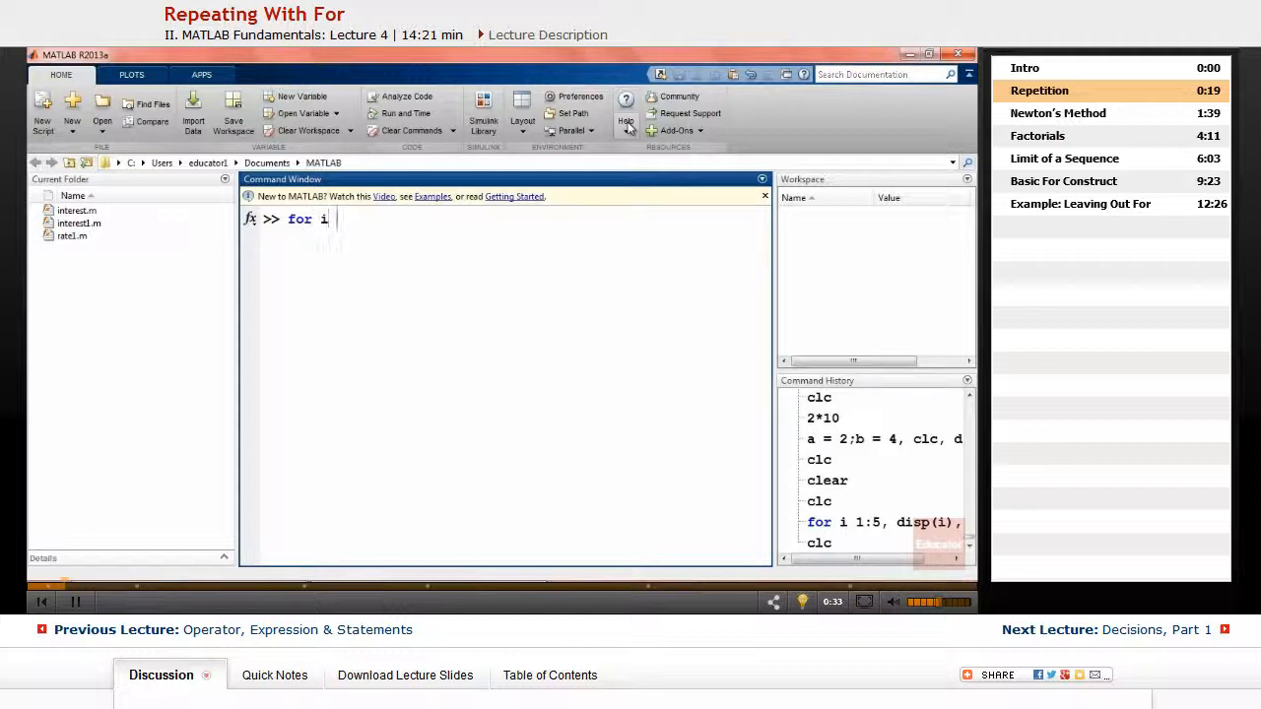
text(= 1:5)
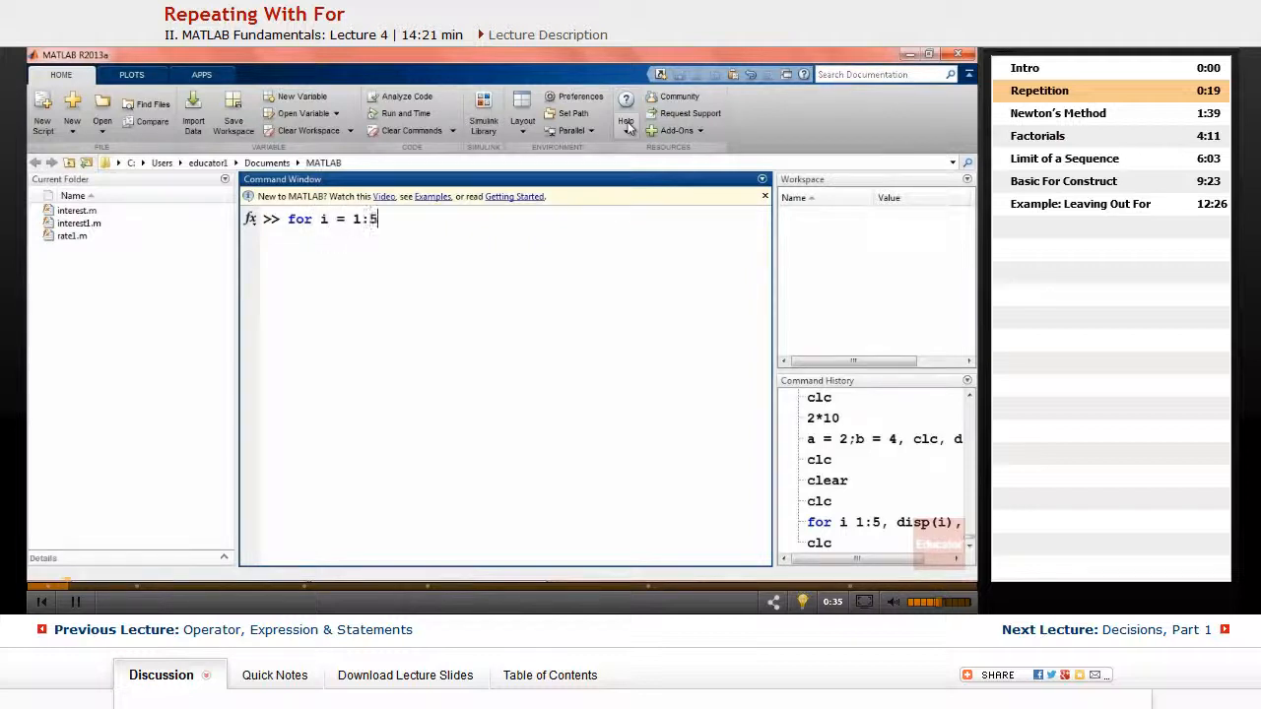
text(, disp)
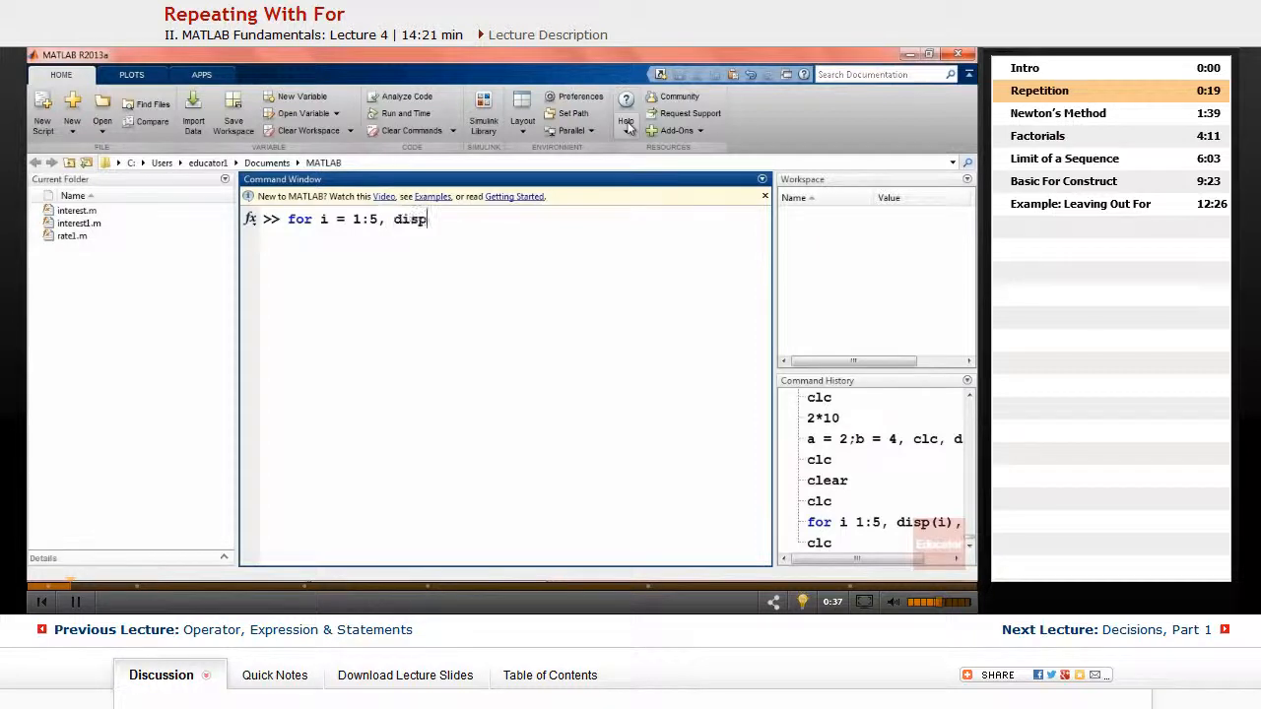
text((i))
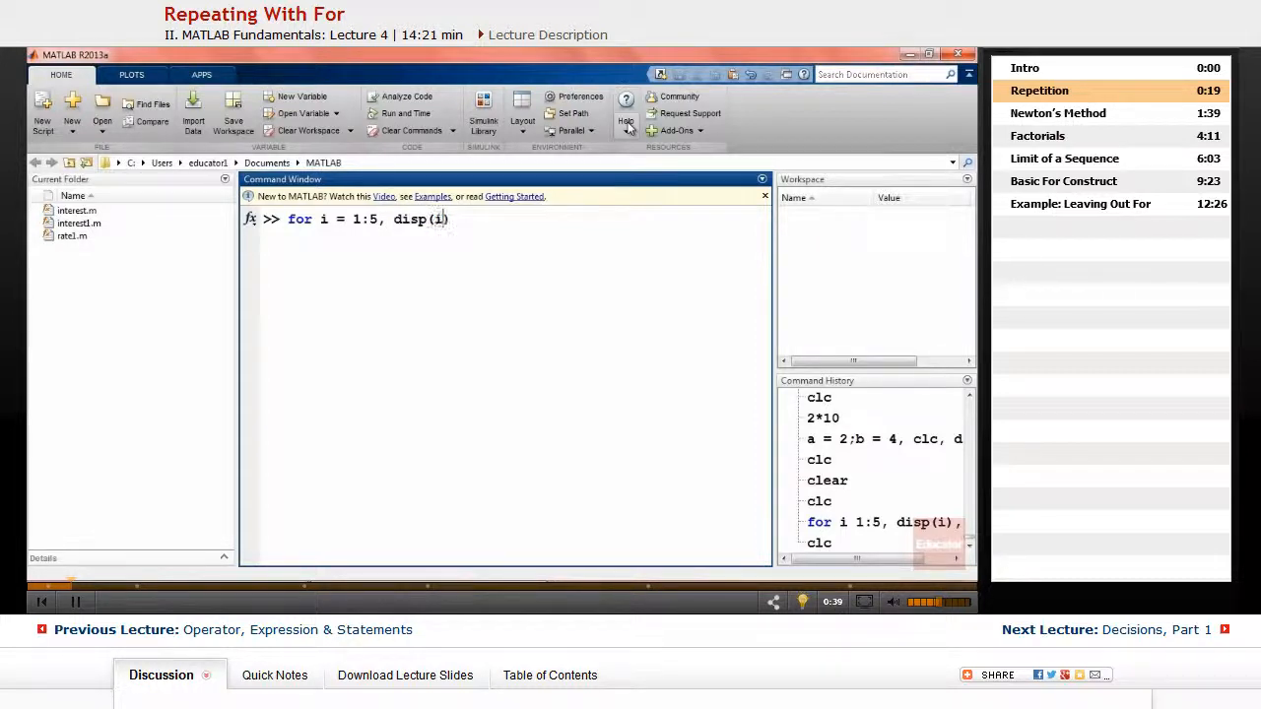
text(,end)
text(f)
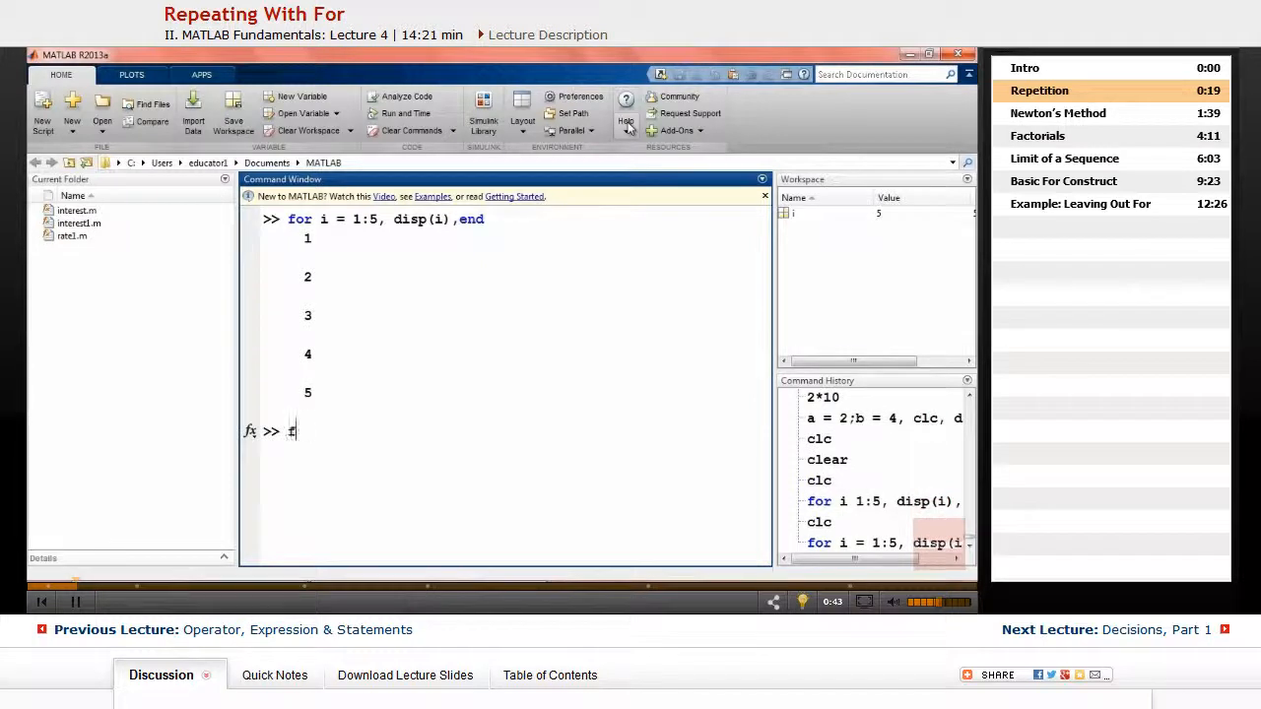
Run the same loop over the empty range 1:0, which prints nothing
text(or i)
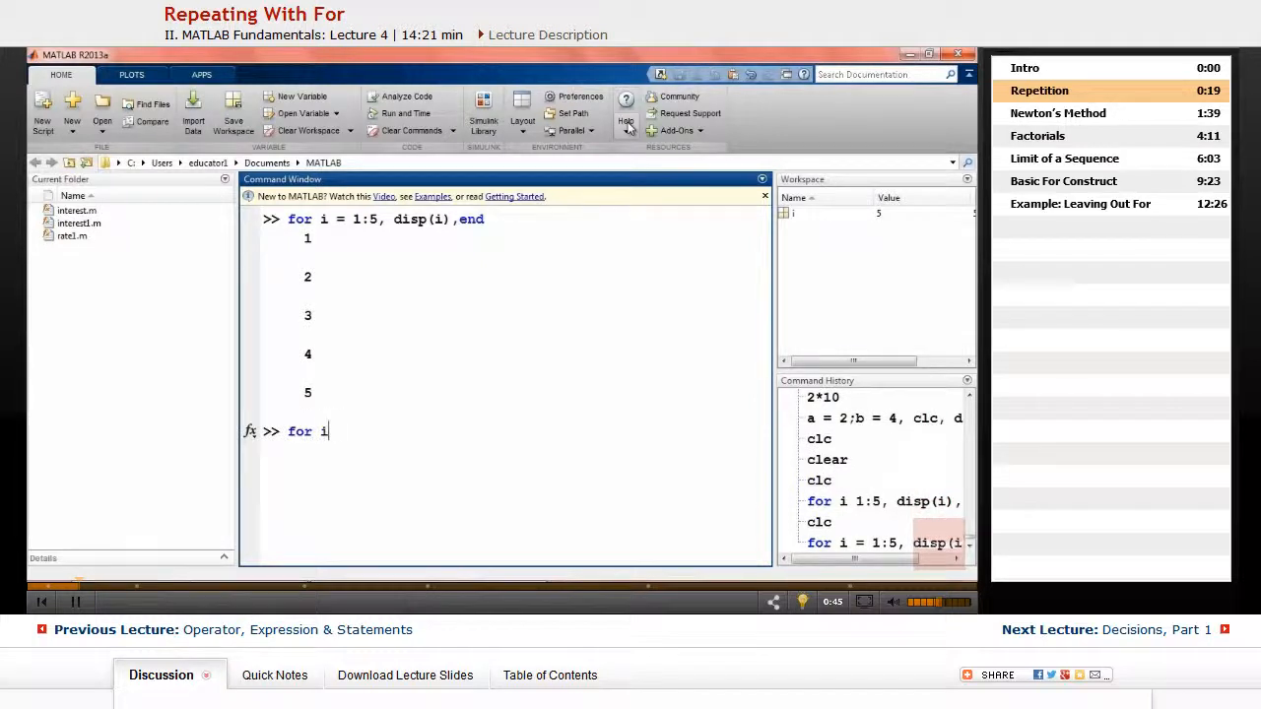
text(= 1)
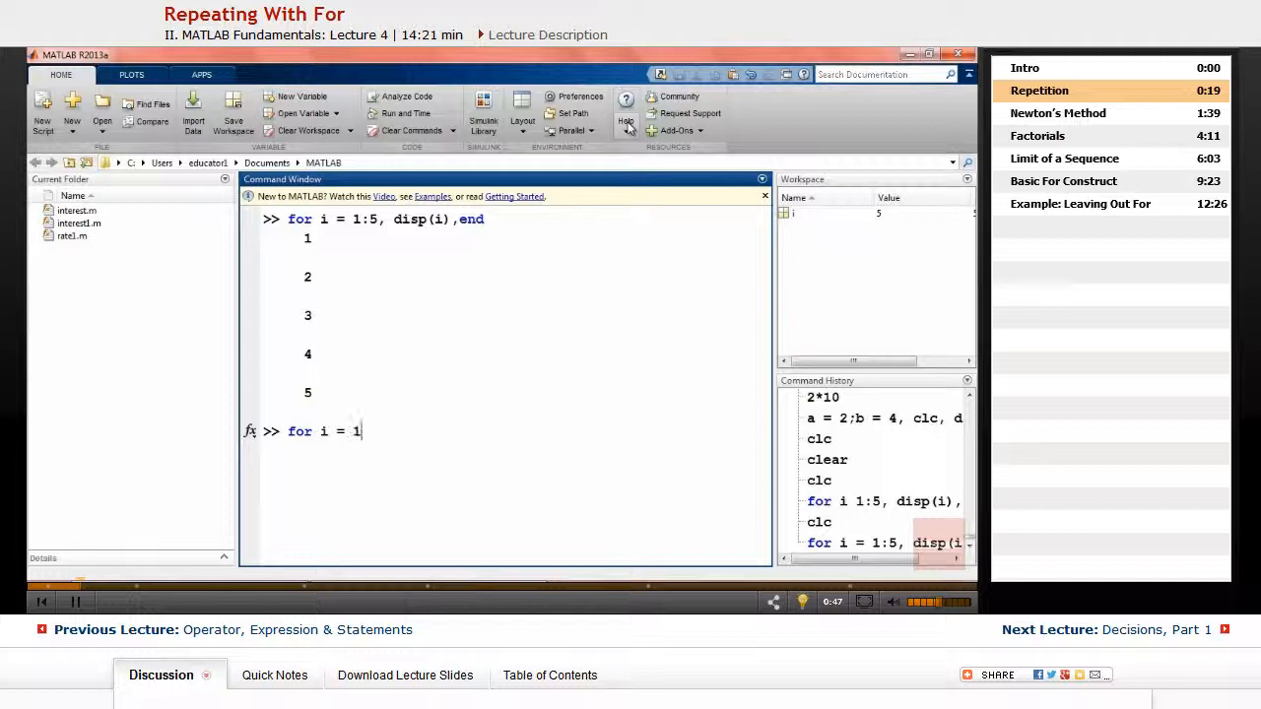
text(:0)
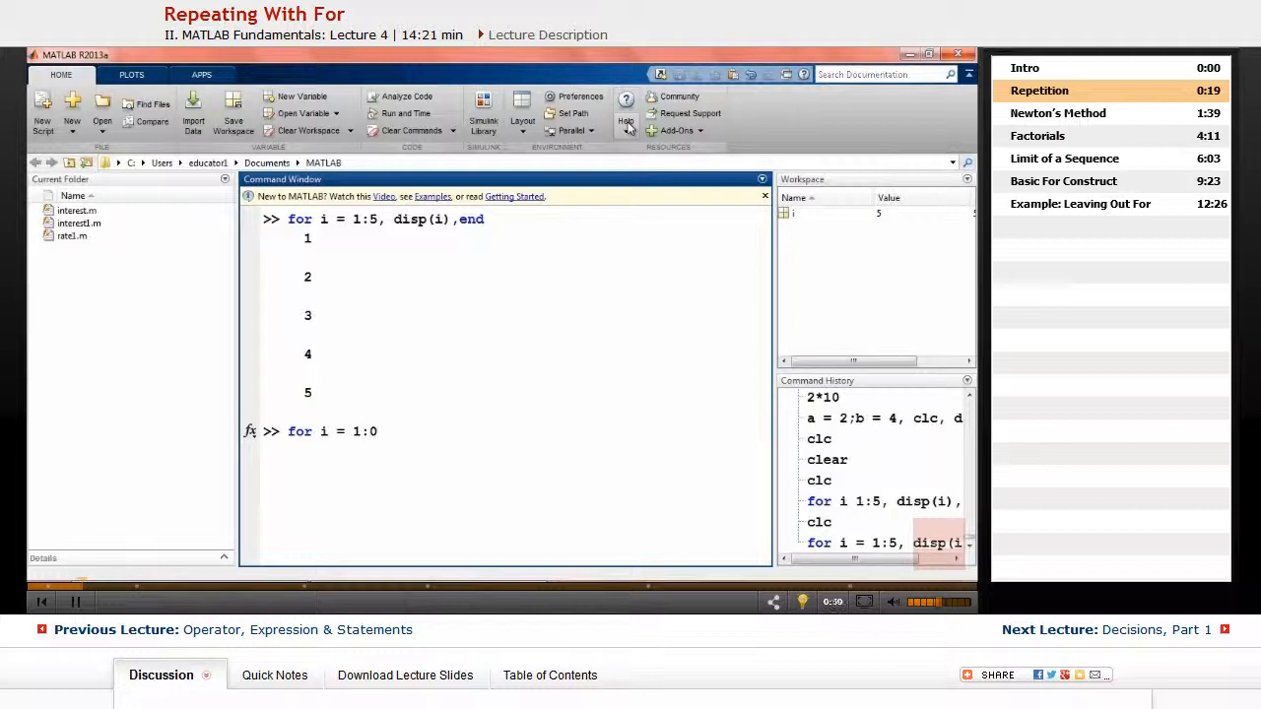
text(,disp(i),)
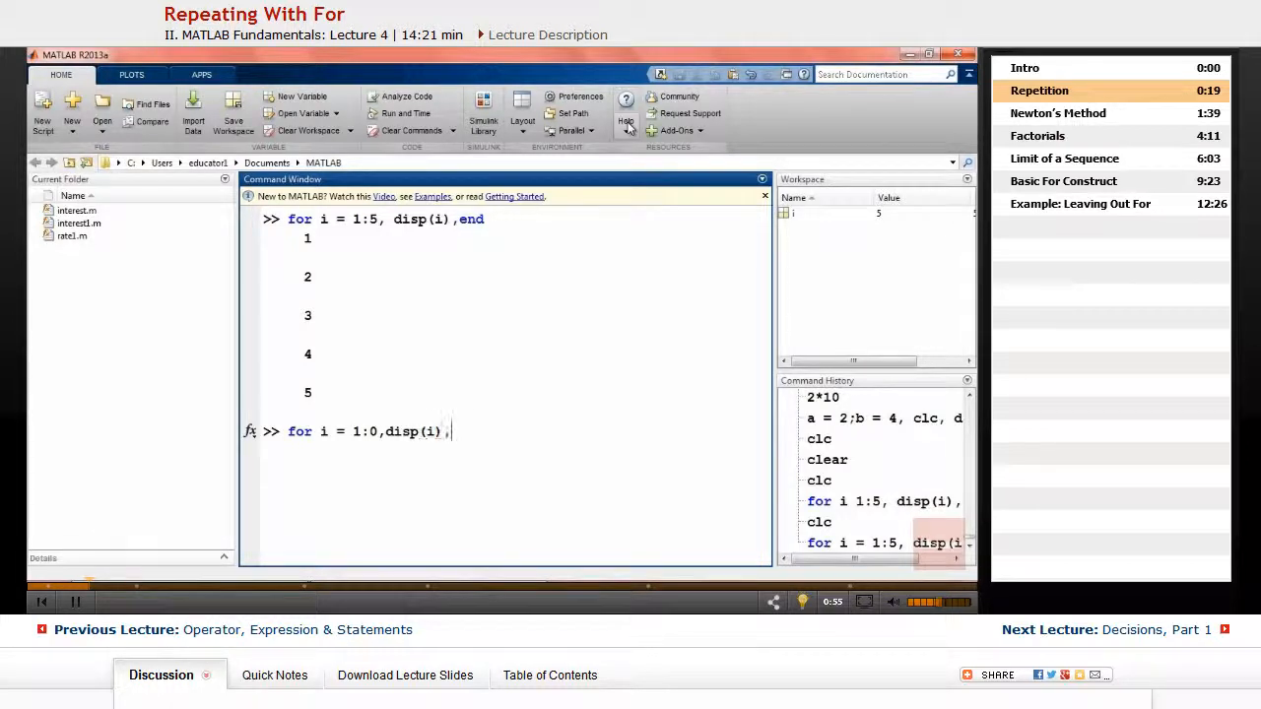
key(Return)
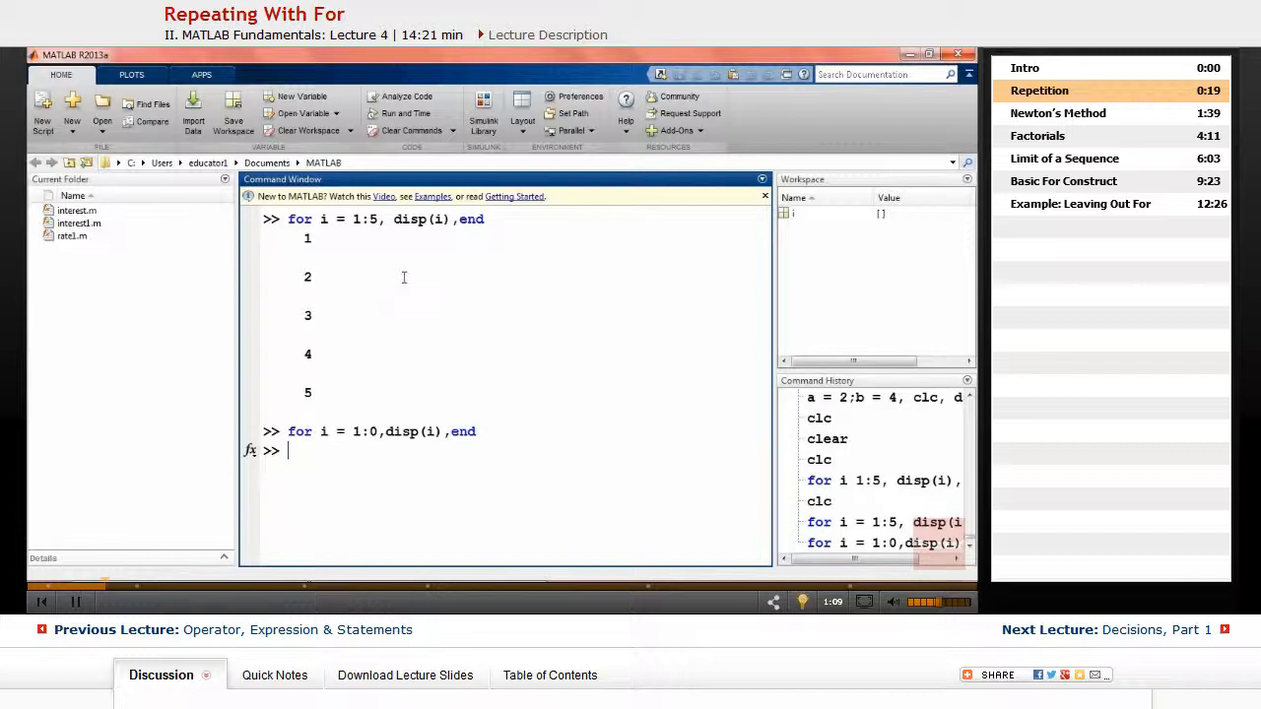
mouse_move(276, 496)
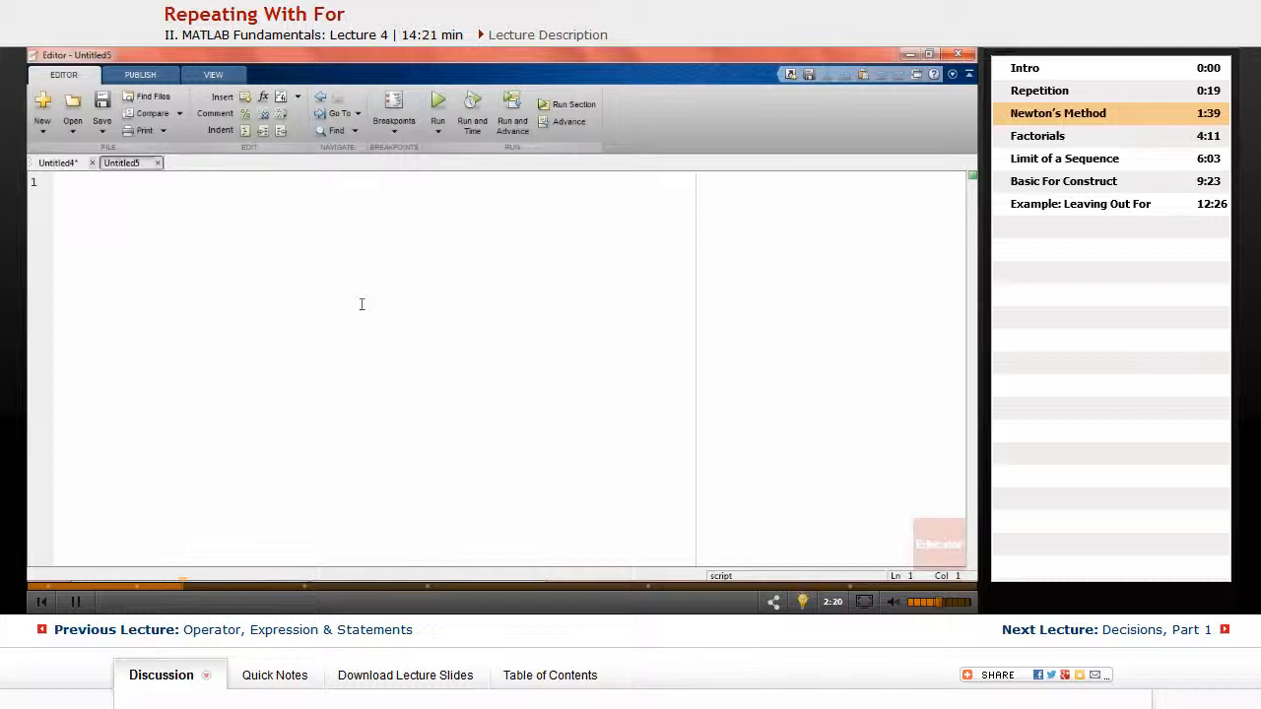
Set the starting values a = 10 and x = a/2 in the script
text(a = 10)
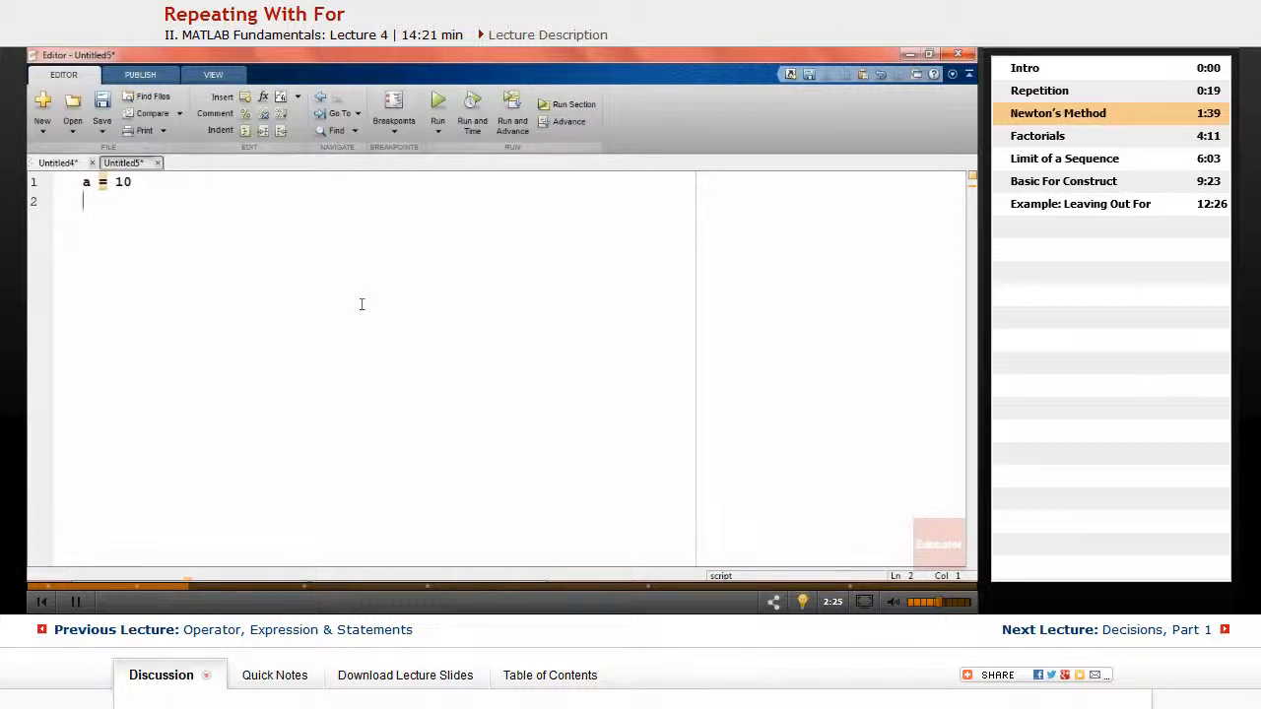
text(x =)
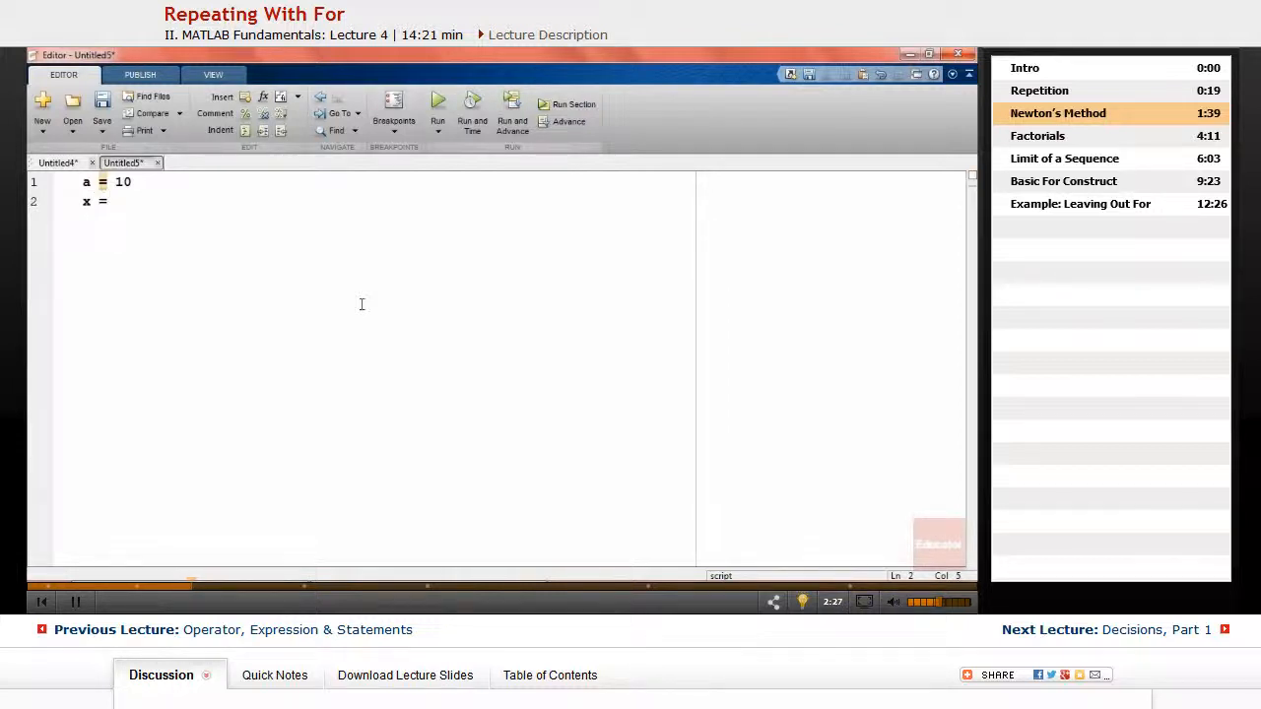
text(1)
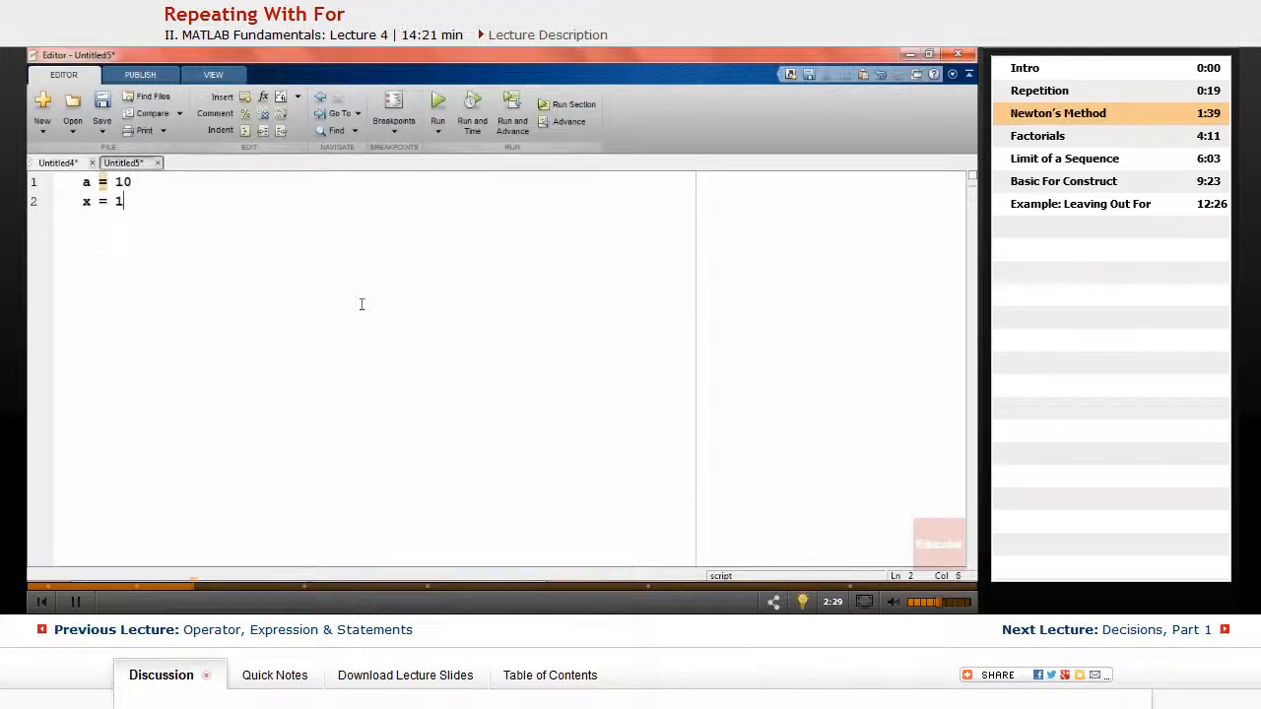
text(a/2)
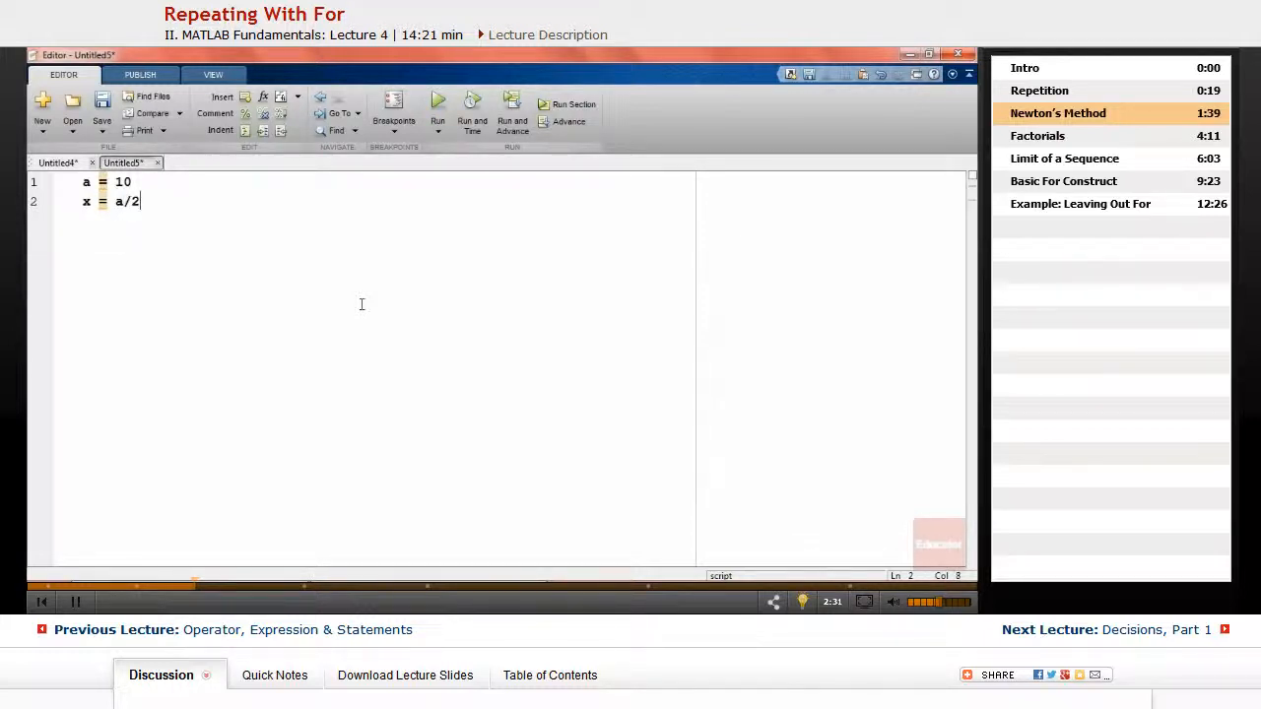
text(;)
click(386, 181)
text(;)
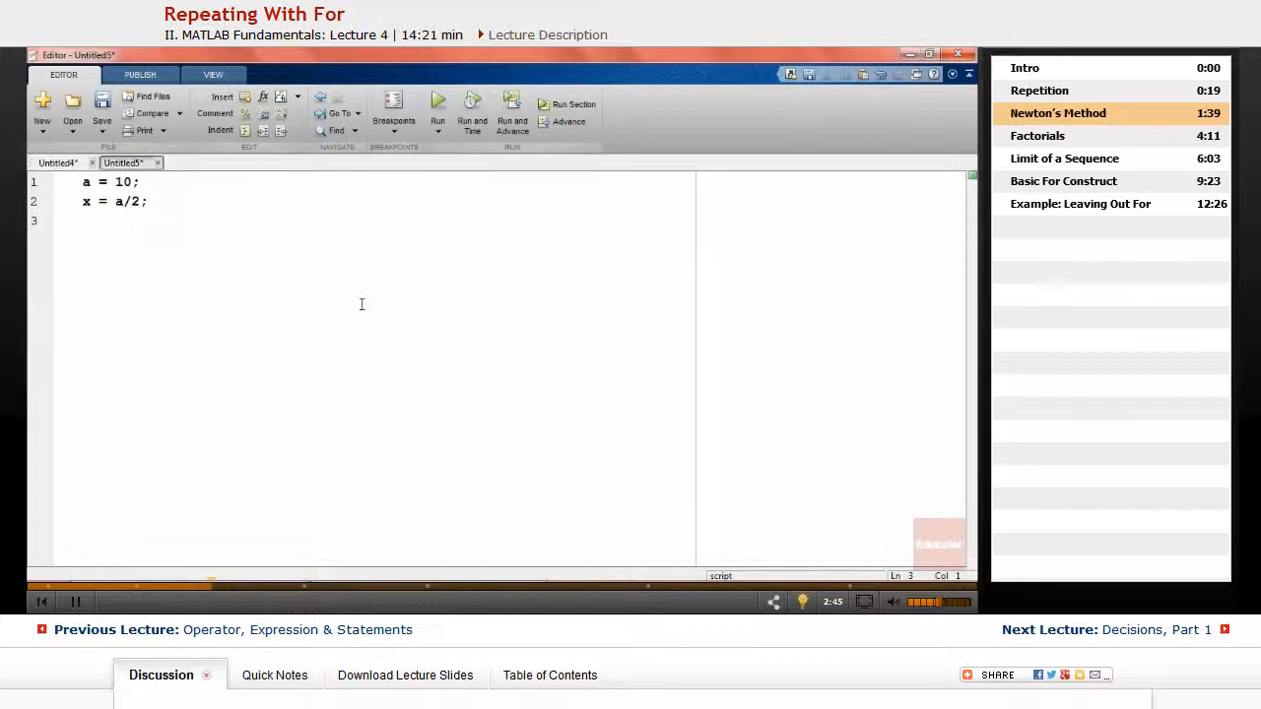
key(Return)
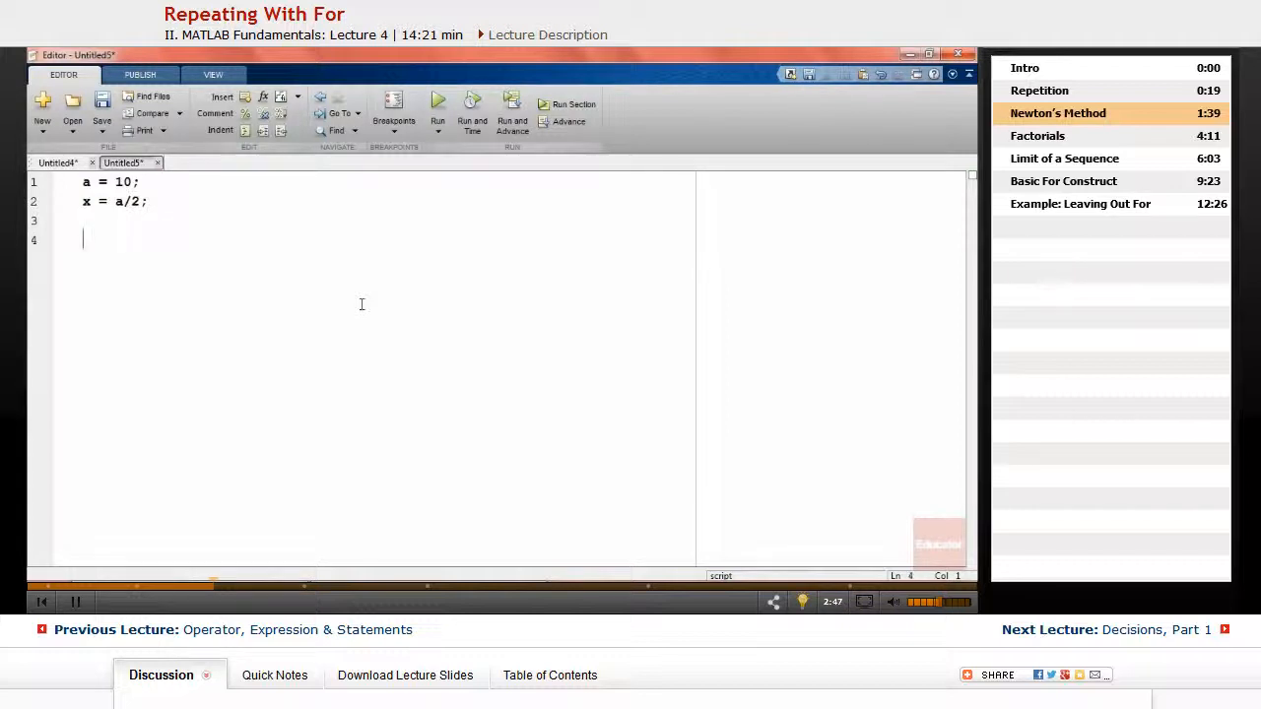
Write the Newton update line x = (x + a/x)/2
text(x =)
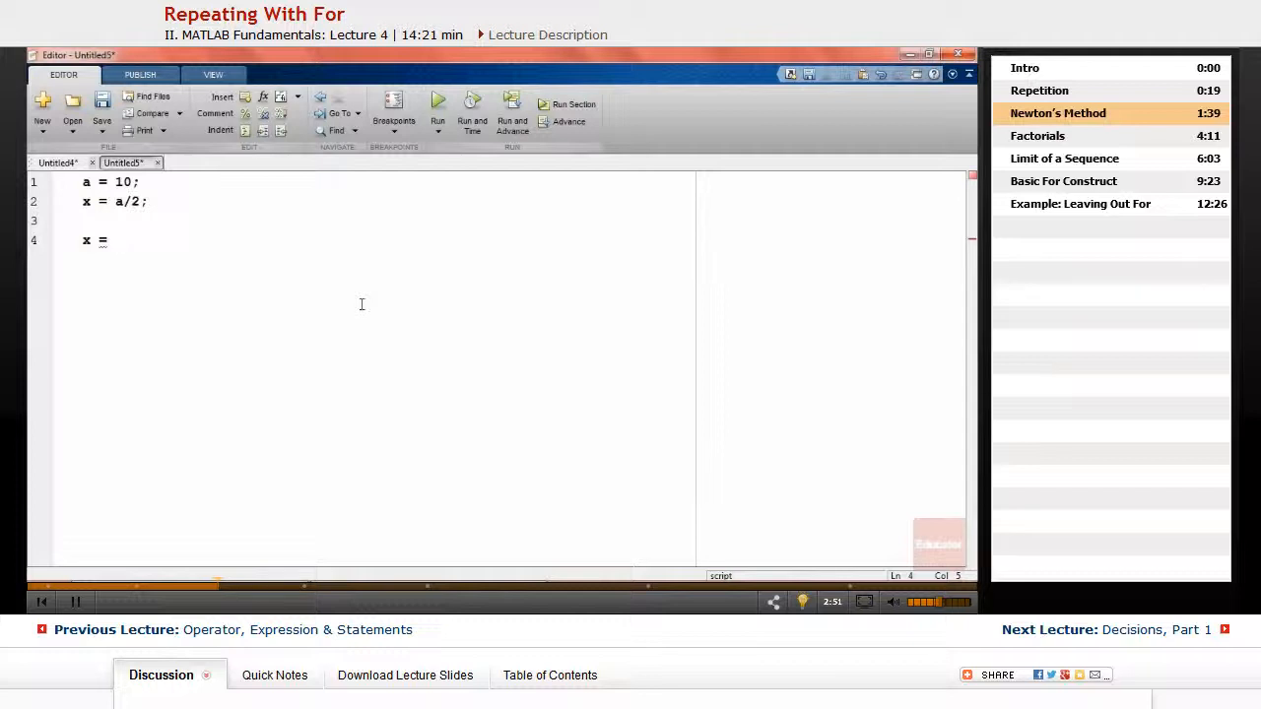
text(()
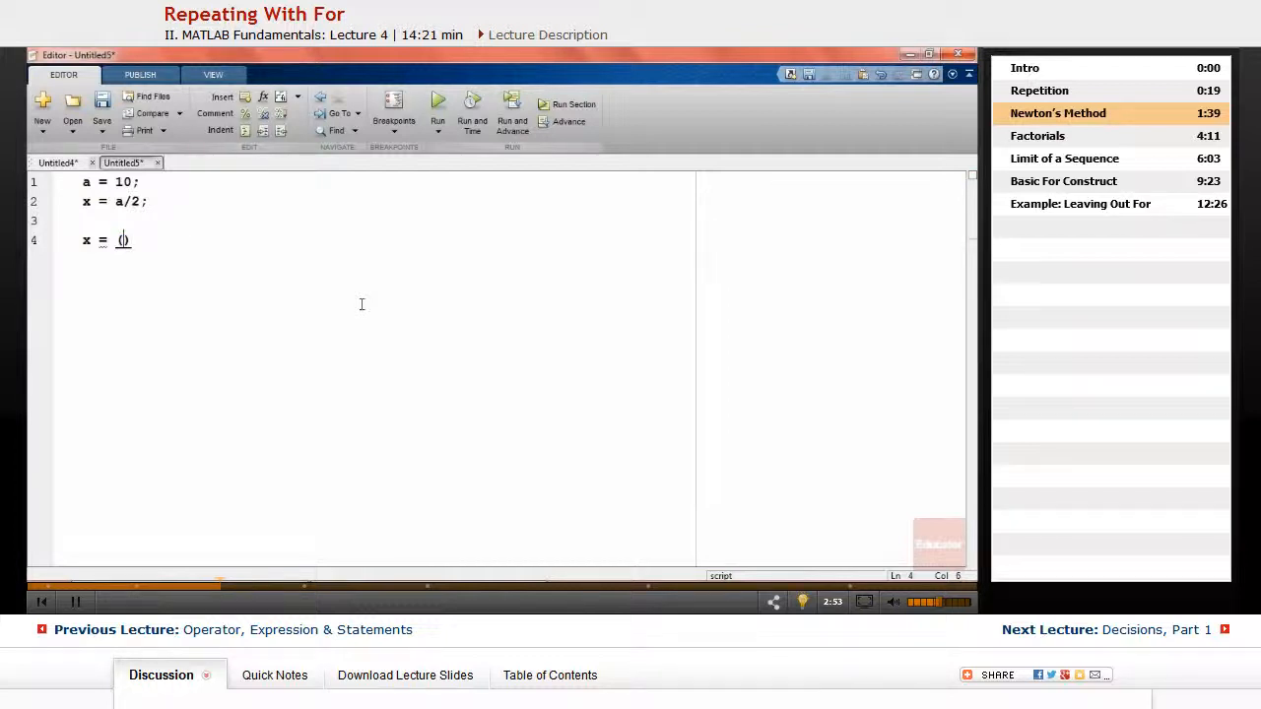
text((x+)
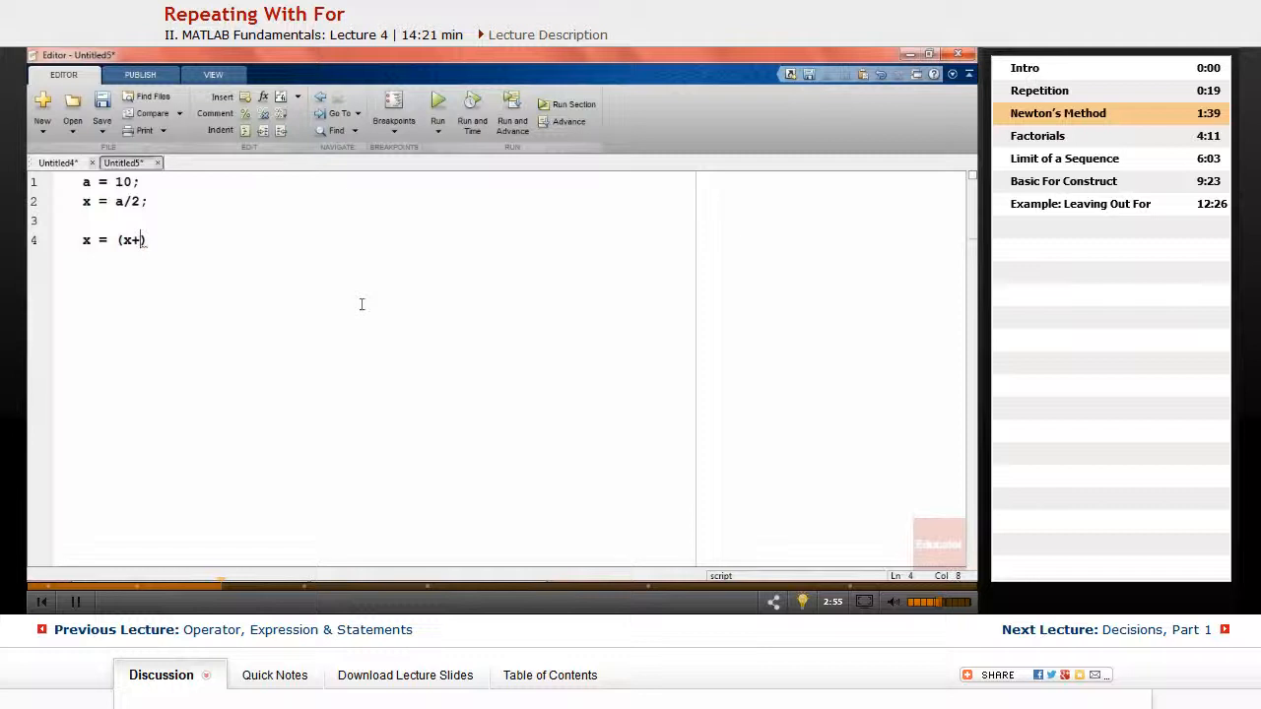
text(a/)
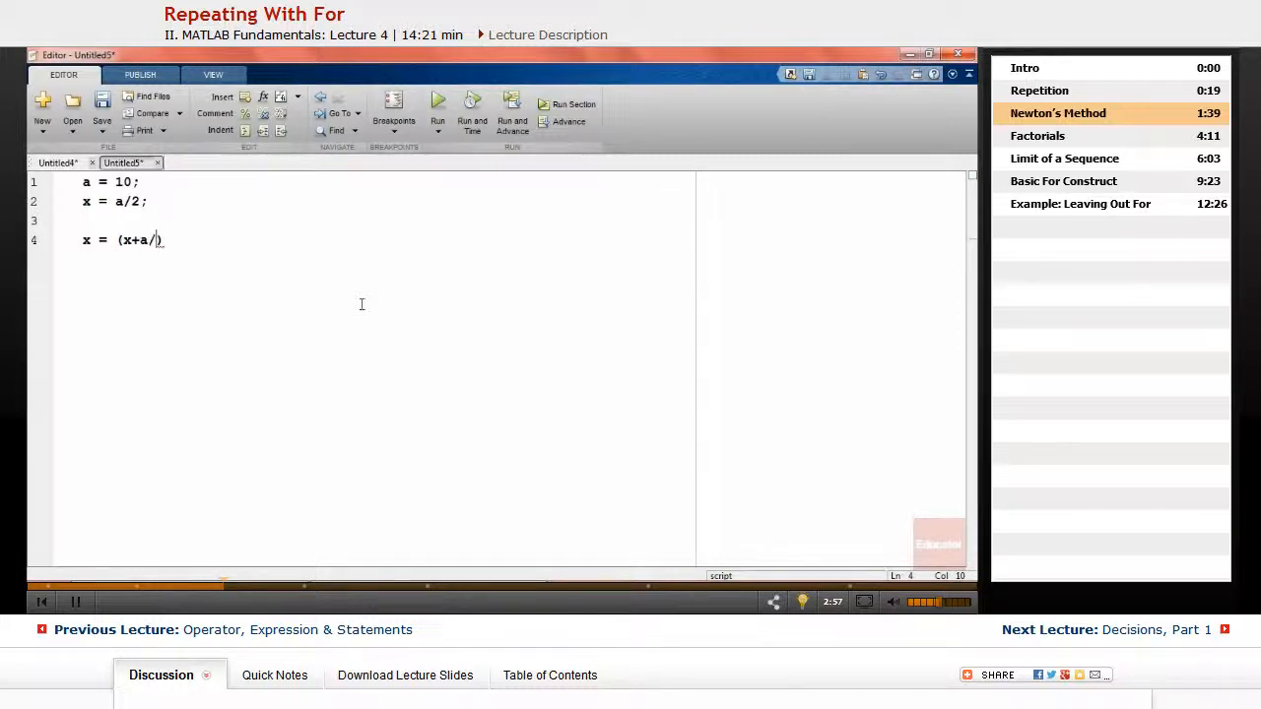
text(x)
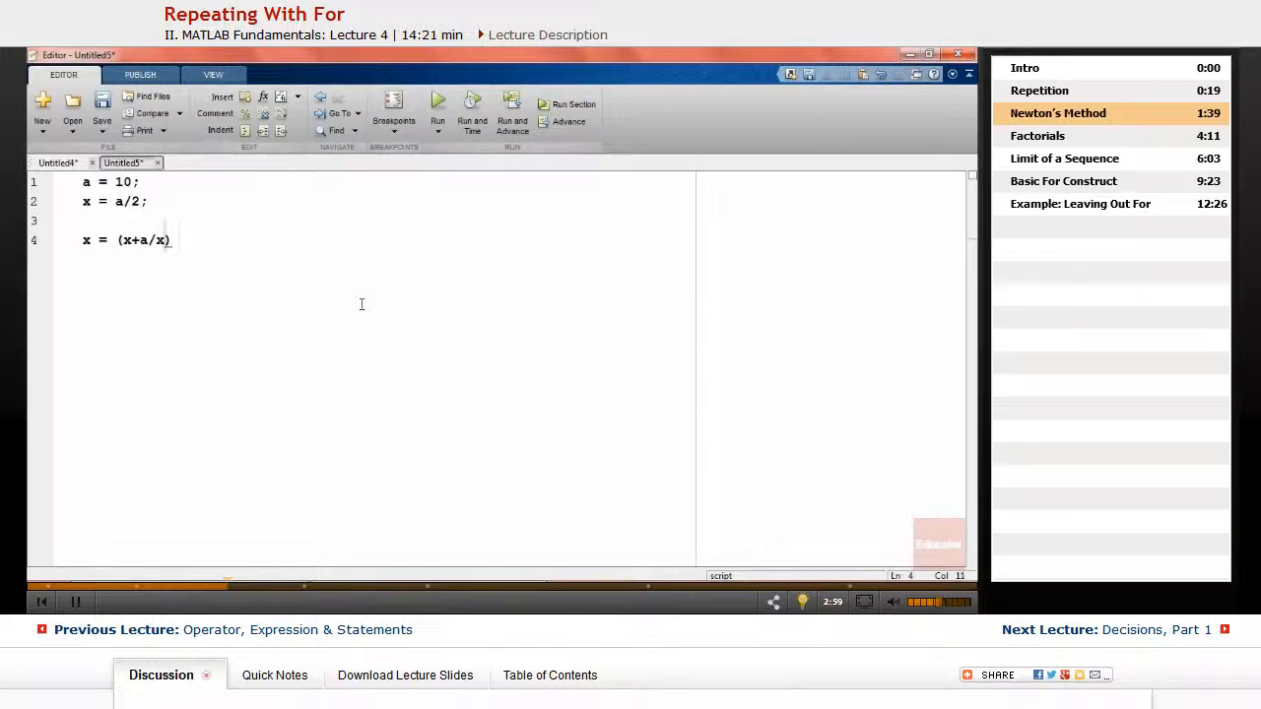
text(/2)
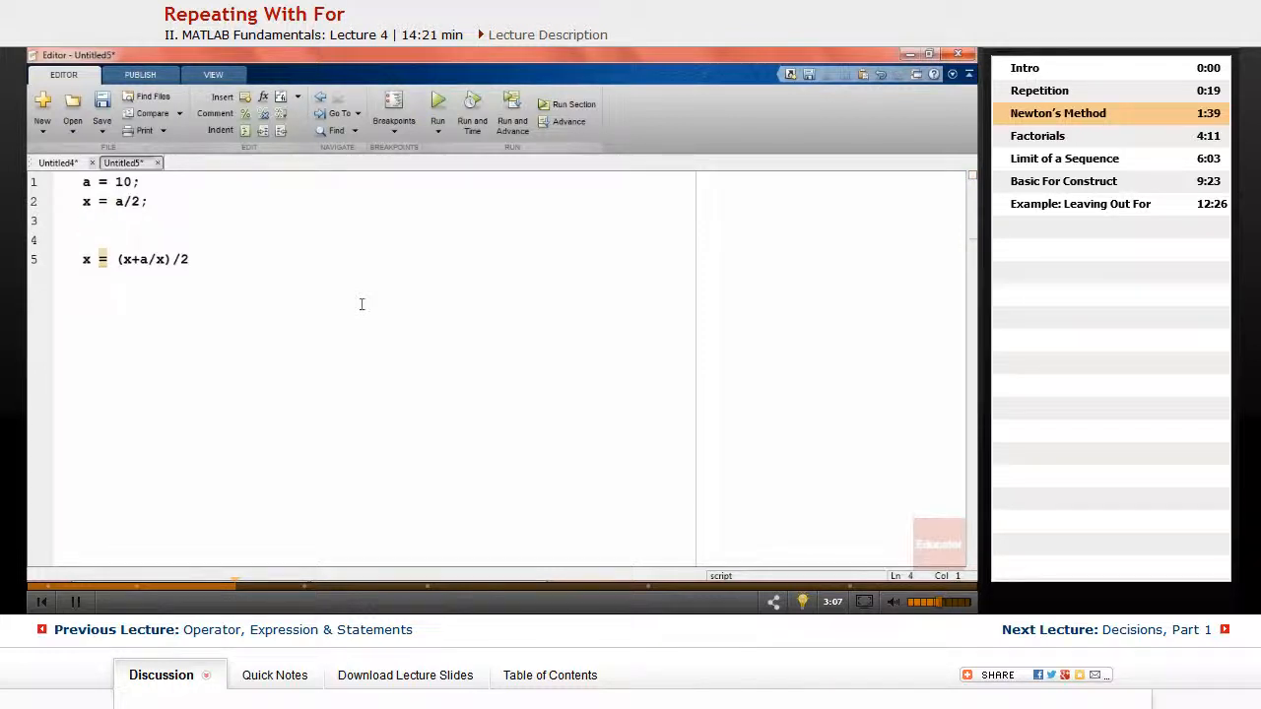
Wrap the update in for i = 1:8 with disp(x) and end, then select all code
text(for)
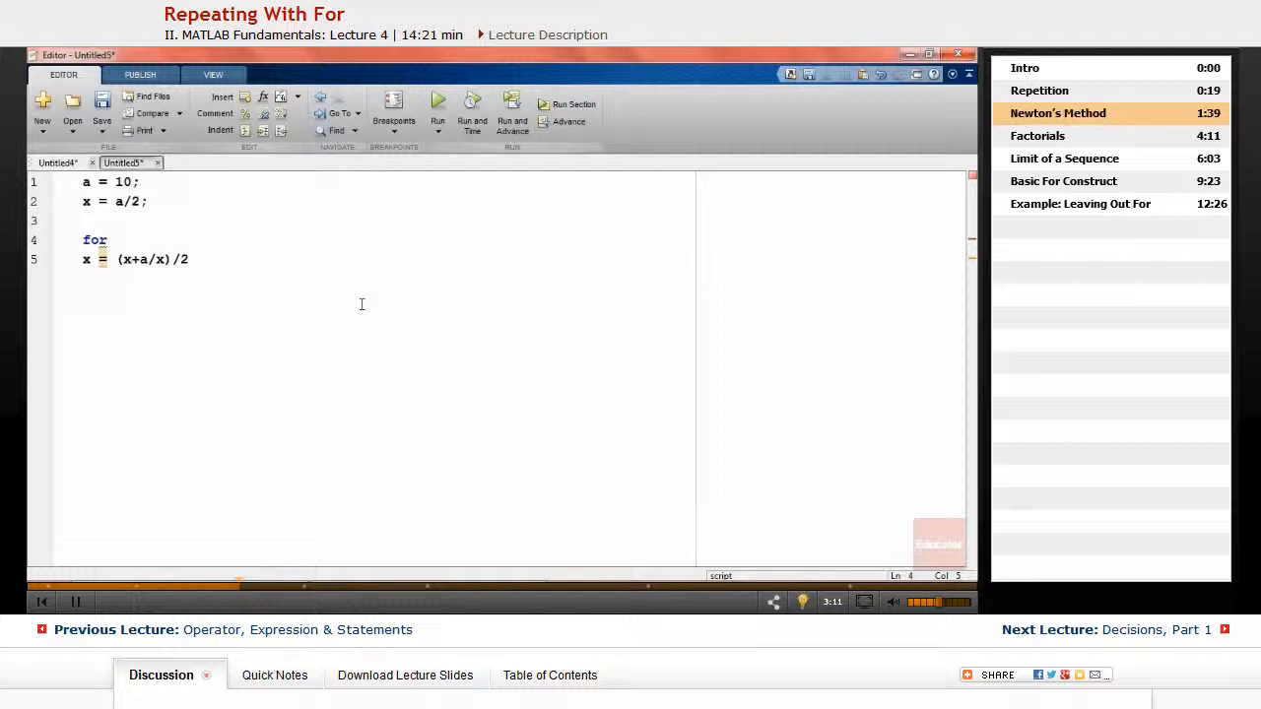
text(i =)
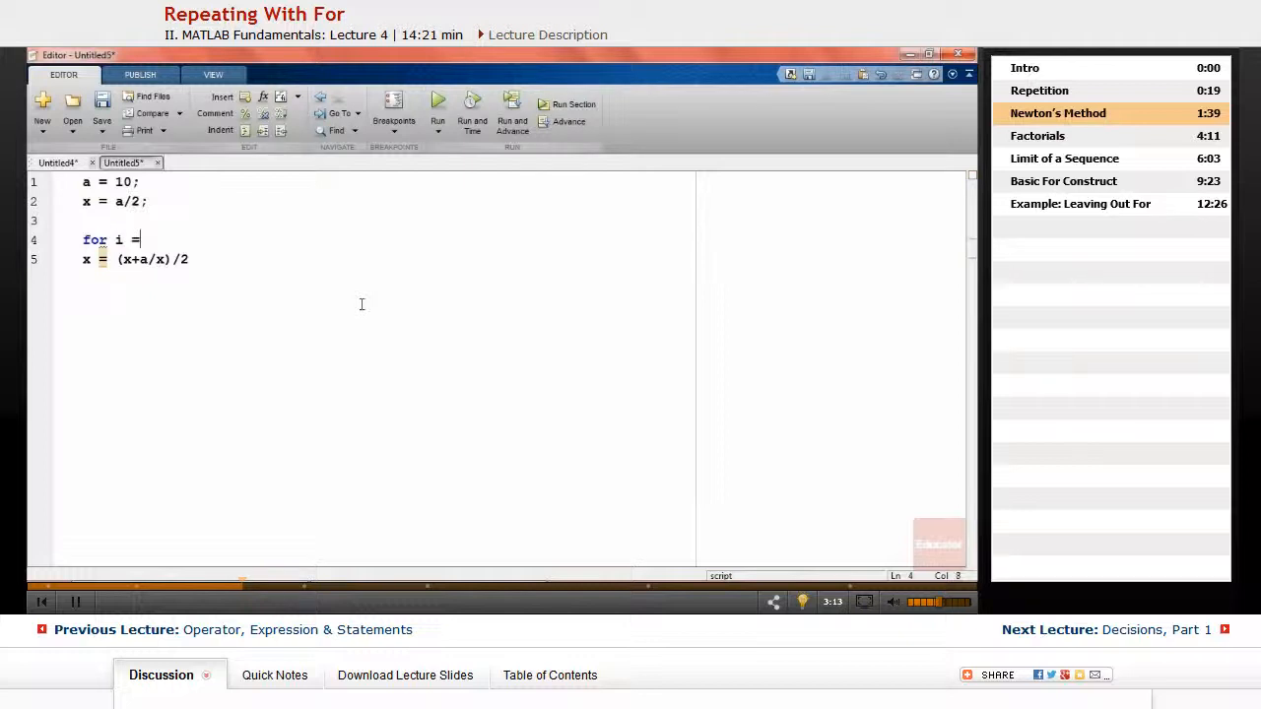
text(1:)
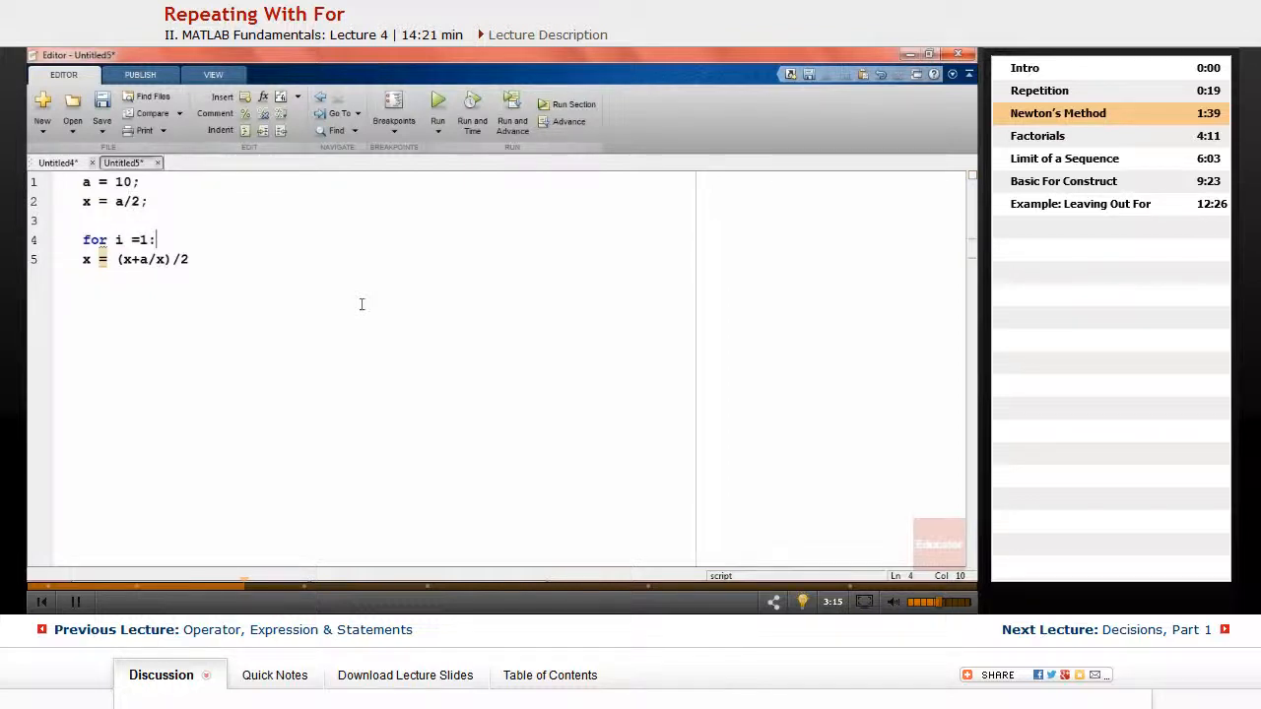
text(8)
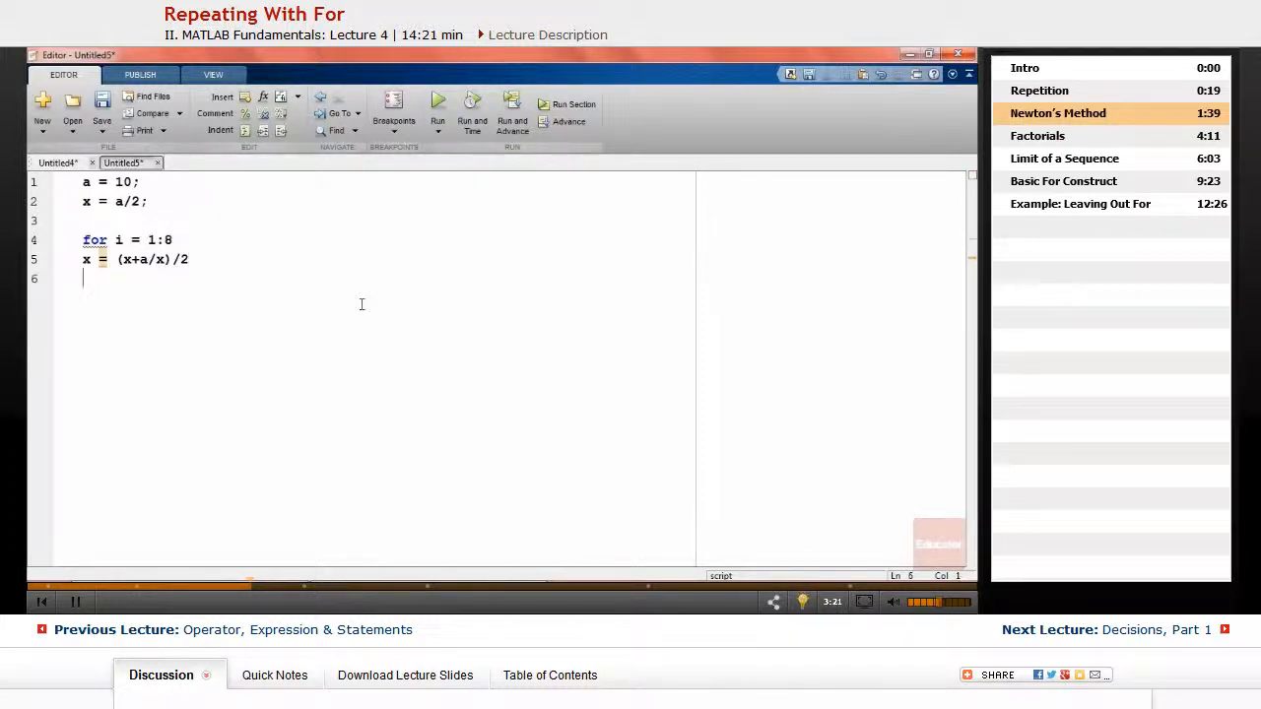
text(di)
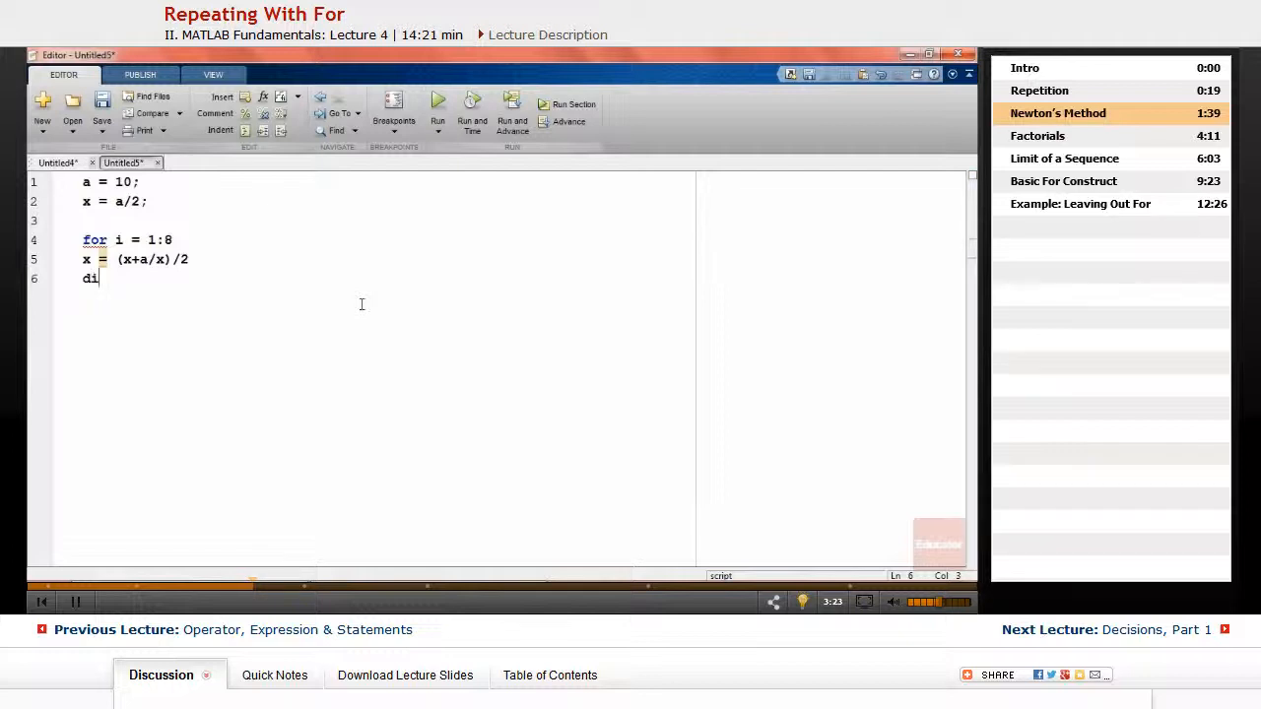
text(sp())
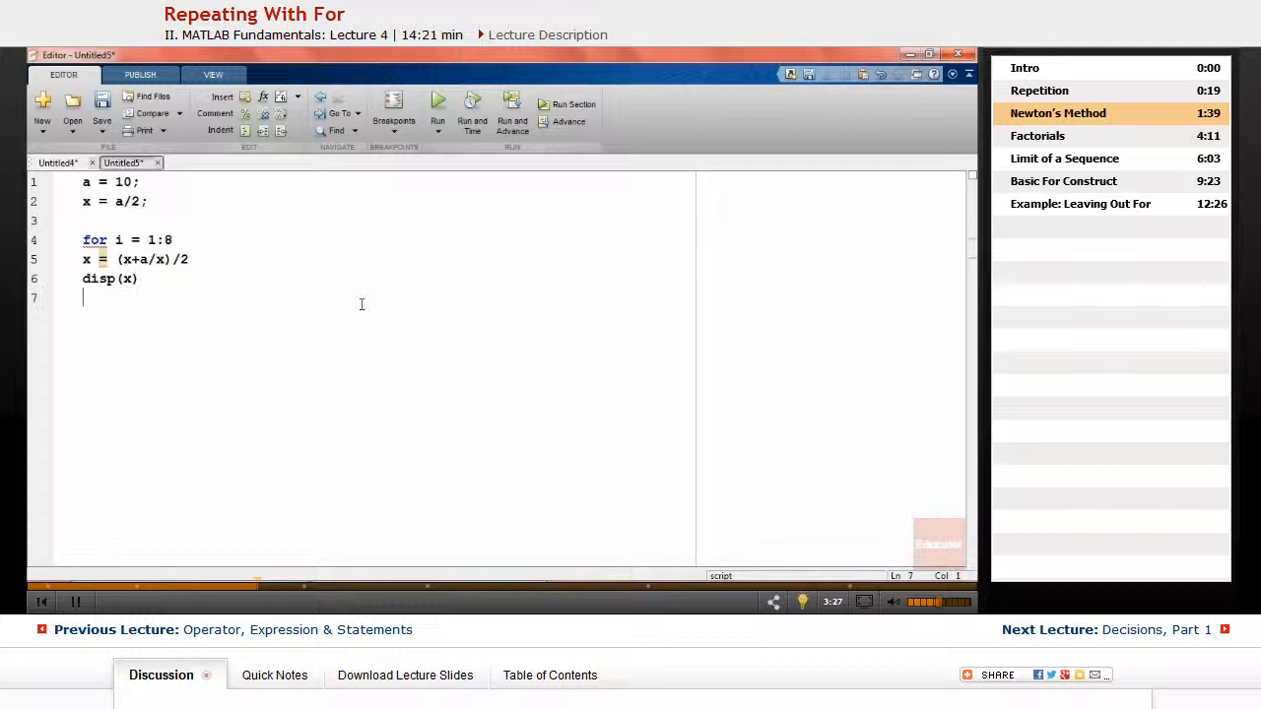
text(end)
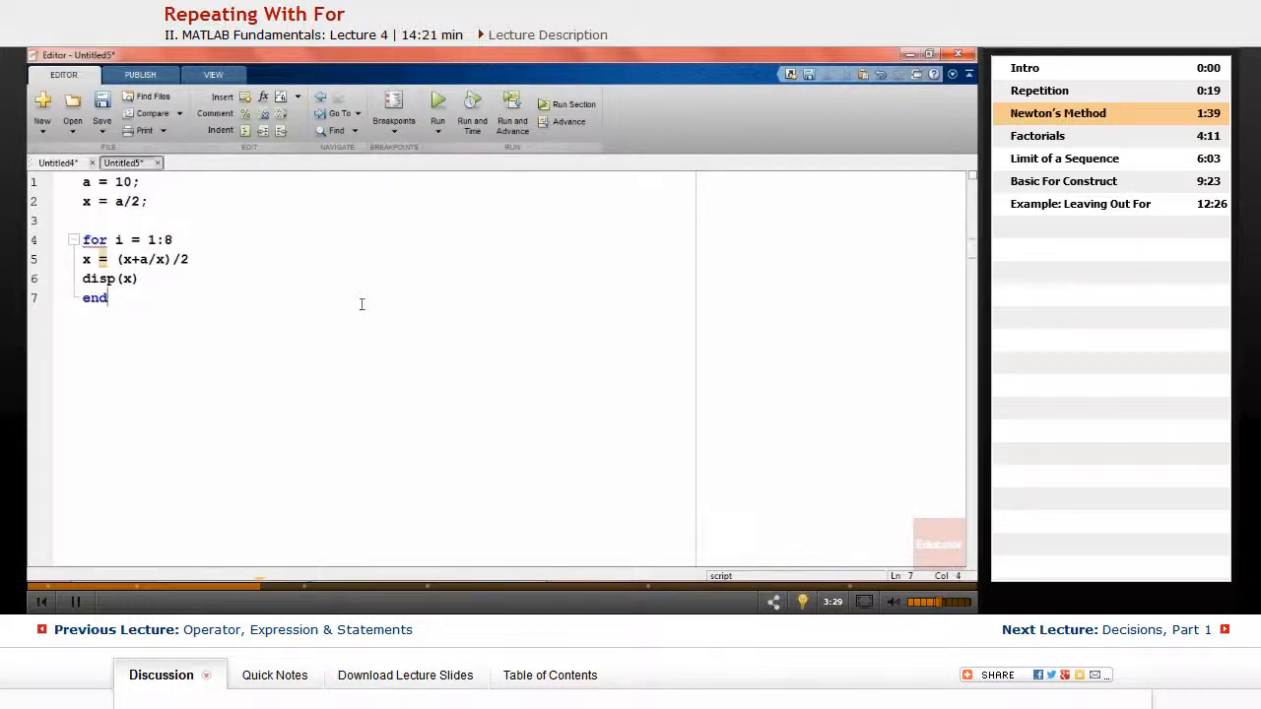
key(ctrl+a)
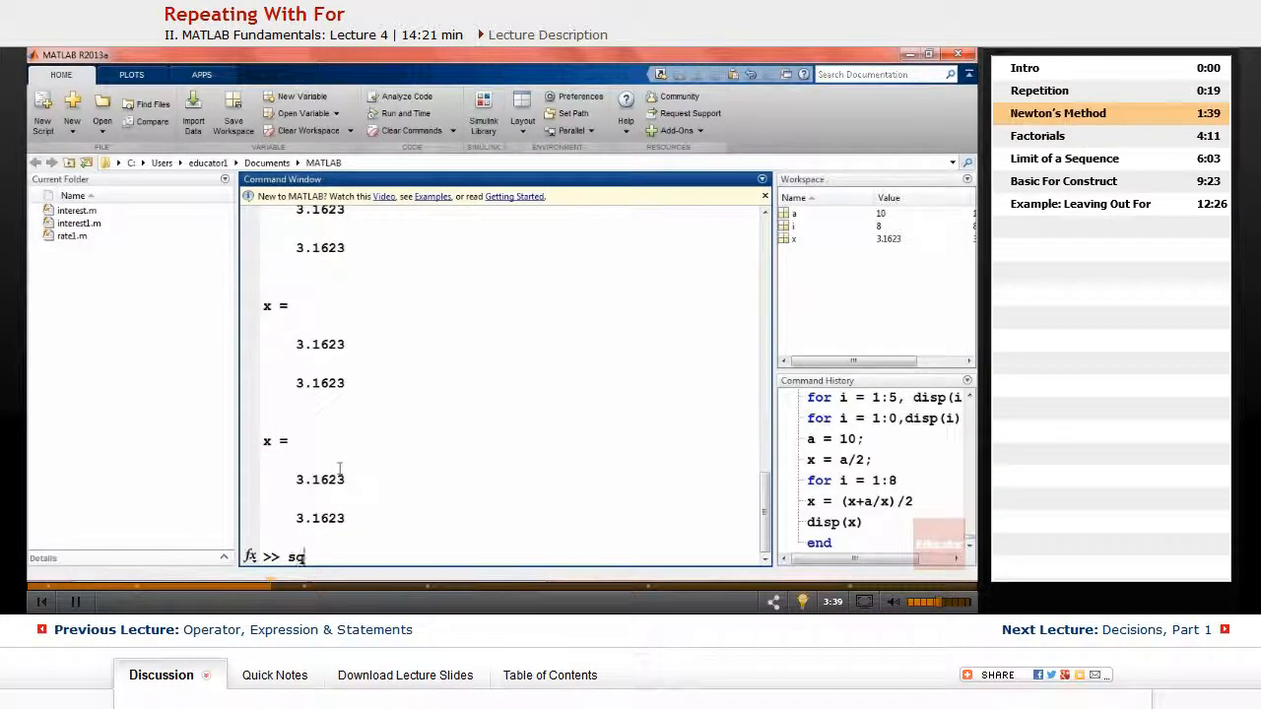
Evaluate sqrt(10) to check the 3.1623 estimate
text(rt())
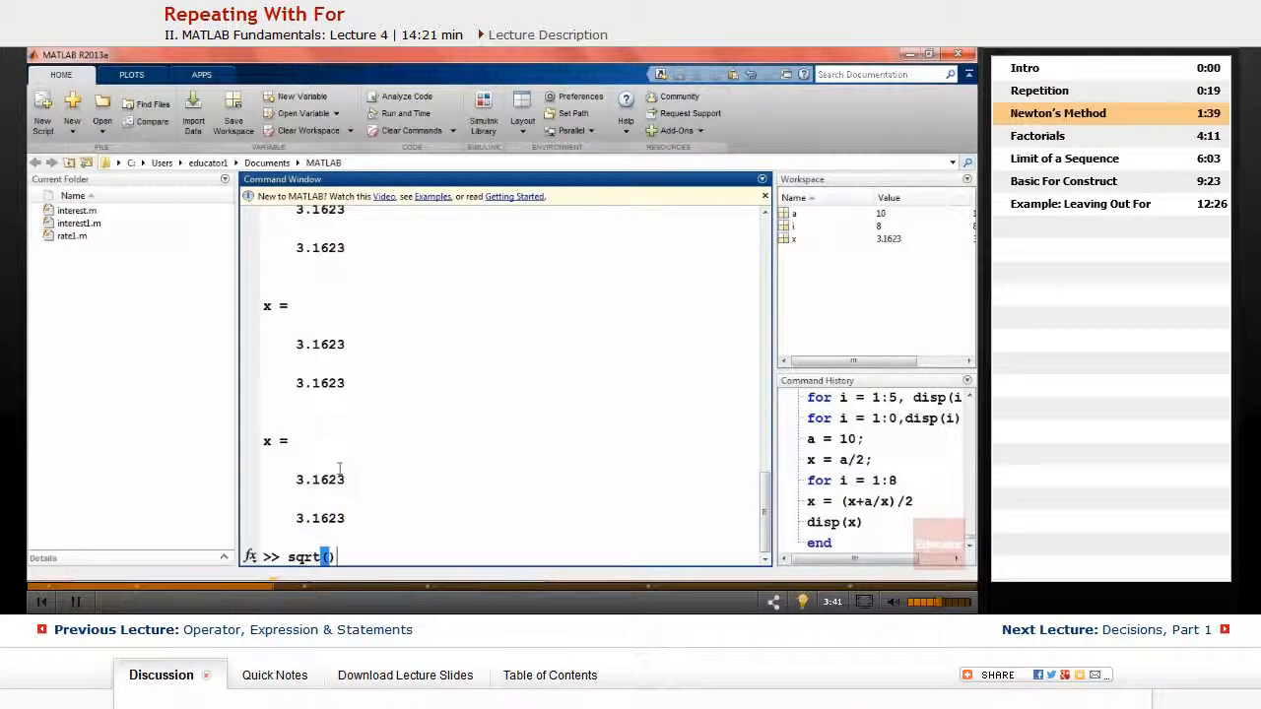
text(10)
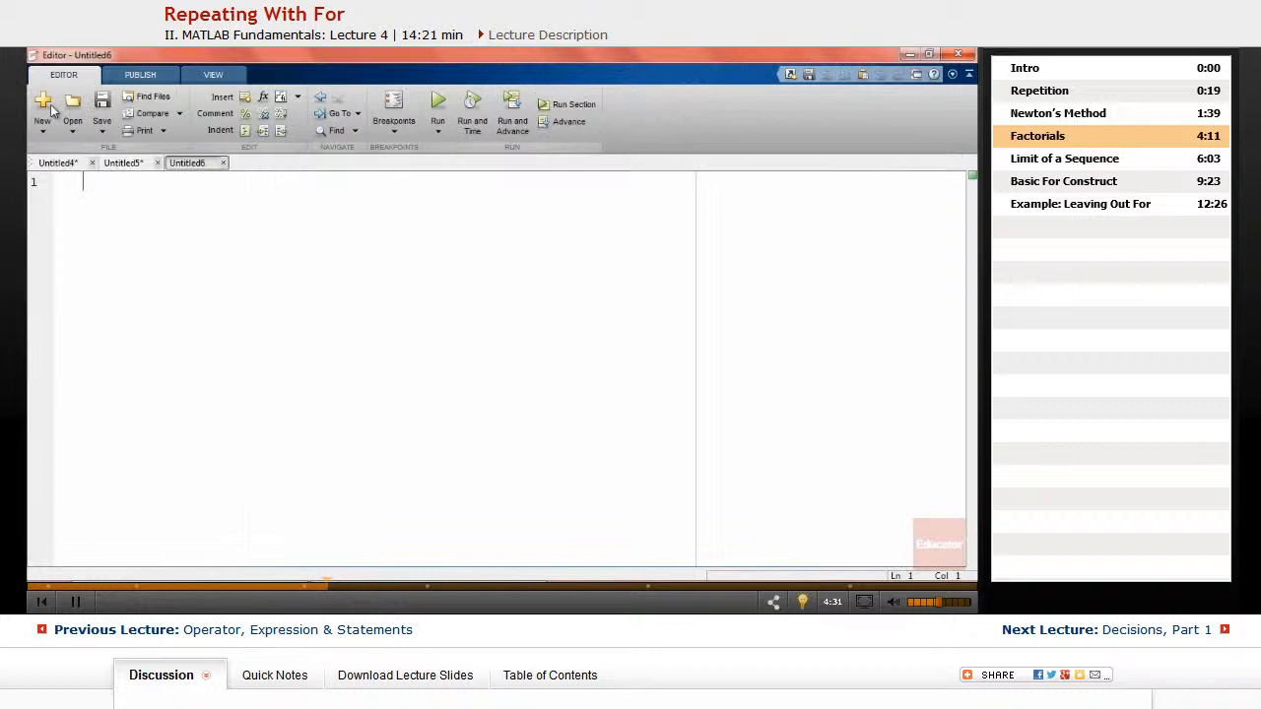
mouse_move(43, 104)
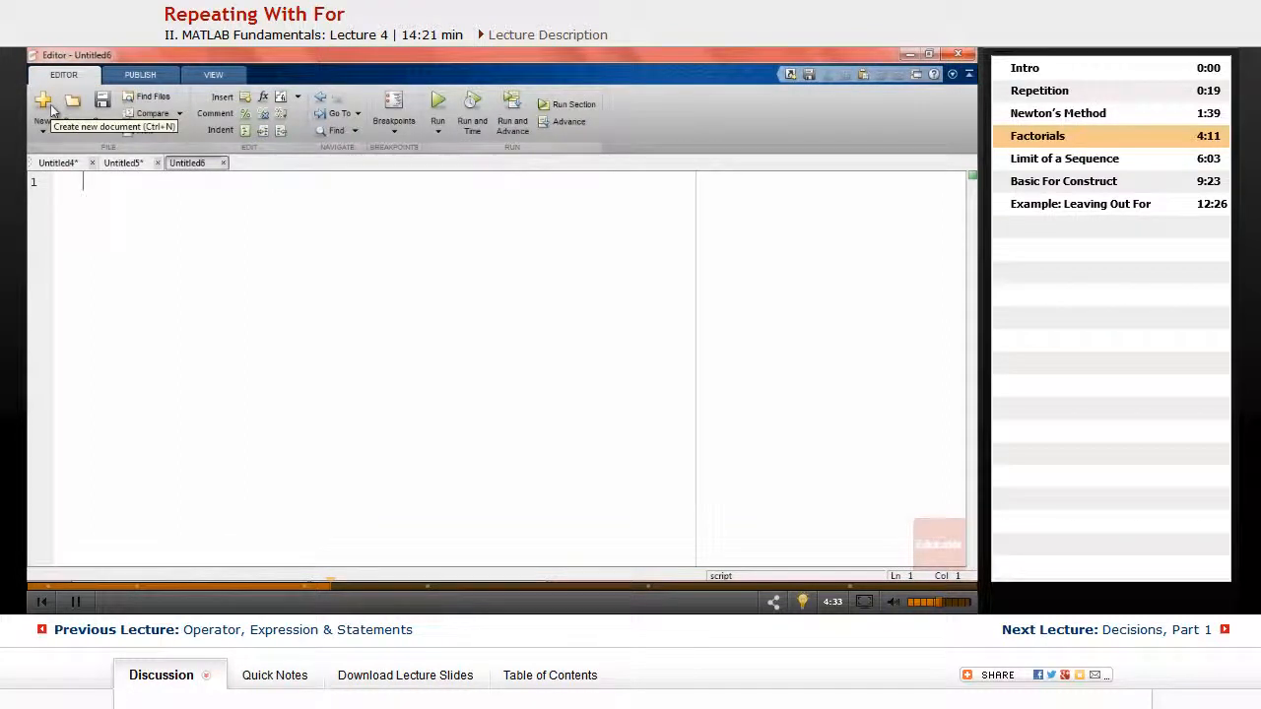
Initialise n = 12 and fact = 1 in the new script
text(n)
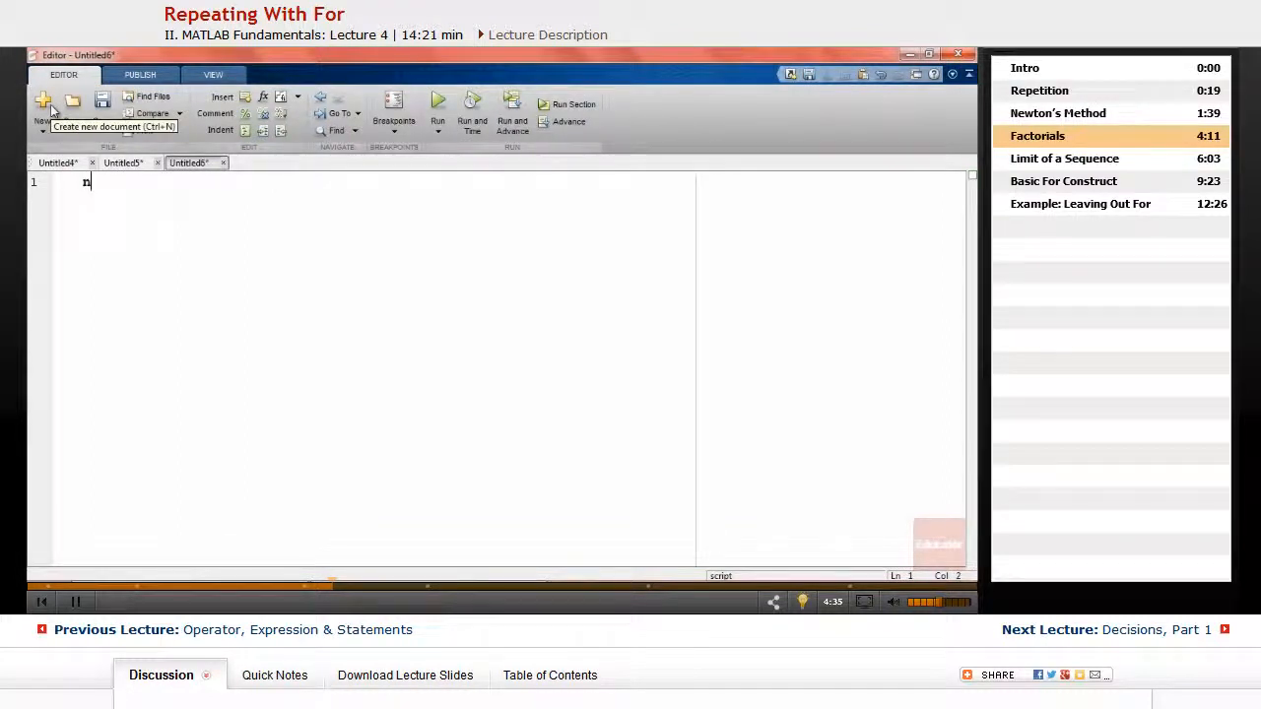
text(=12)
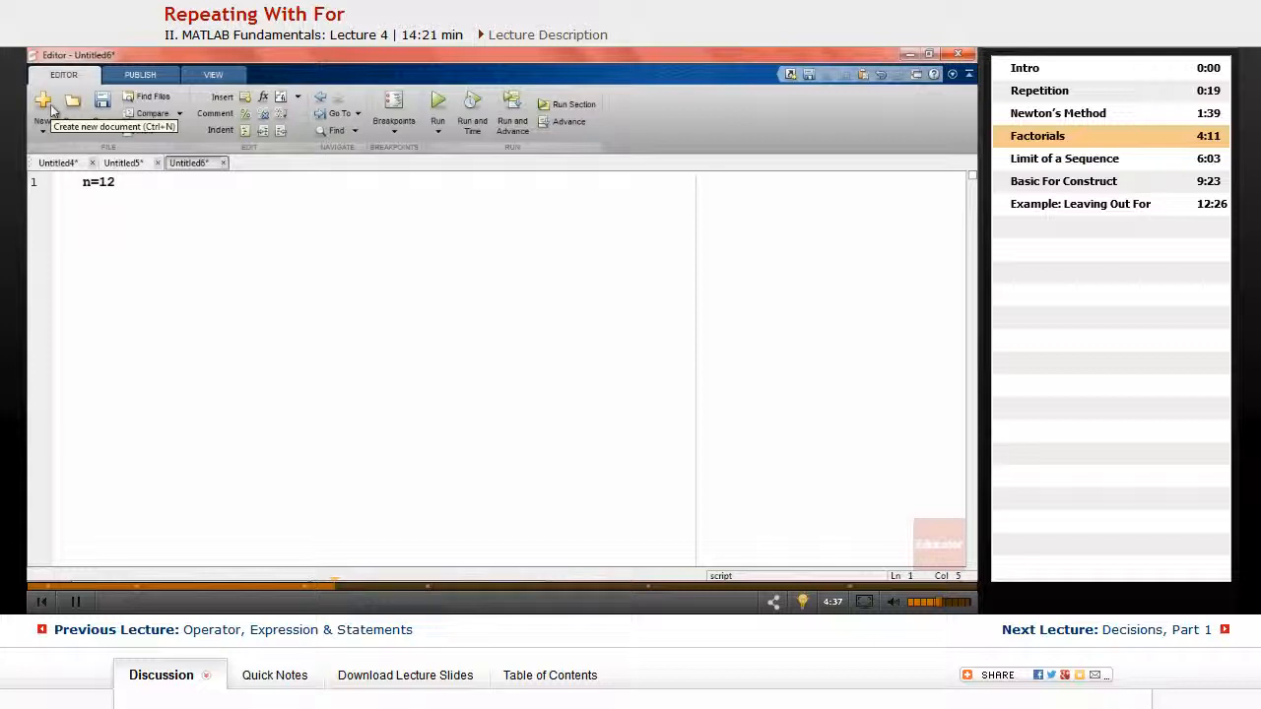
text(fa)
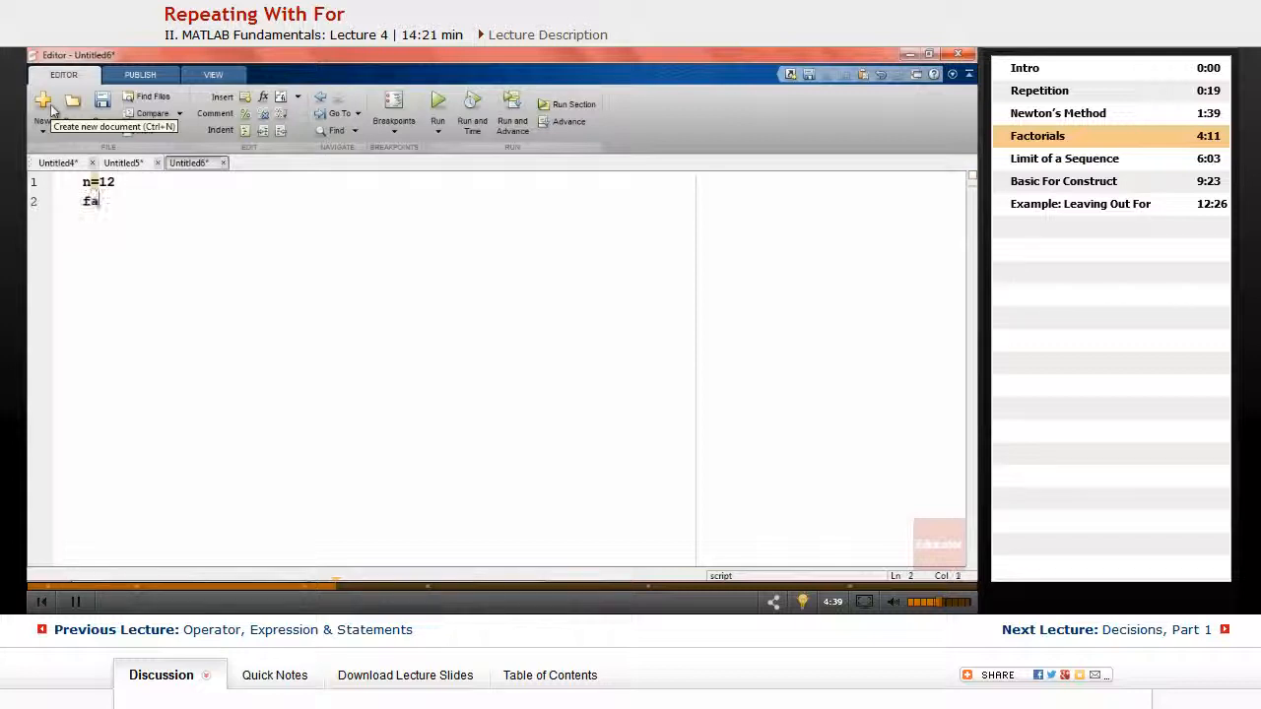
text(ct =)
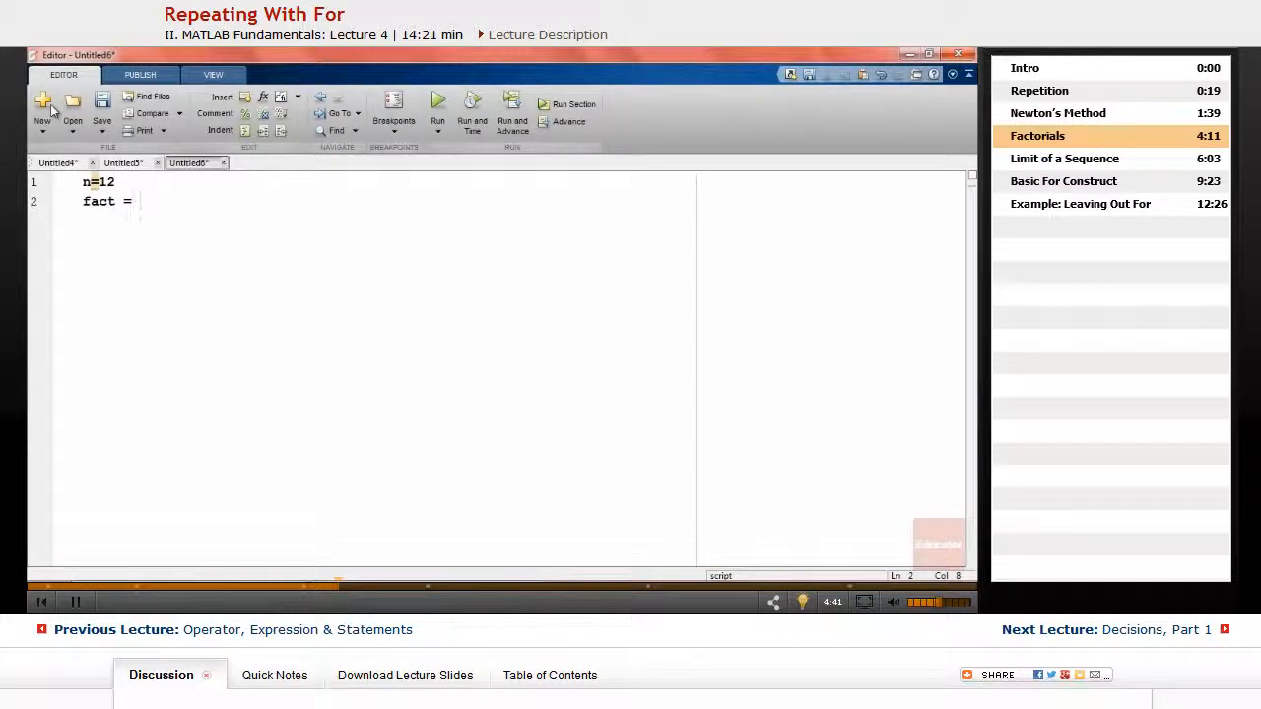
text(1)
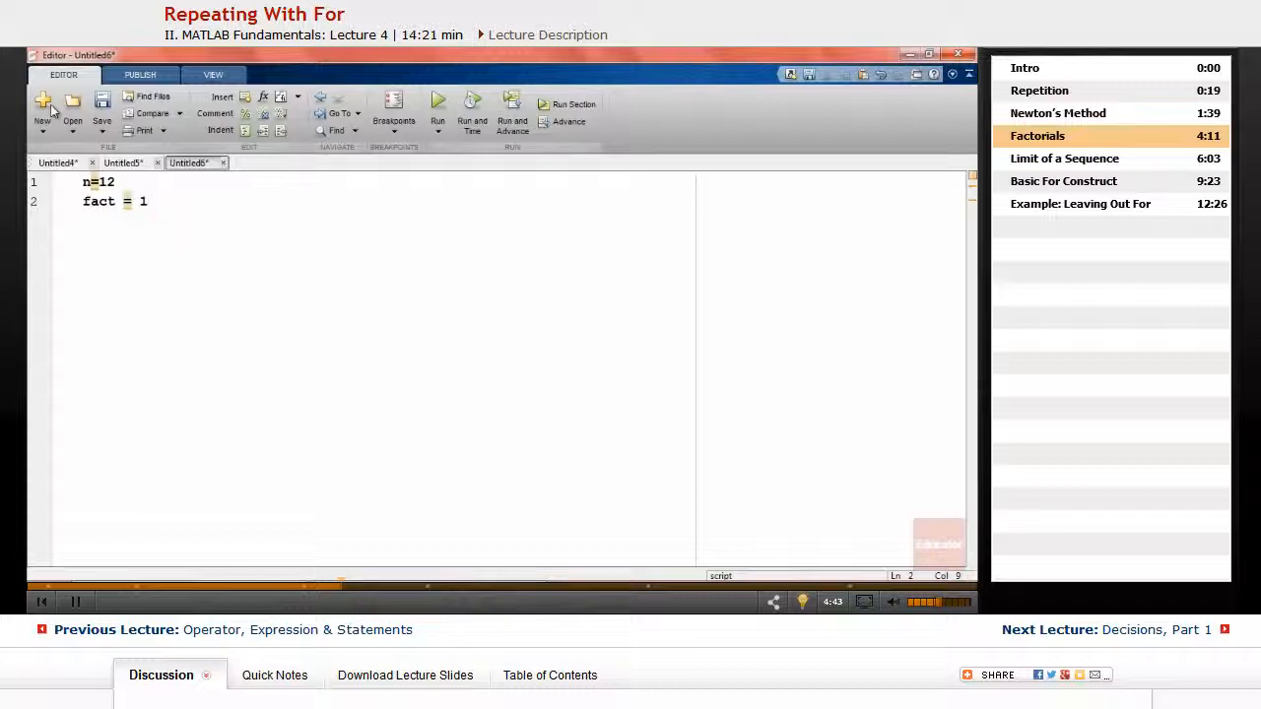
text(;)
click(100, 182)
text(;)
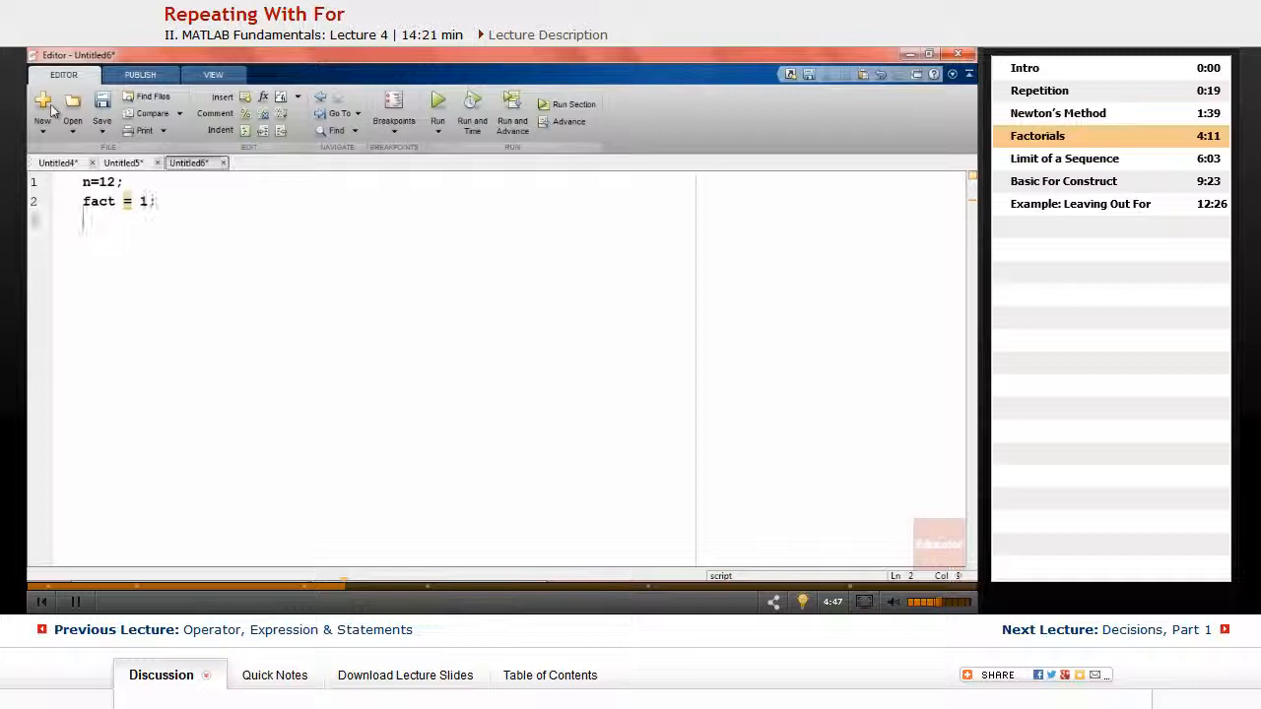
Add the loop for k = 1:n, fact = k*fact; end
text(for)
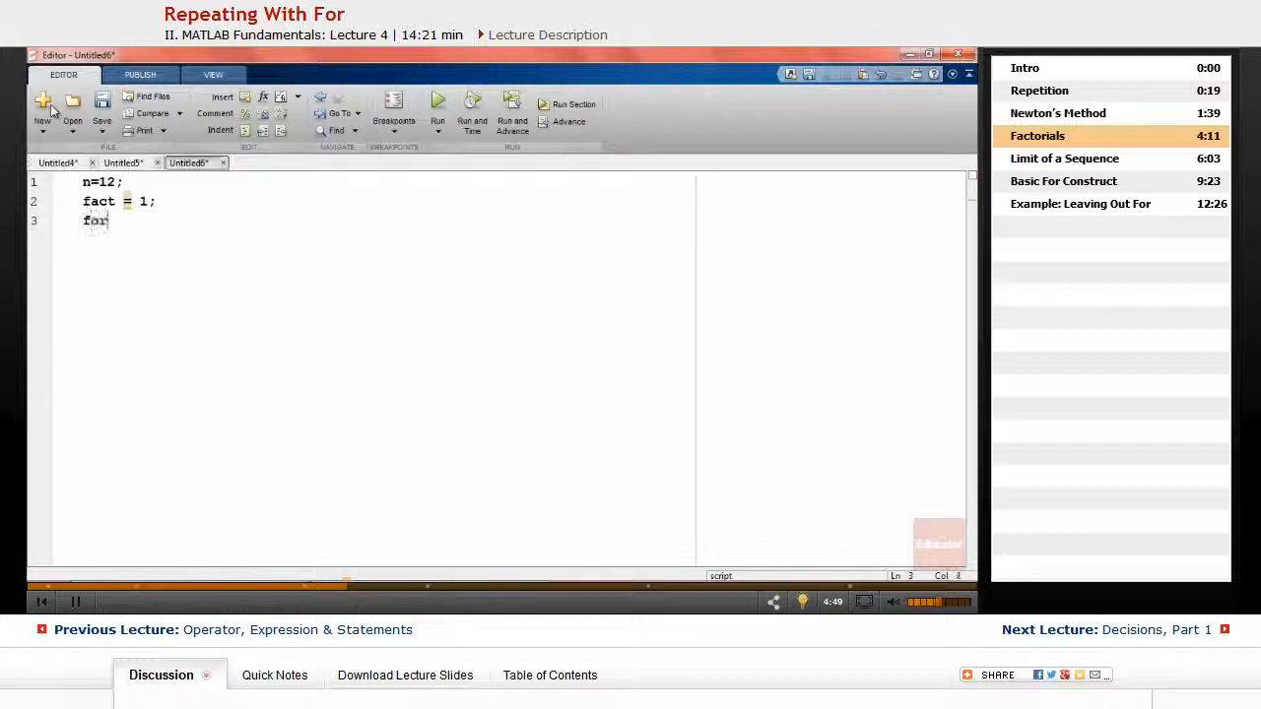
text(k)
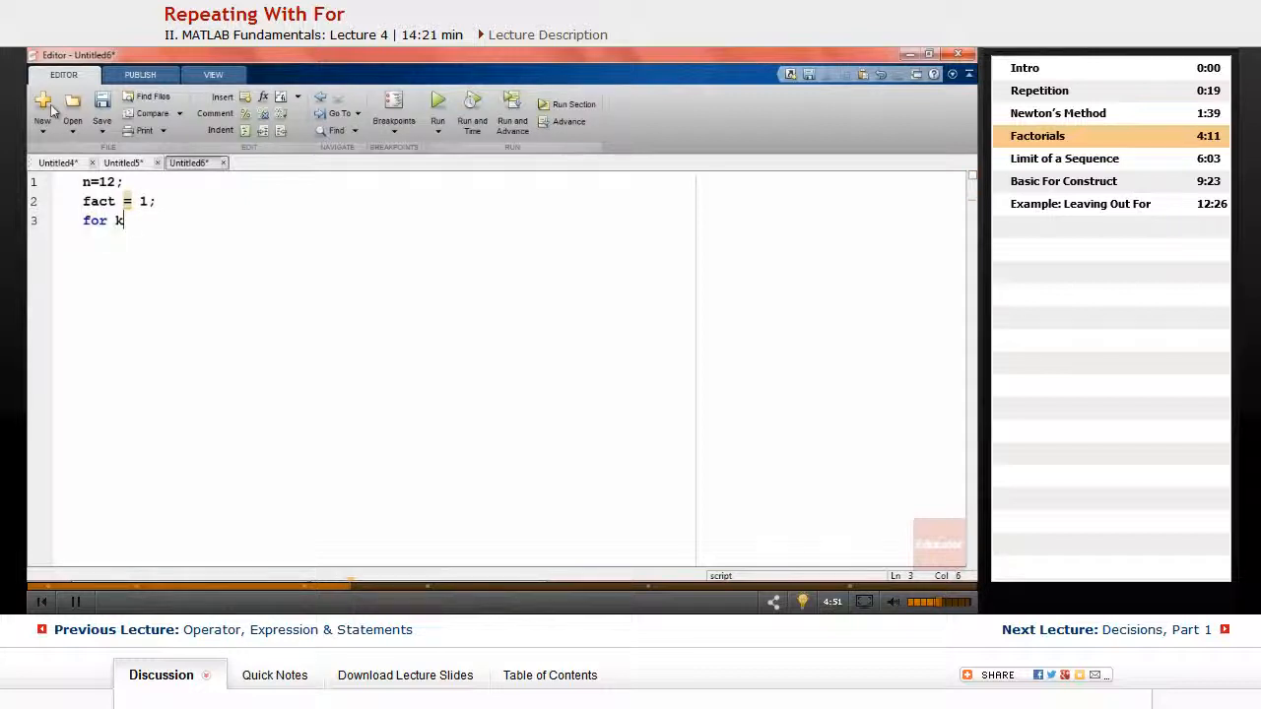
text(= 1)
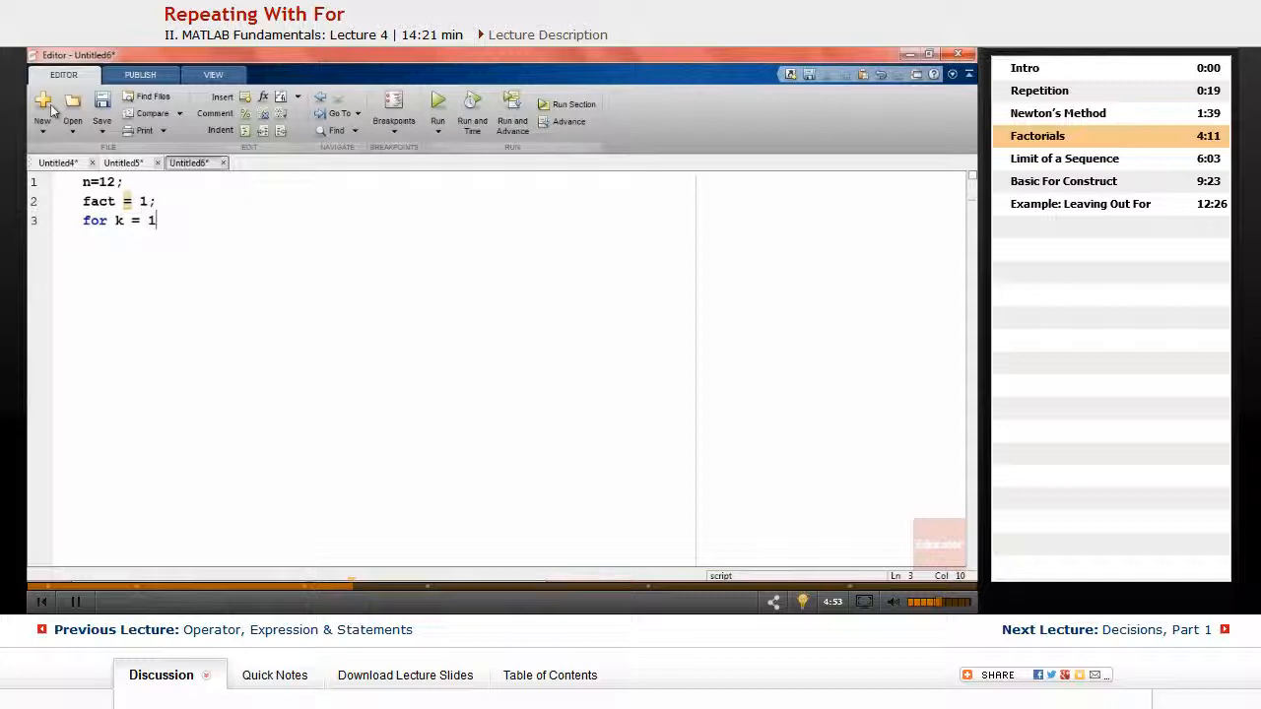
text(:n)
text(fact =)
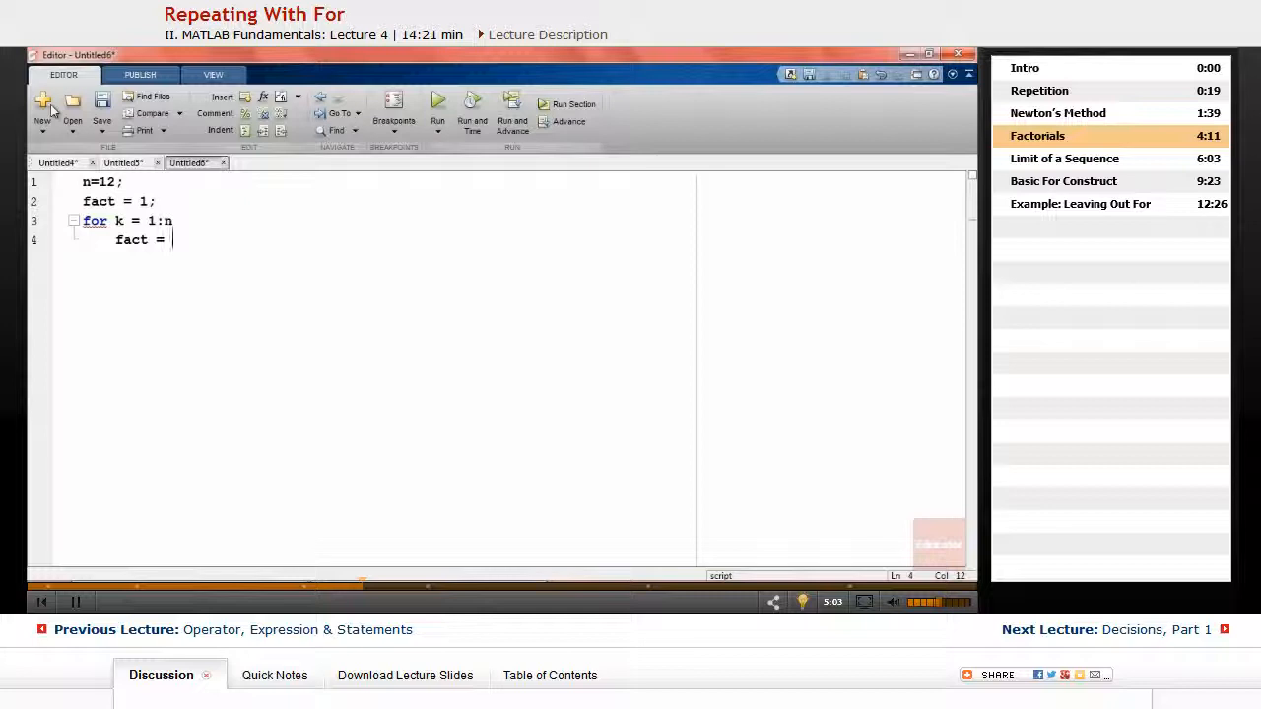
text(k*fac)
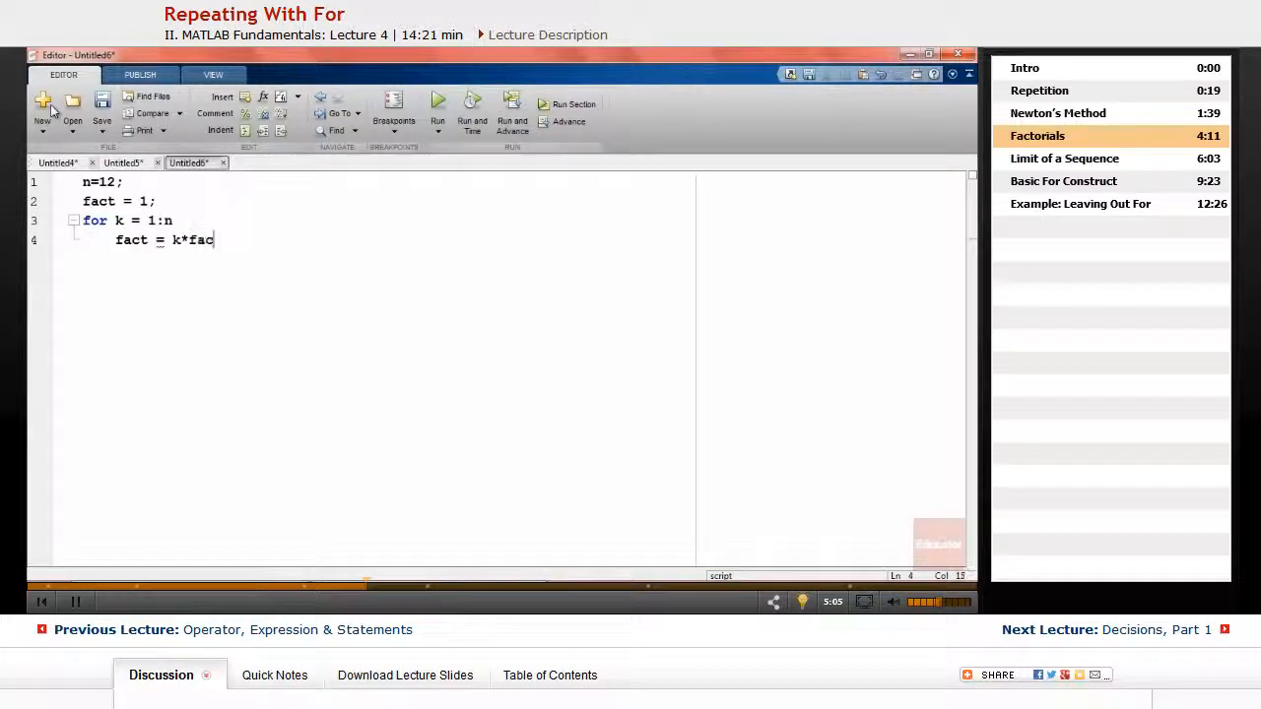
text(t;)
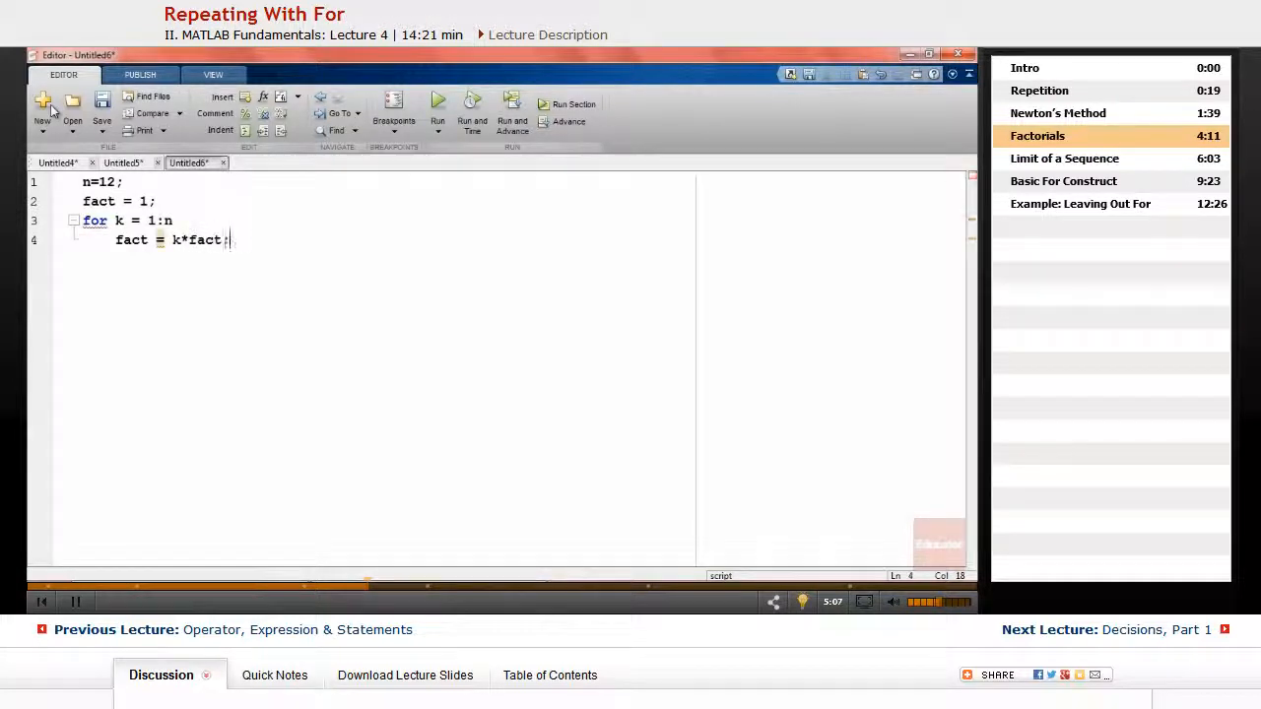
key(Return)
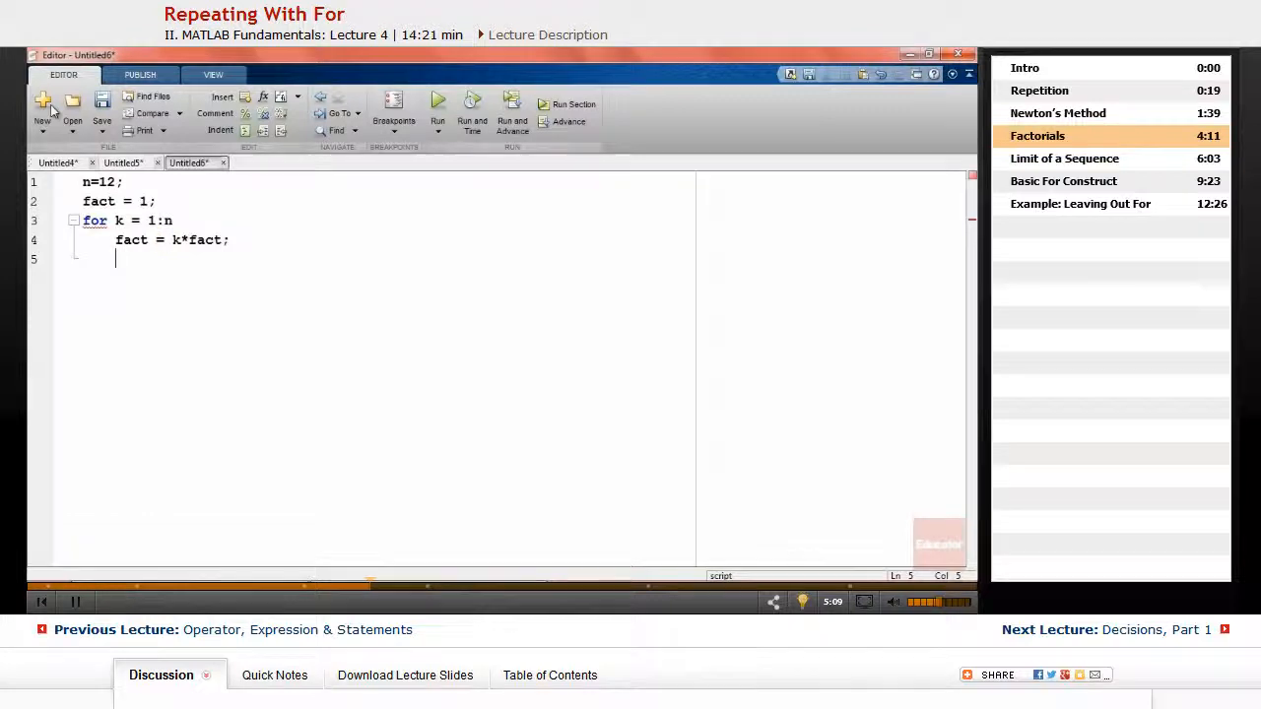
text(end)
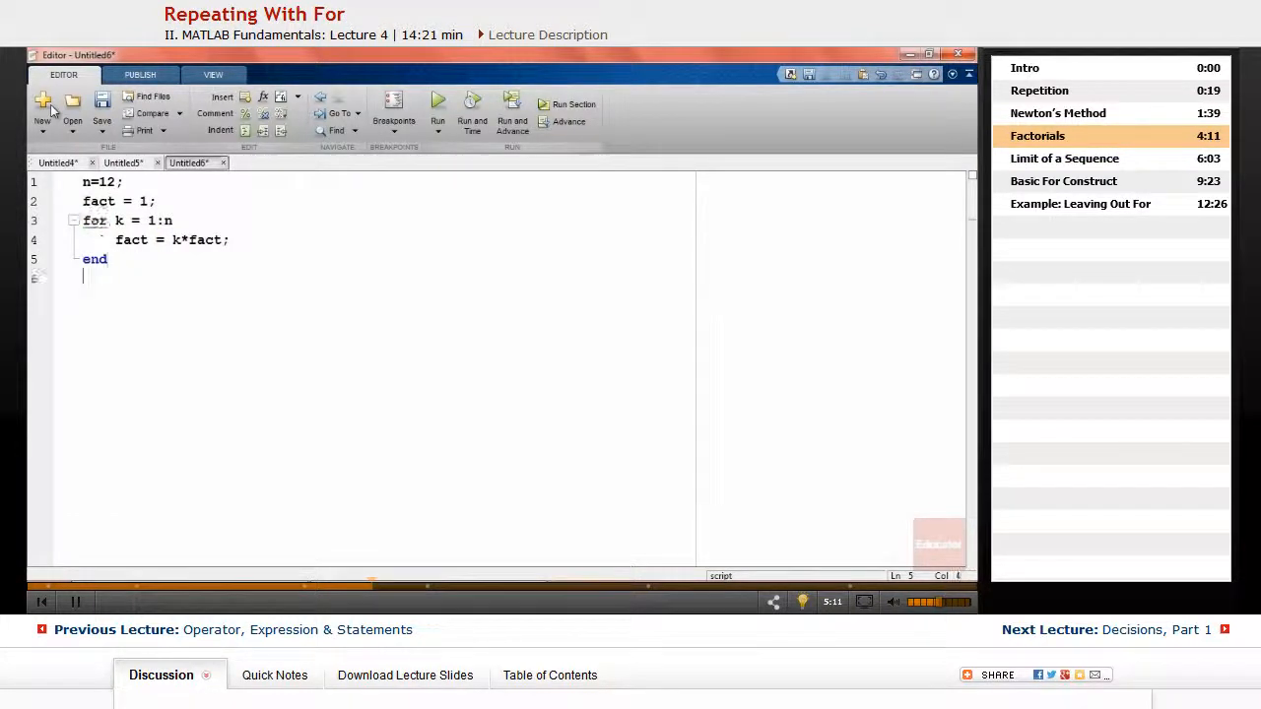
Display the label '12!' and fact, then select all the factorial code
text(fact)
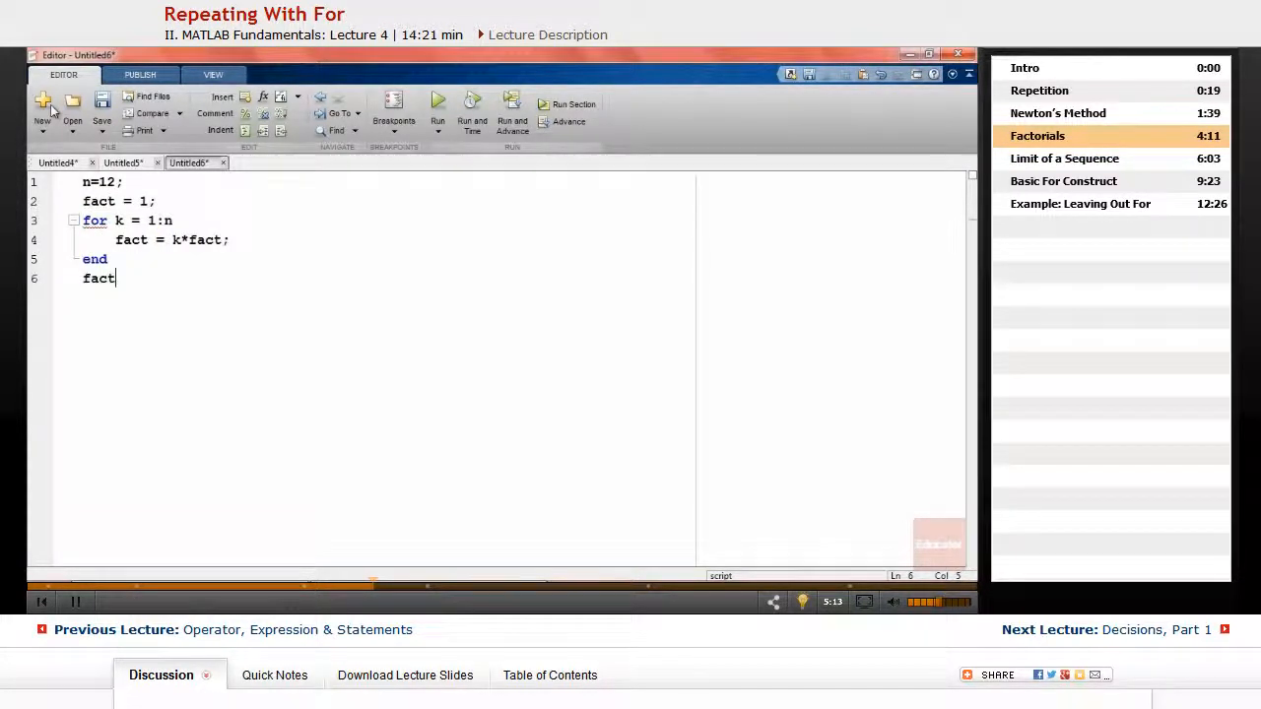
double_click(99, 278)
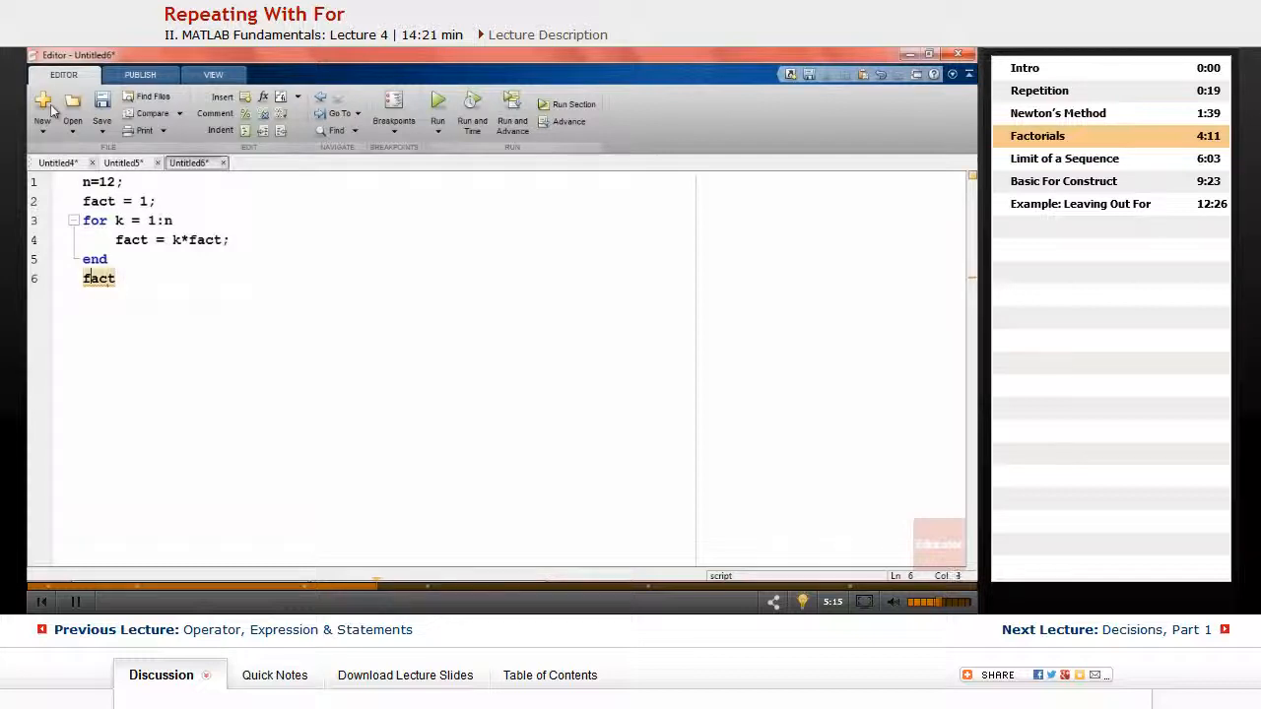
text(disp()
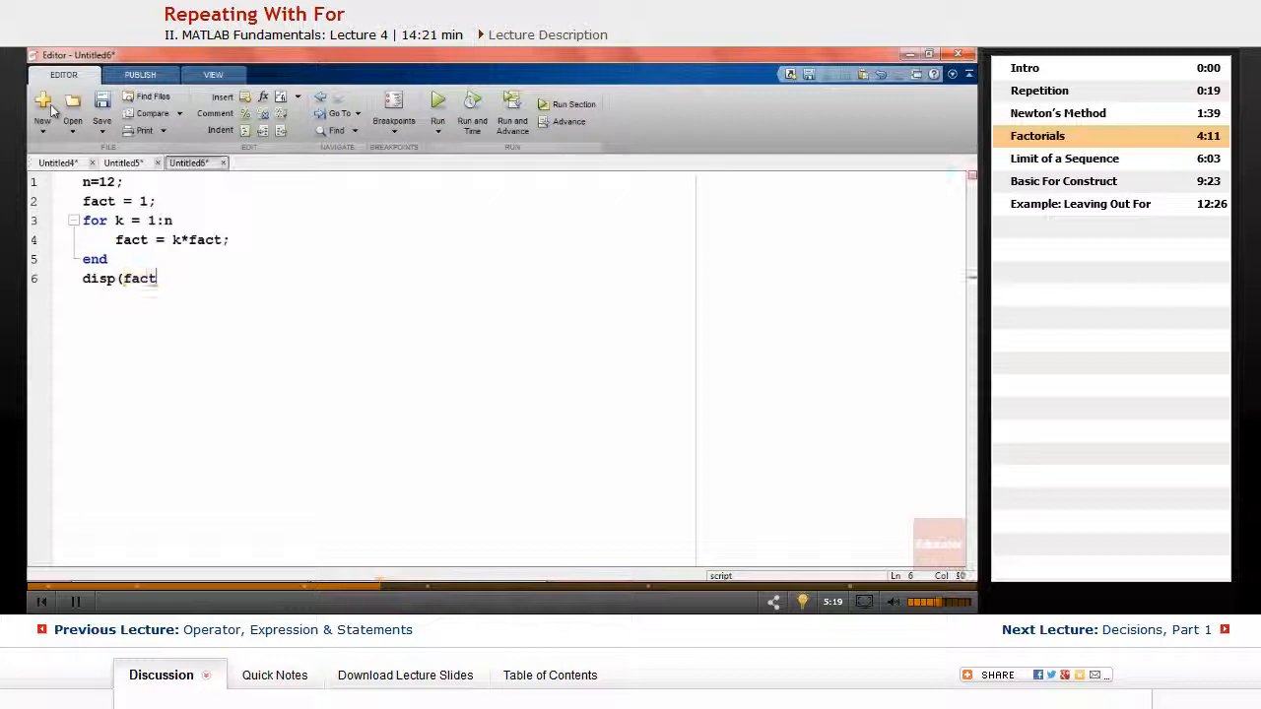
text())
text(disp)
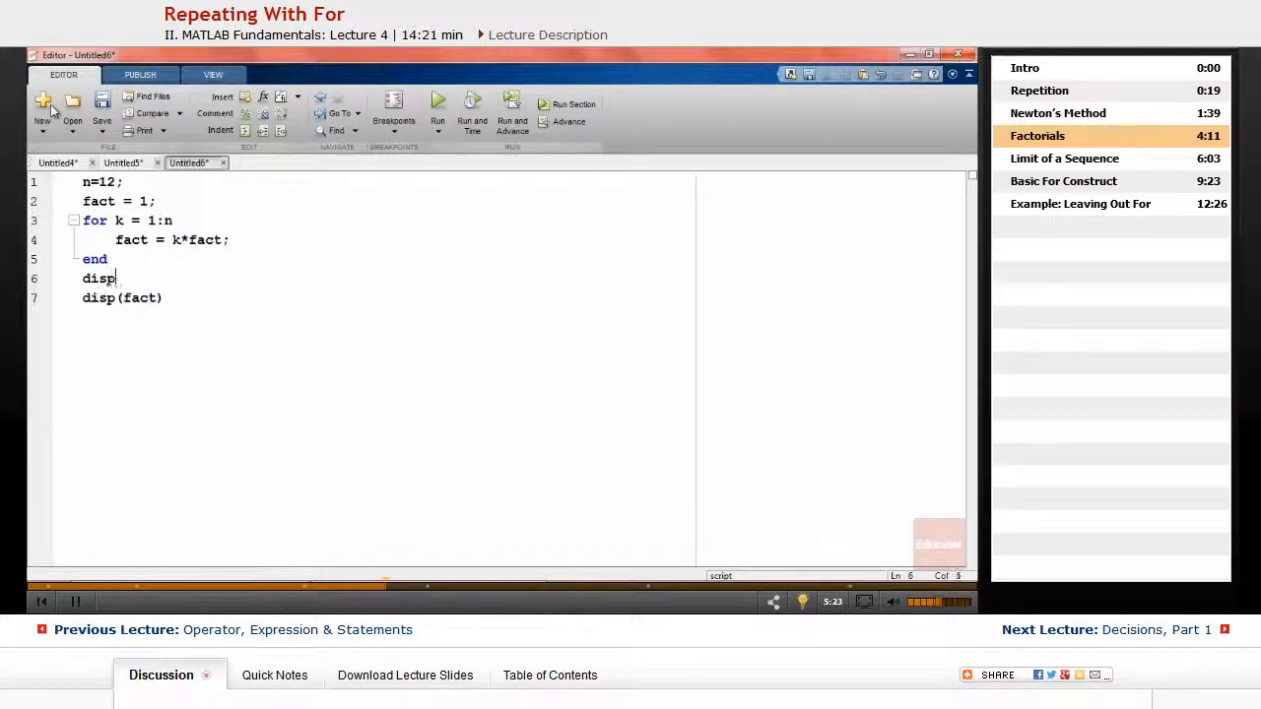
text((''))
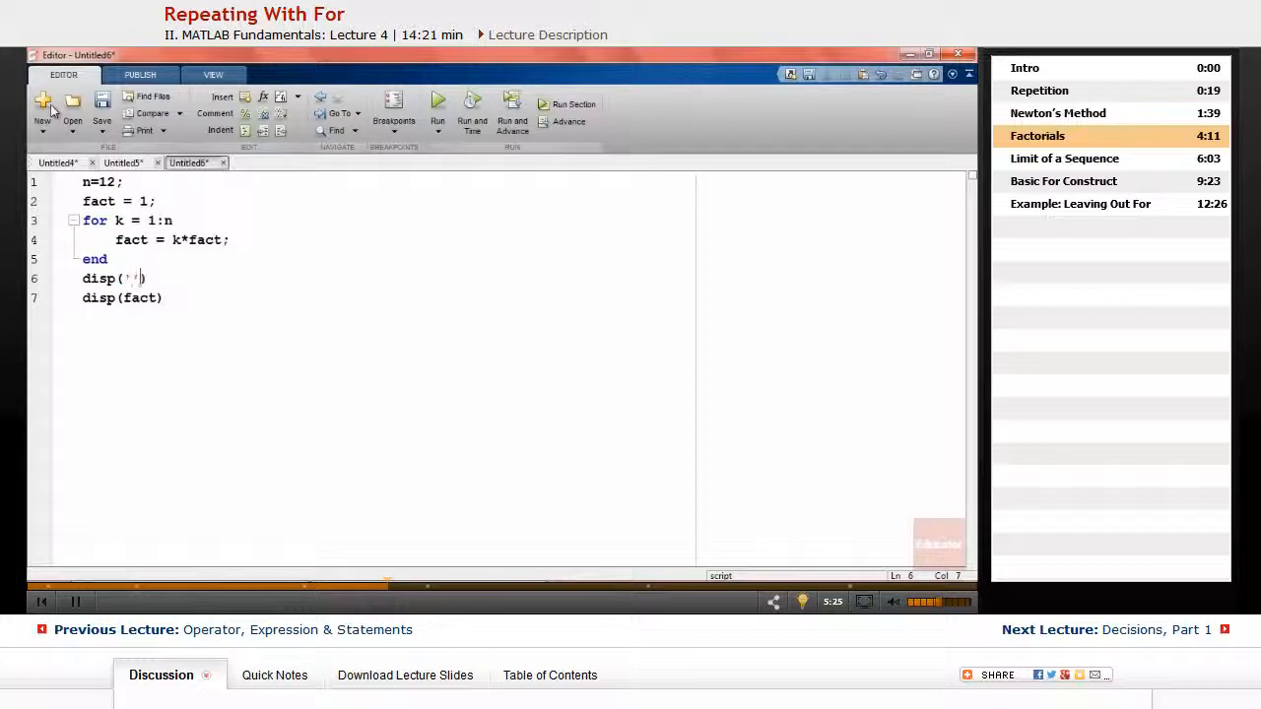
text(12!)
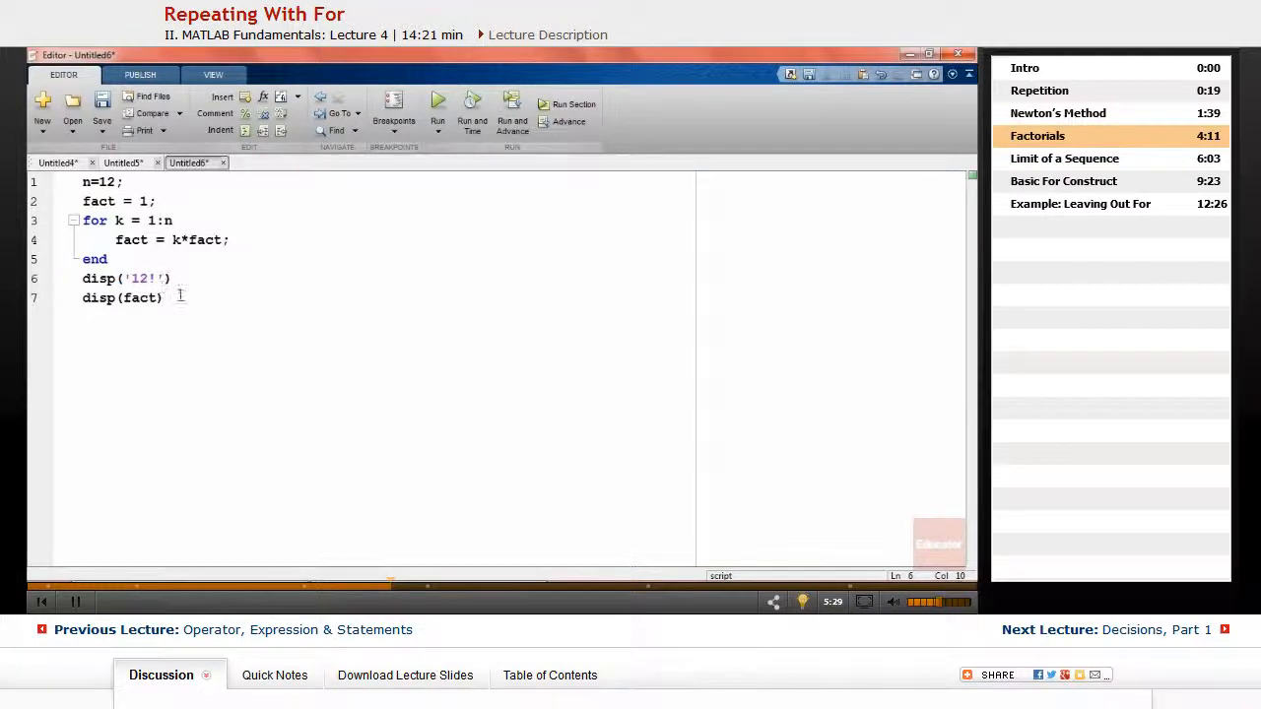
key(ctrl+a)
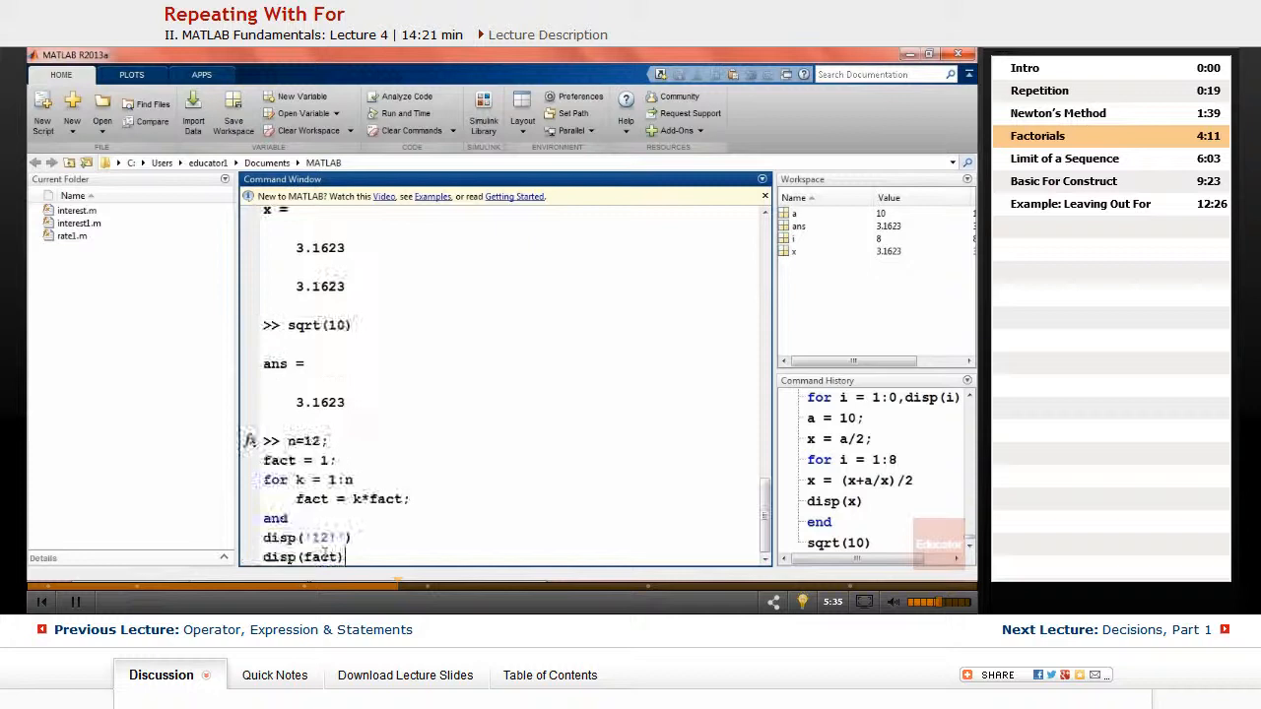
Run the factorial code, printing 12! and 479001600
key(Return)
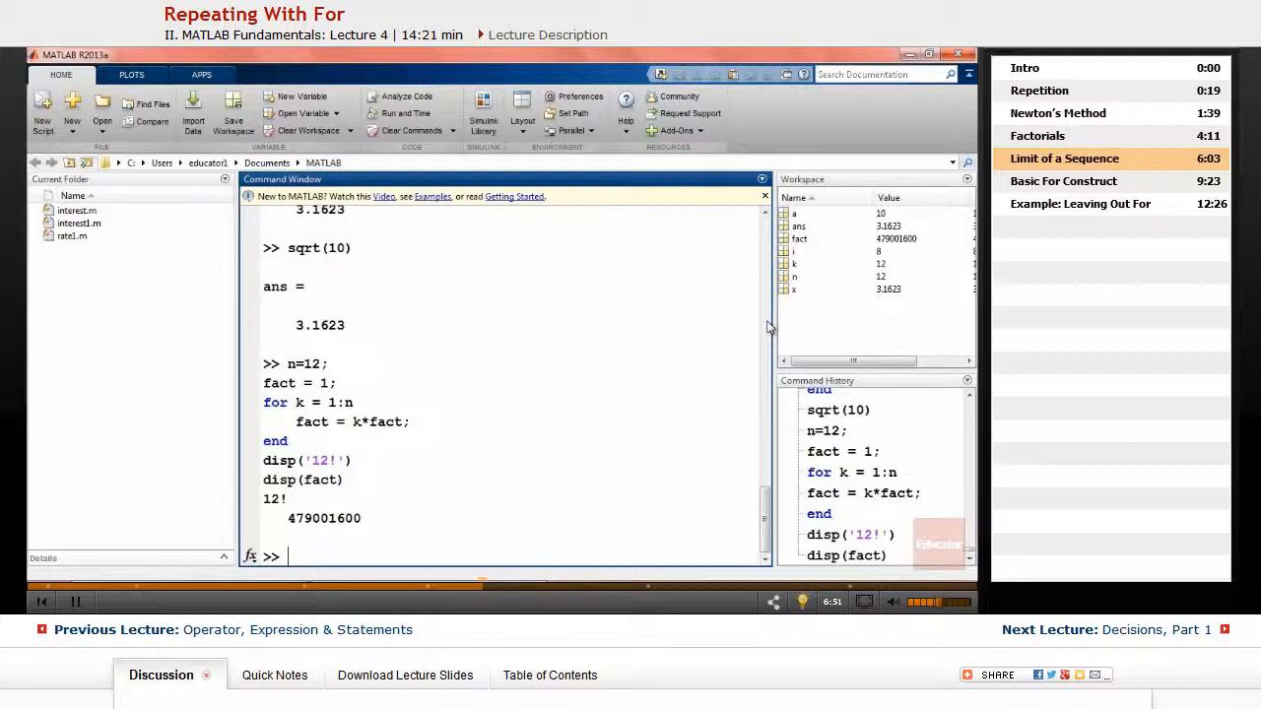
text(a)
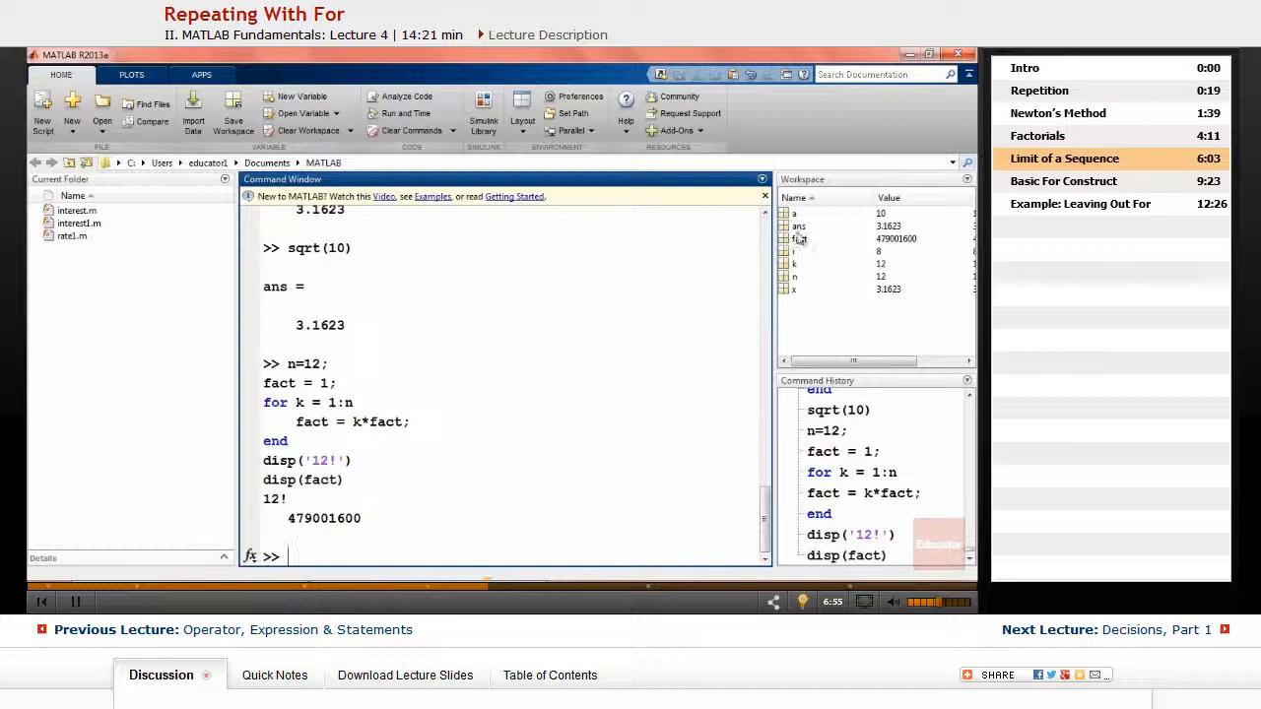
In the empty Untitled7 script, assign a = 14; on line 1
click(42, 109)
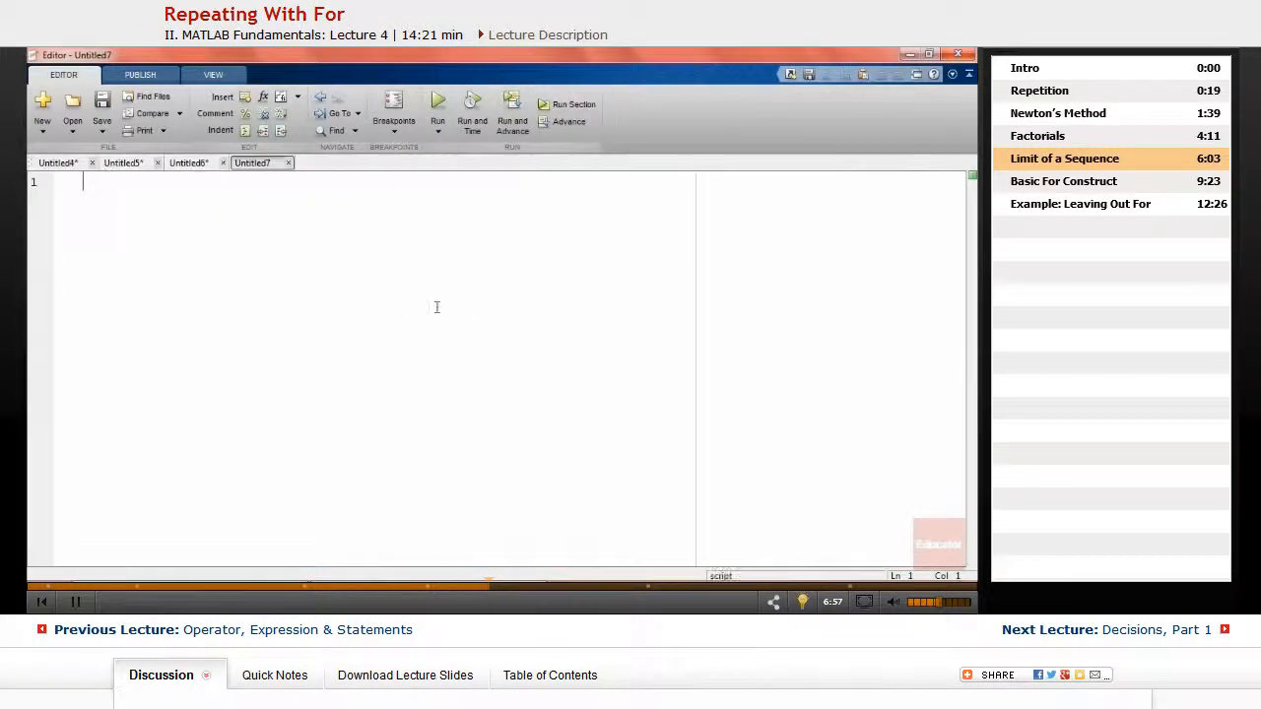
text(a =)
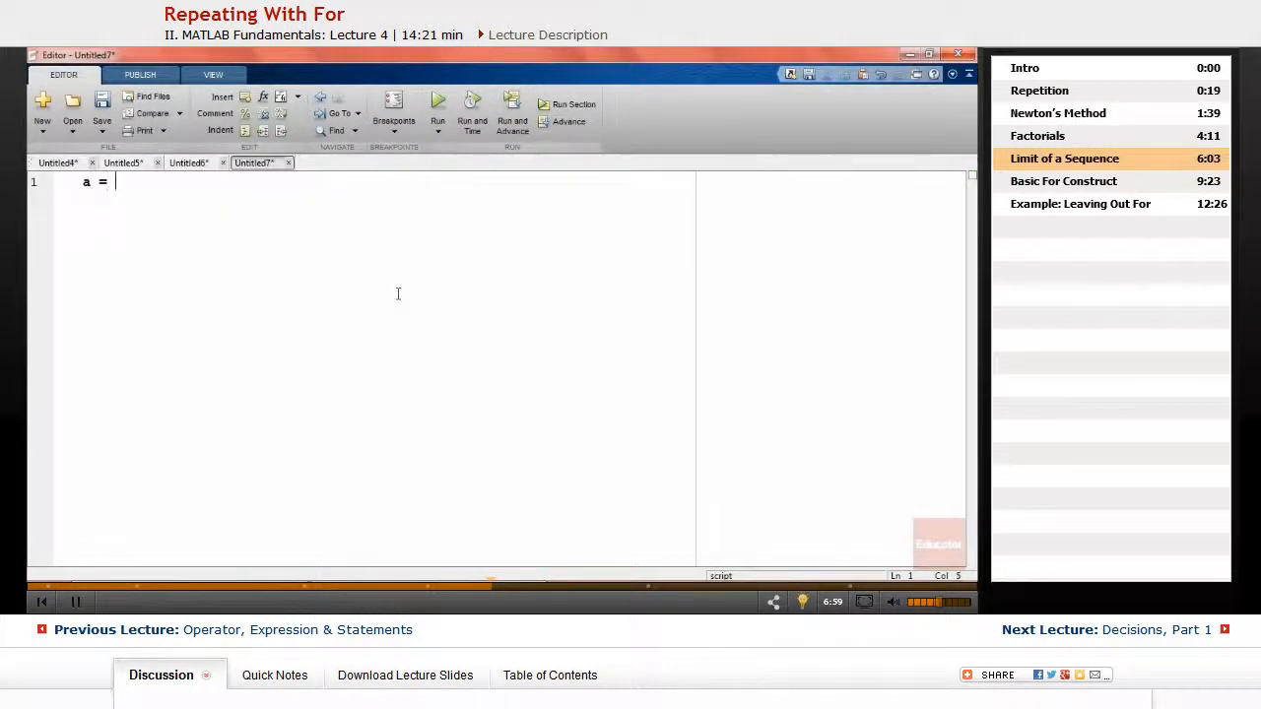
text(12)
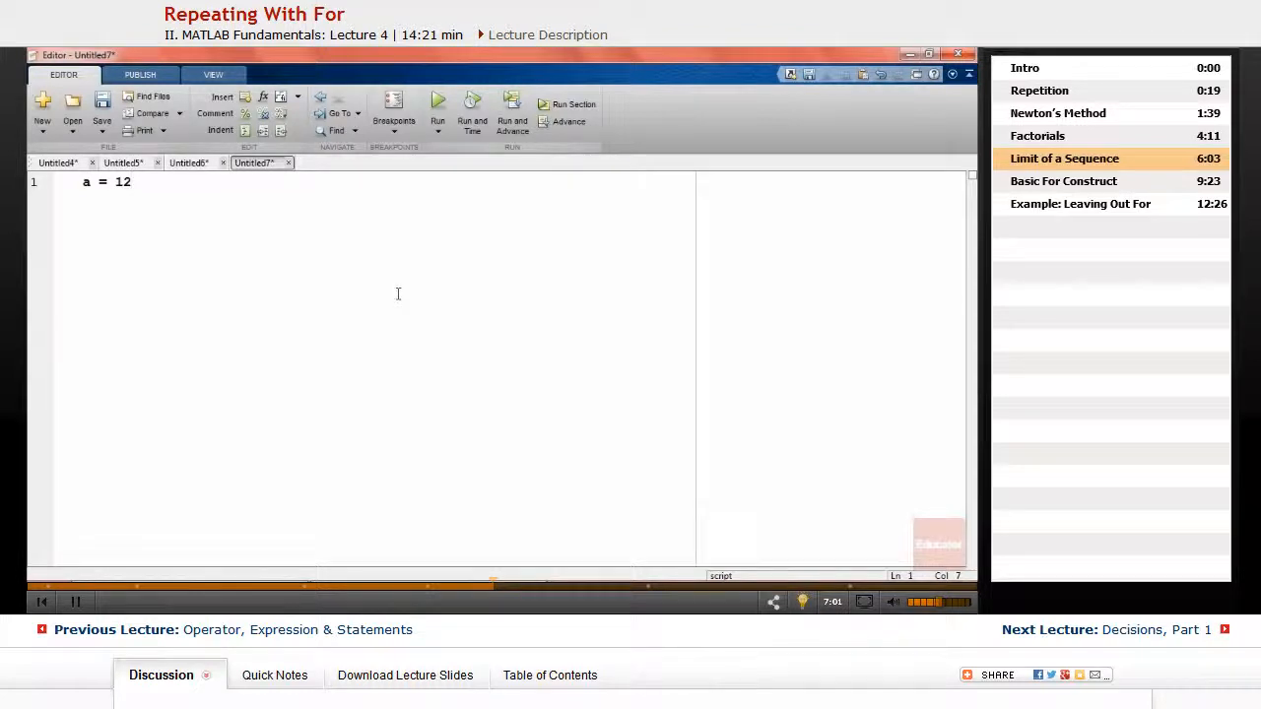
text(4;)
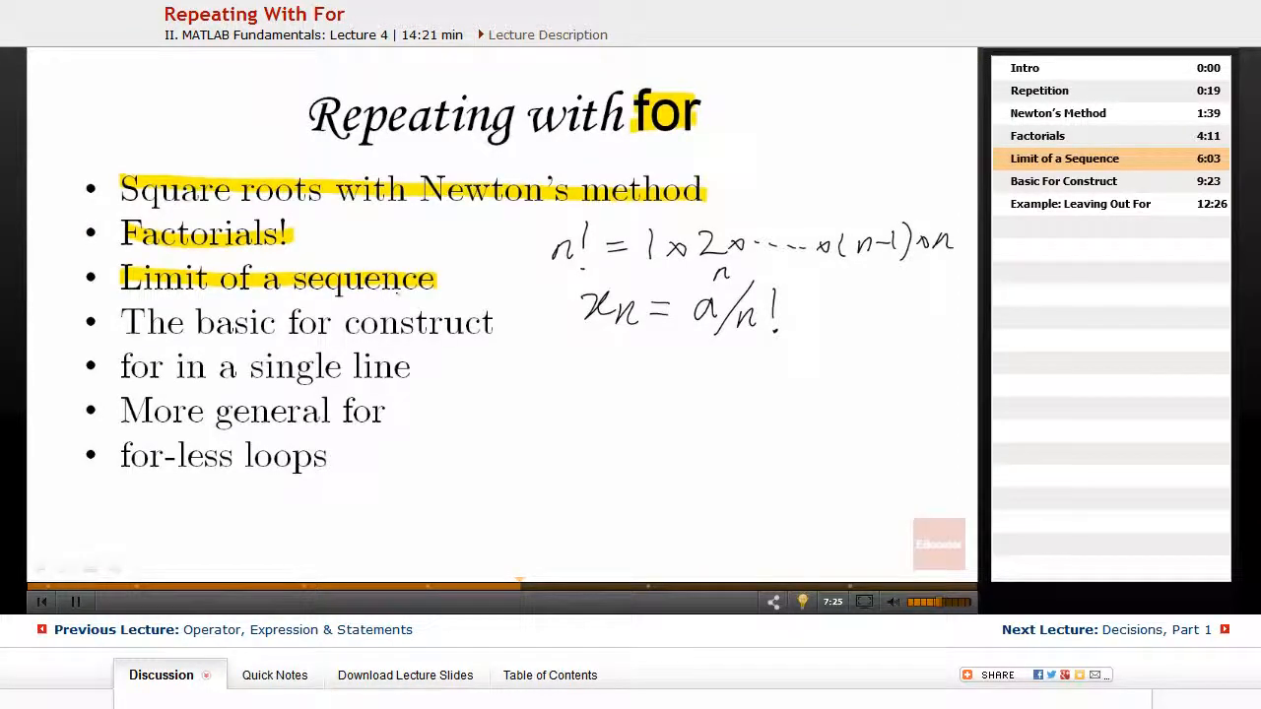
Pick Ballpoint Pen from the slideshow's pointer options menu
click(64, 568)
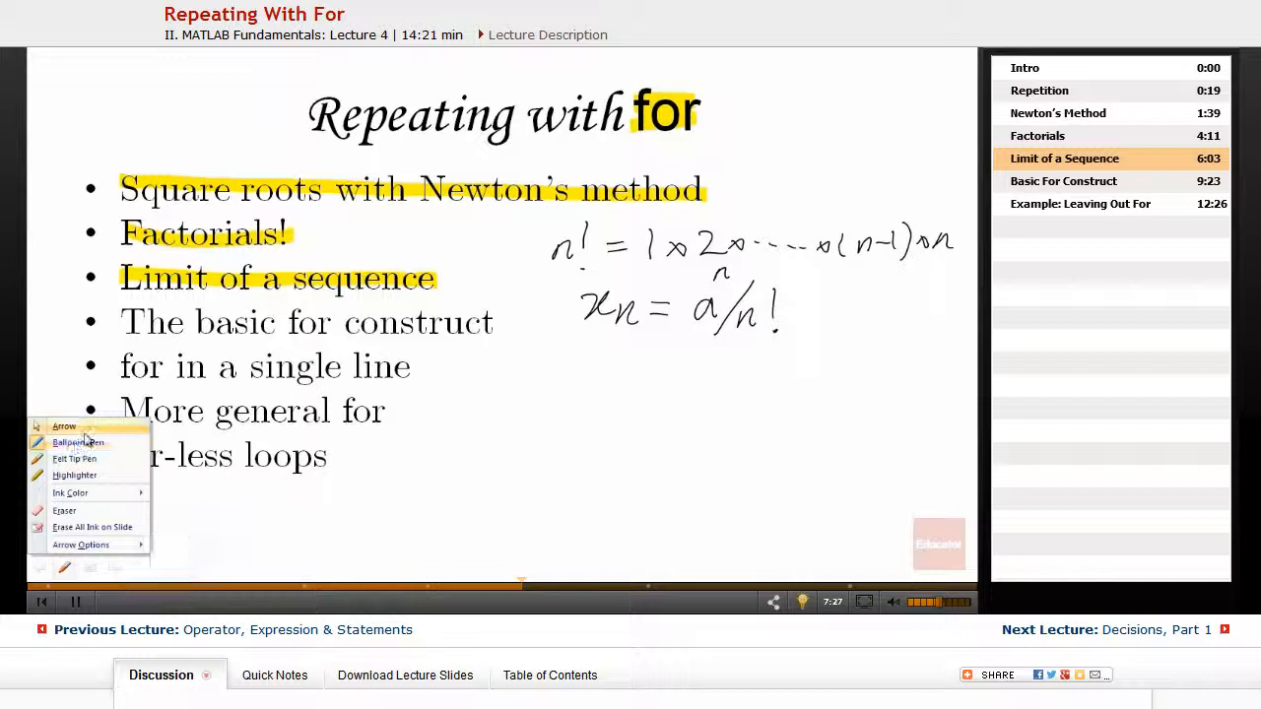
click(78, 441)
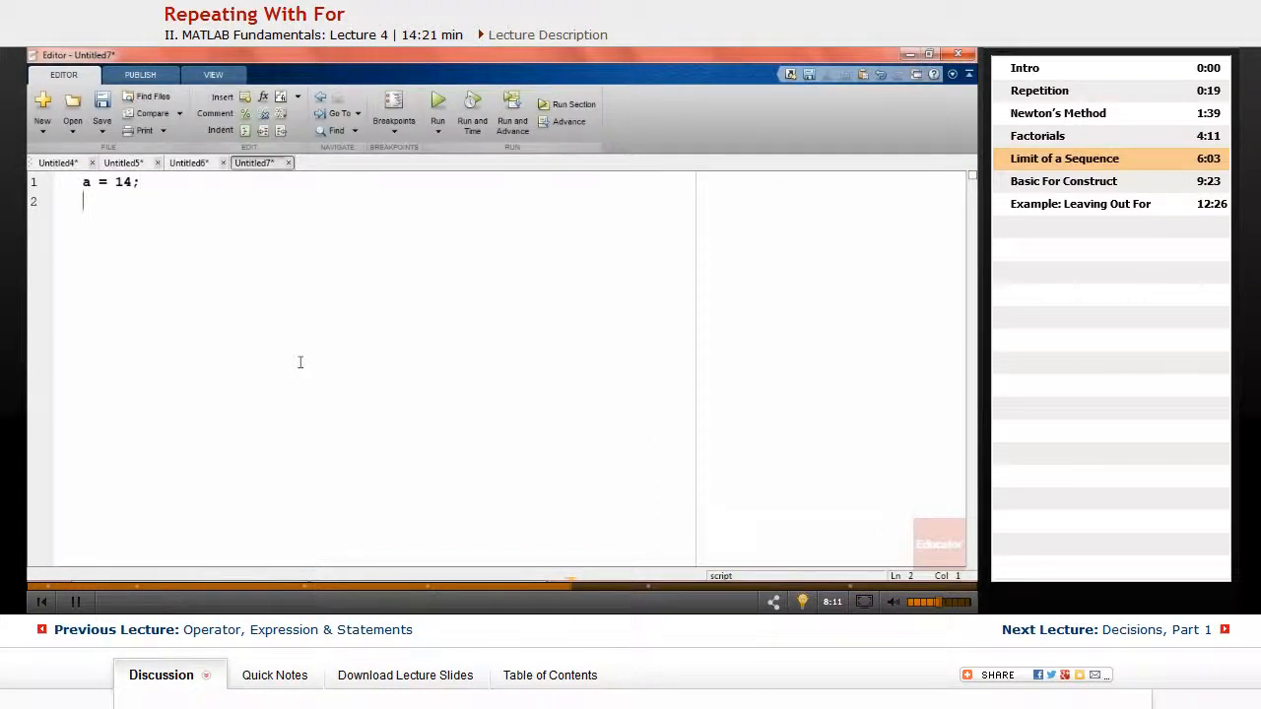
Add x = 1 and k = 20, and start the loop for n = 1:k
text(x =)
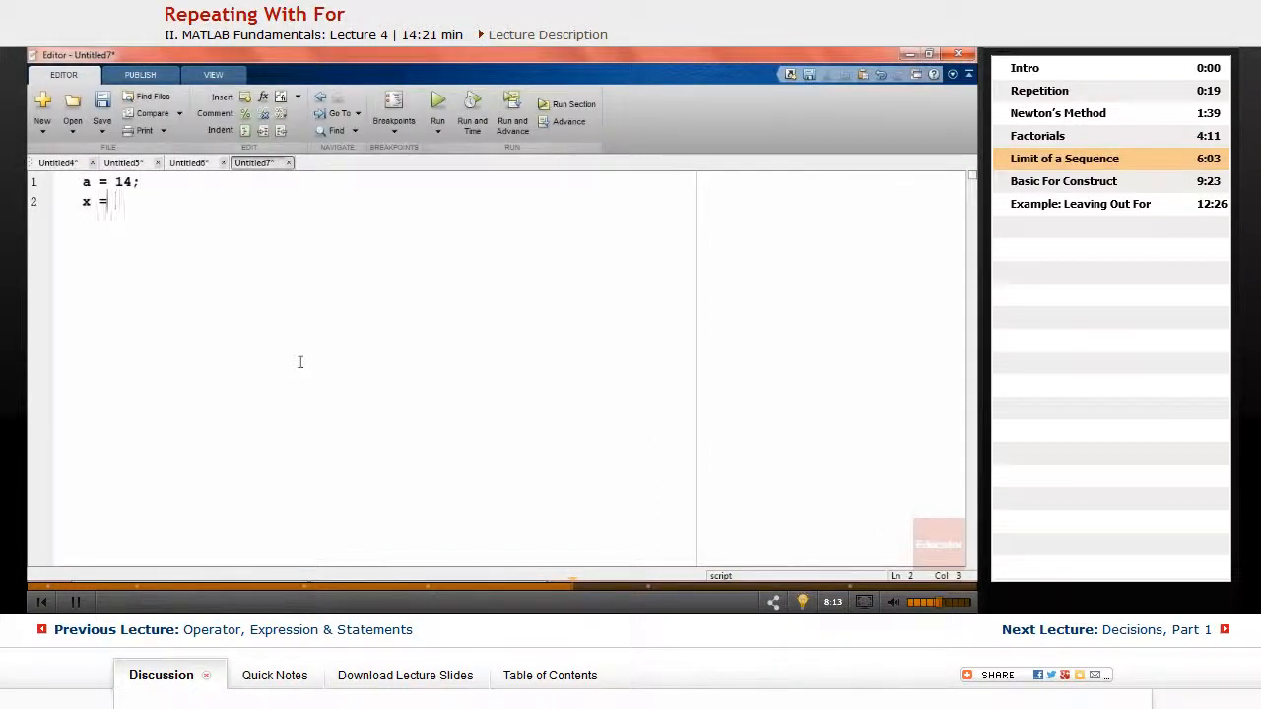
text(1;)
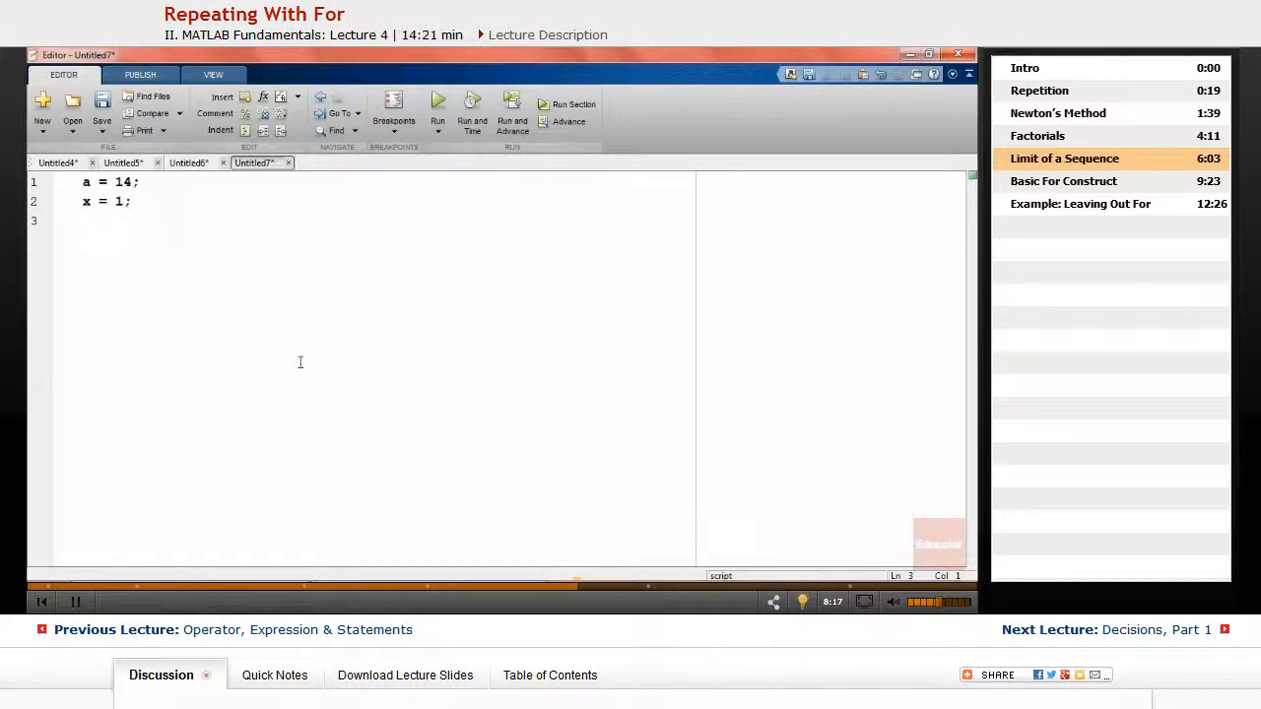
text(k)
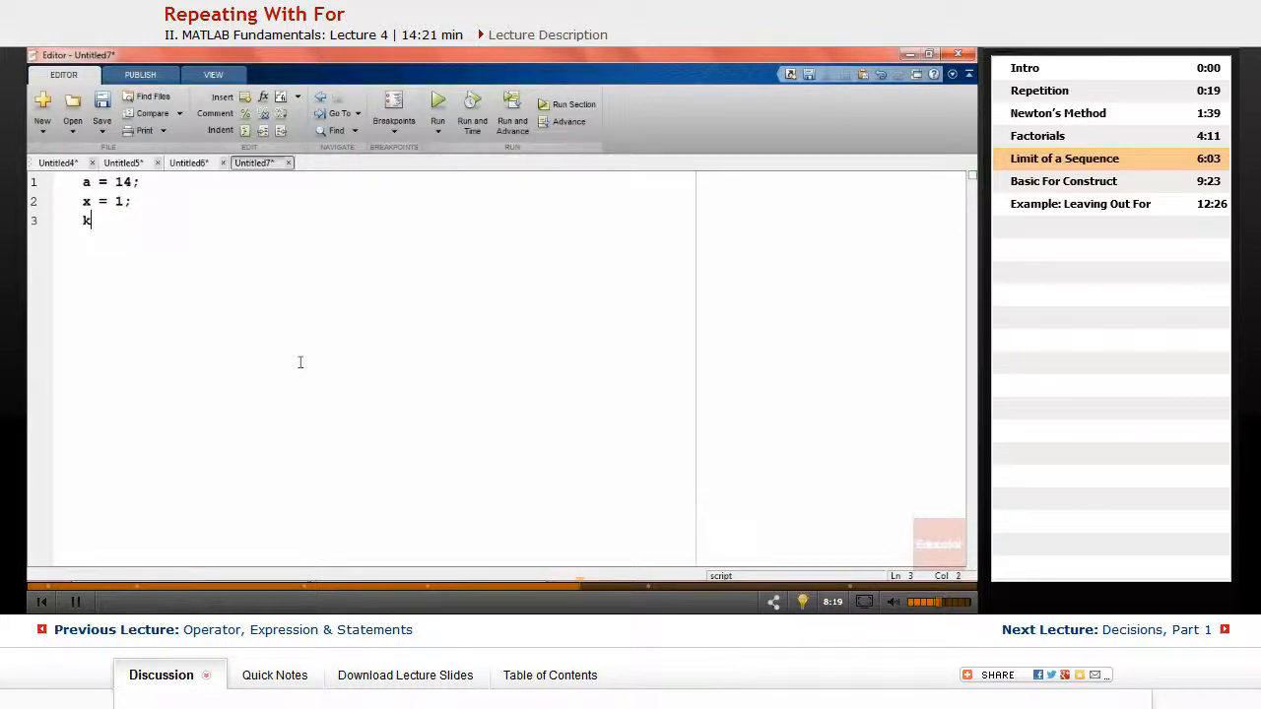
text(= 20;)
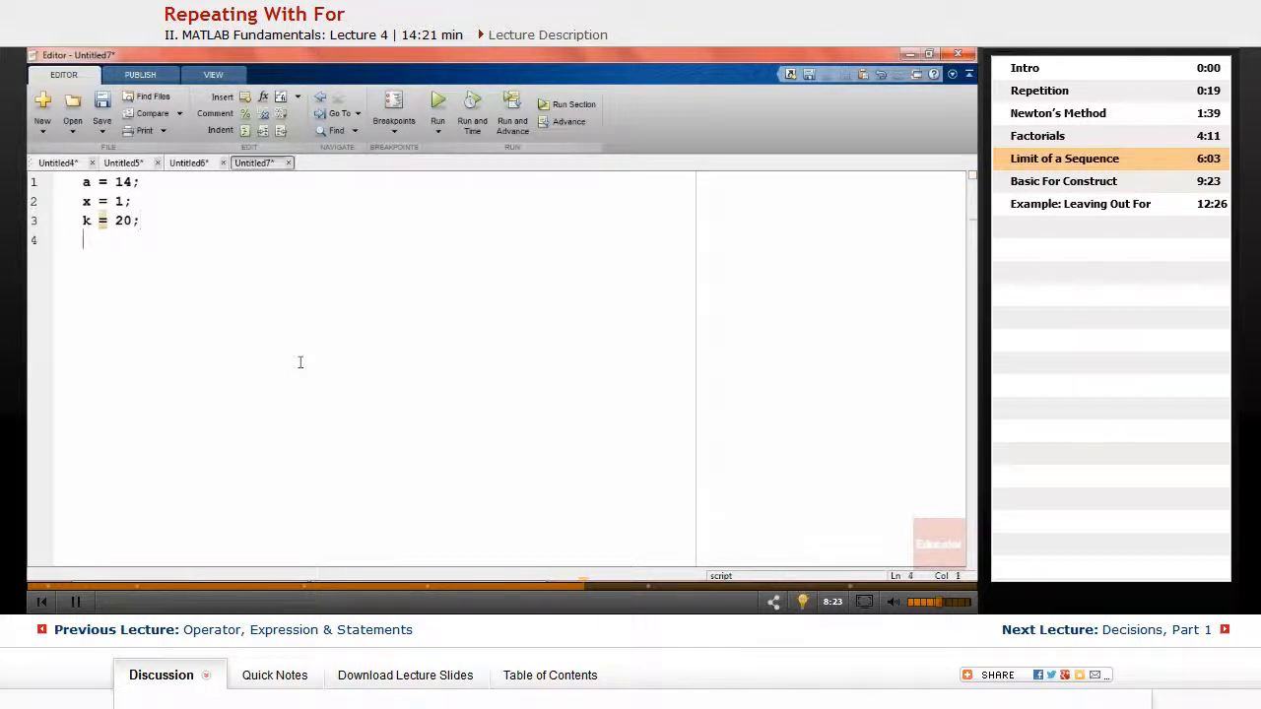
text(for)
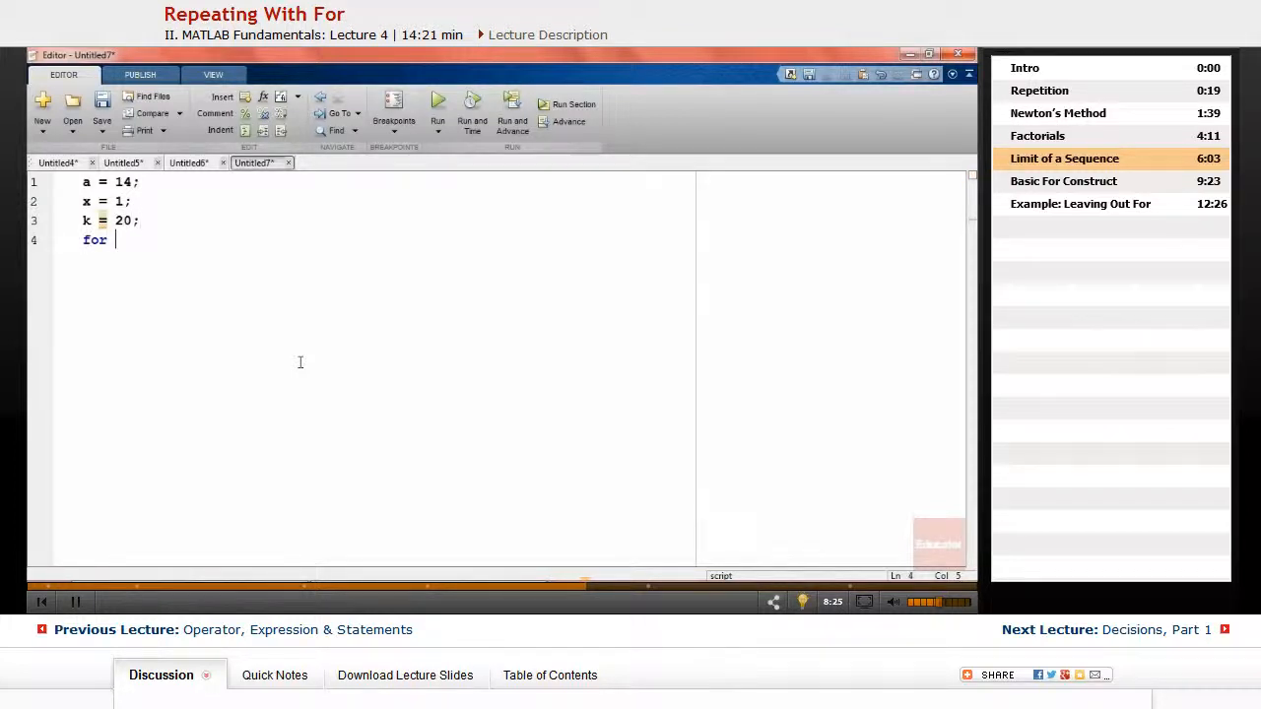
text(n = 1)
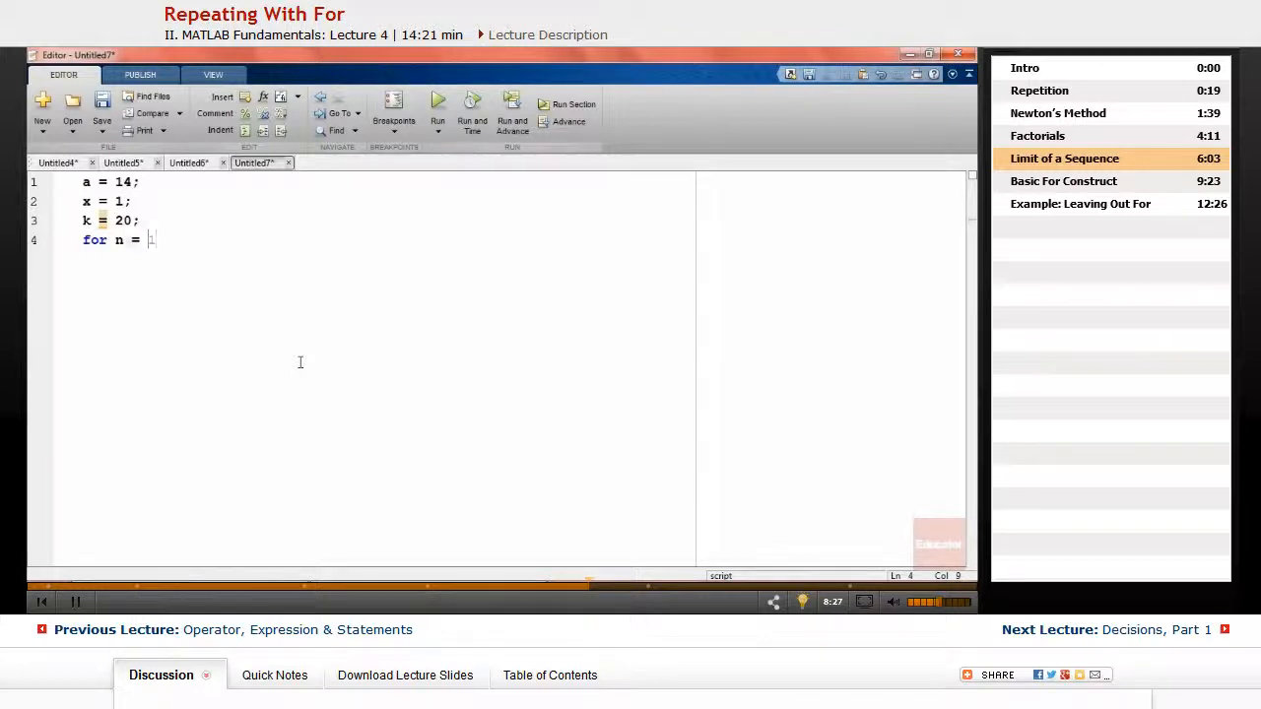
text(1)
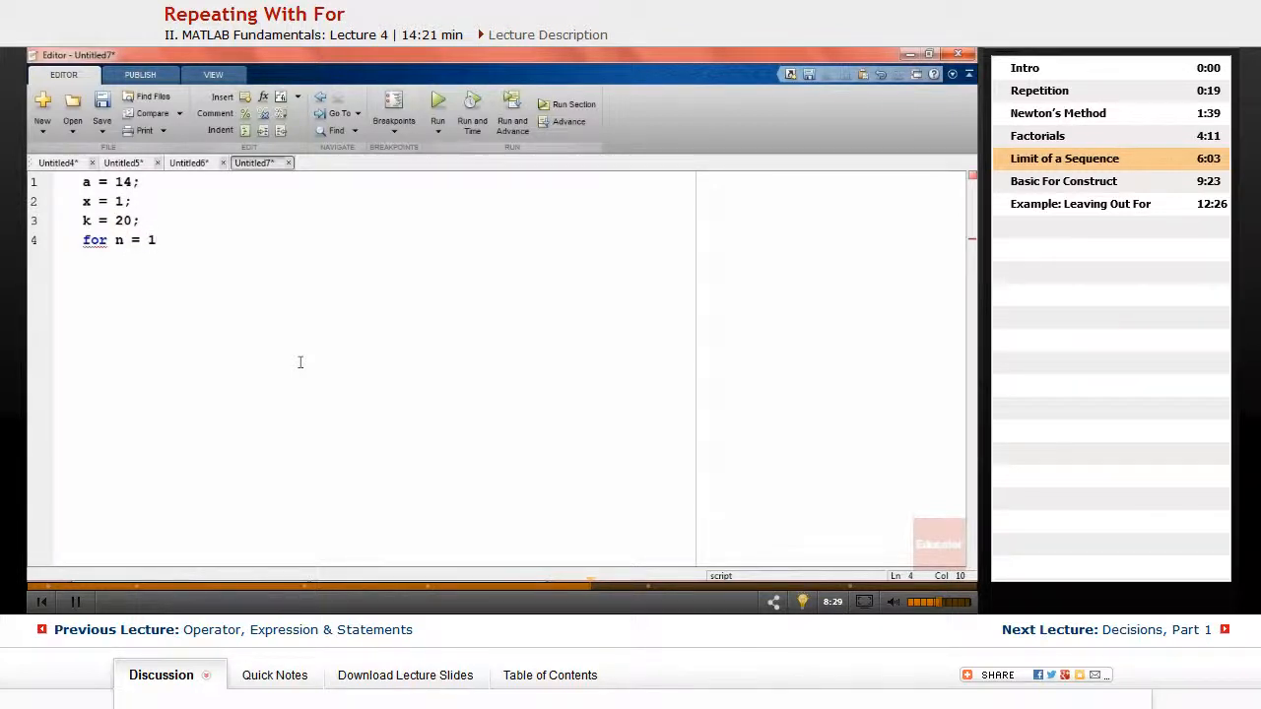
text(:k)
text(x =)
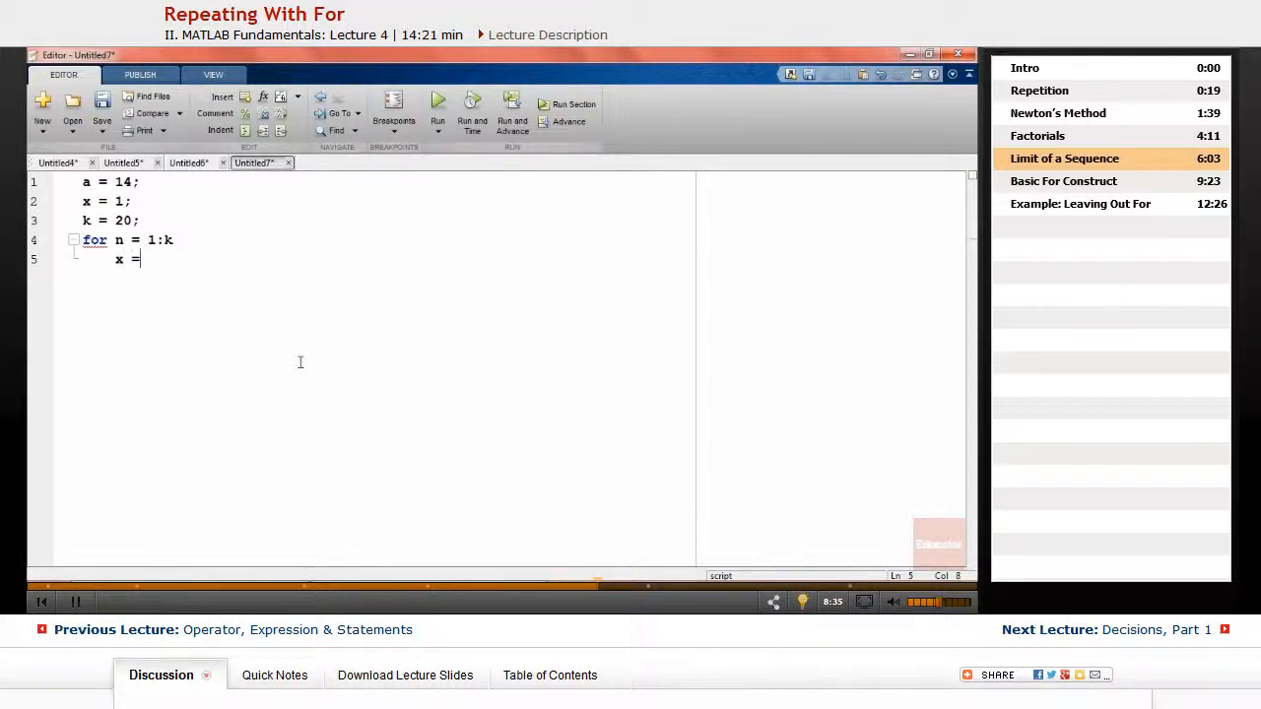
Fill the loop body with x = a*x/n; disp([n x]) and close it with end
text(a)
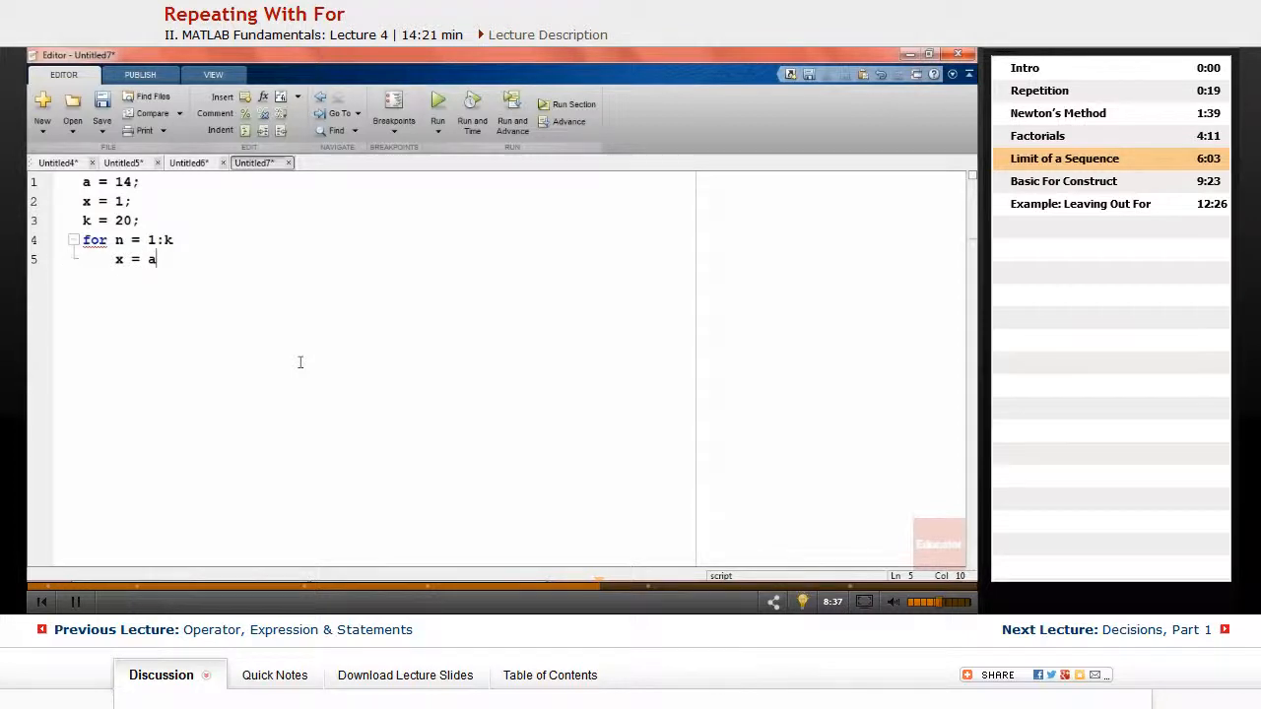
text(*)
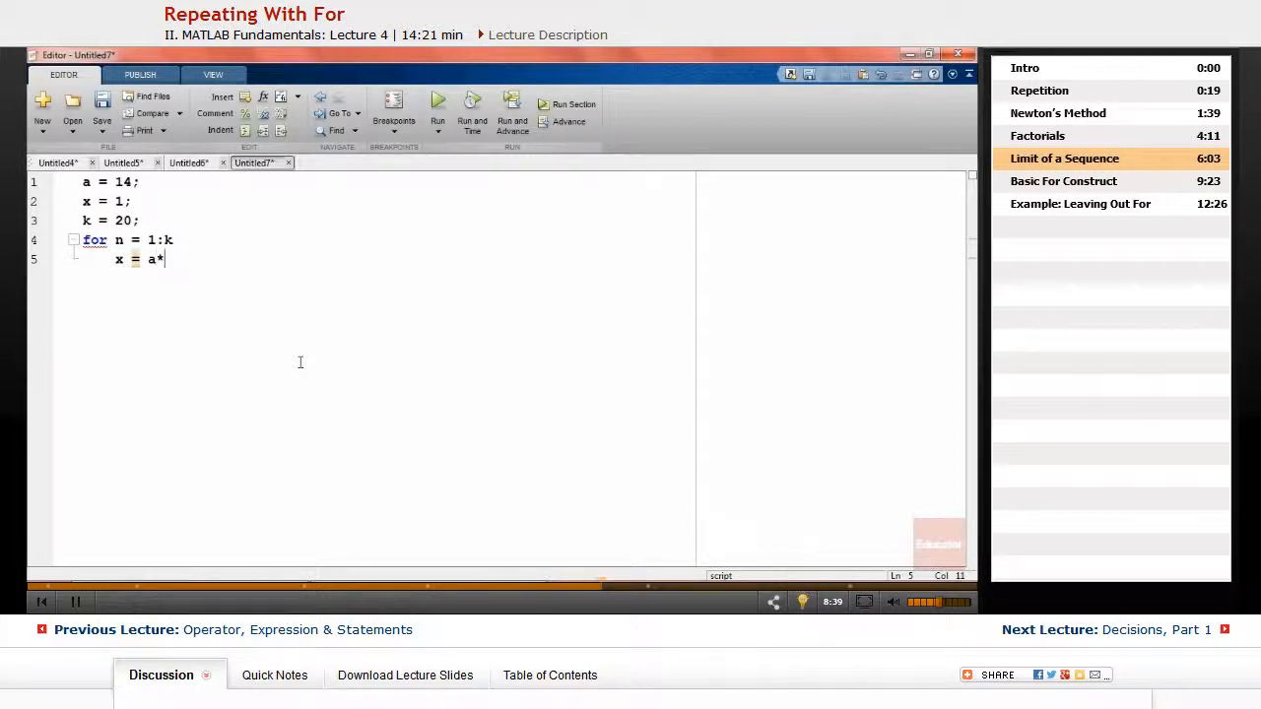
text(x)
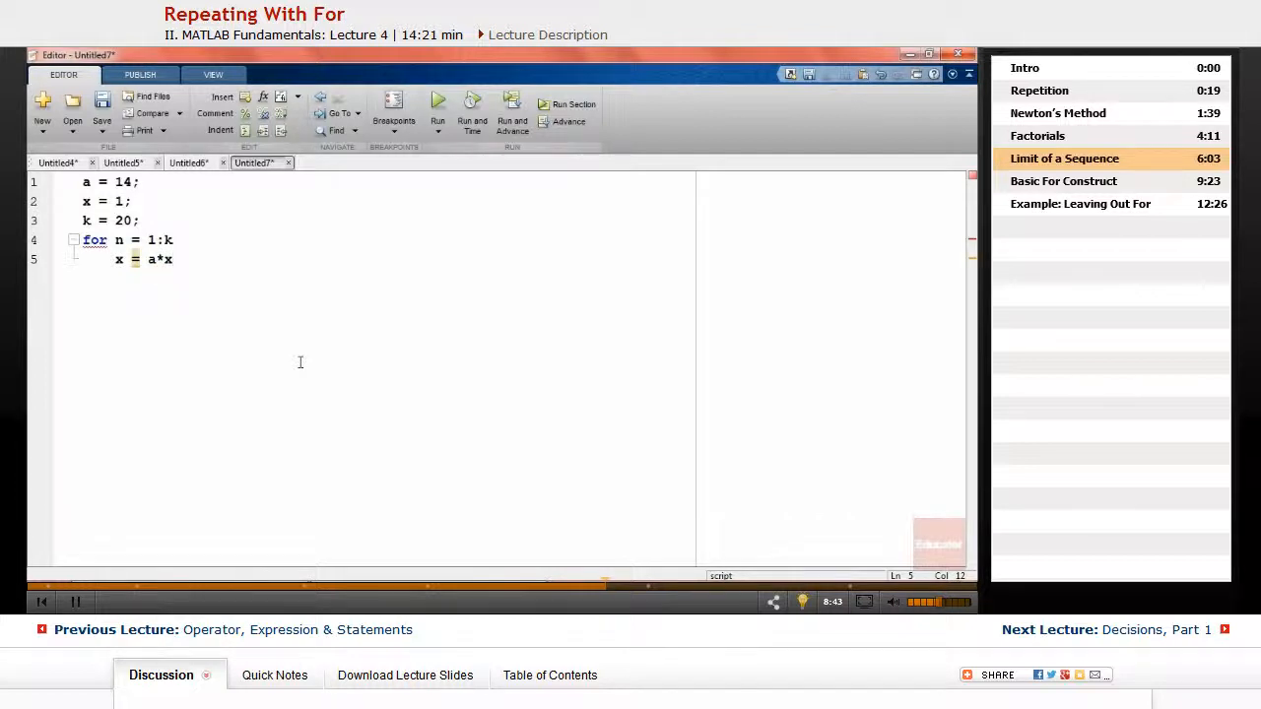
text(/n)
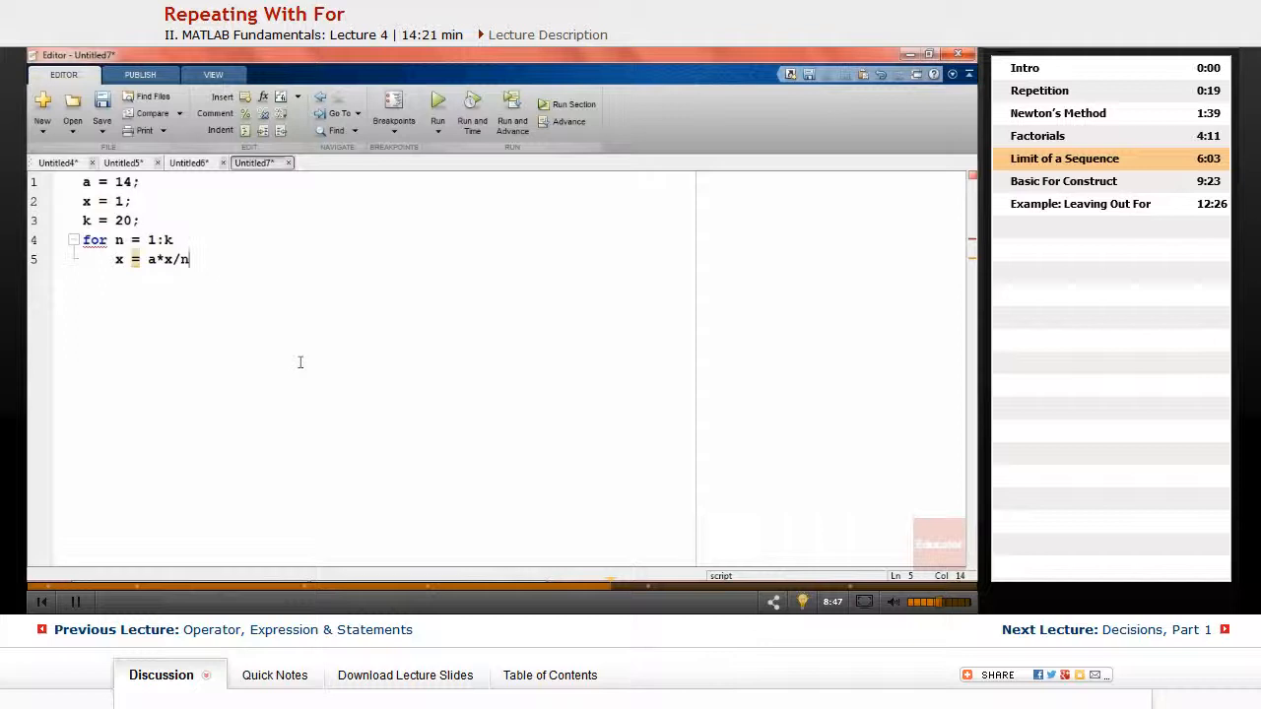
text(;)
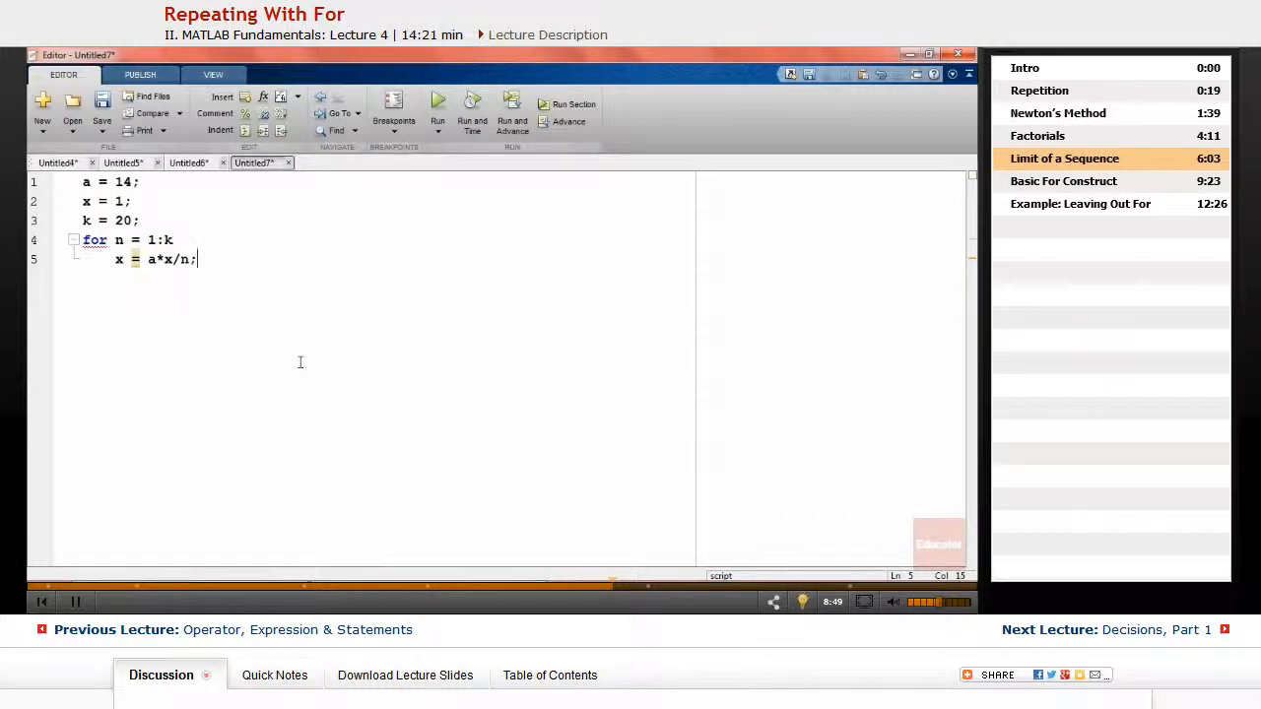
text(disp)
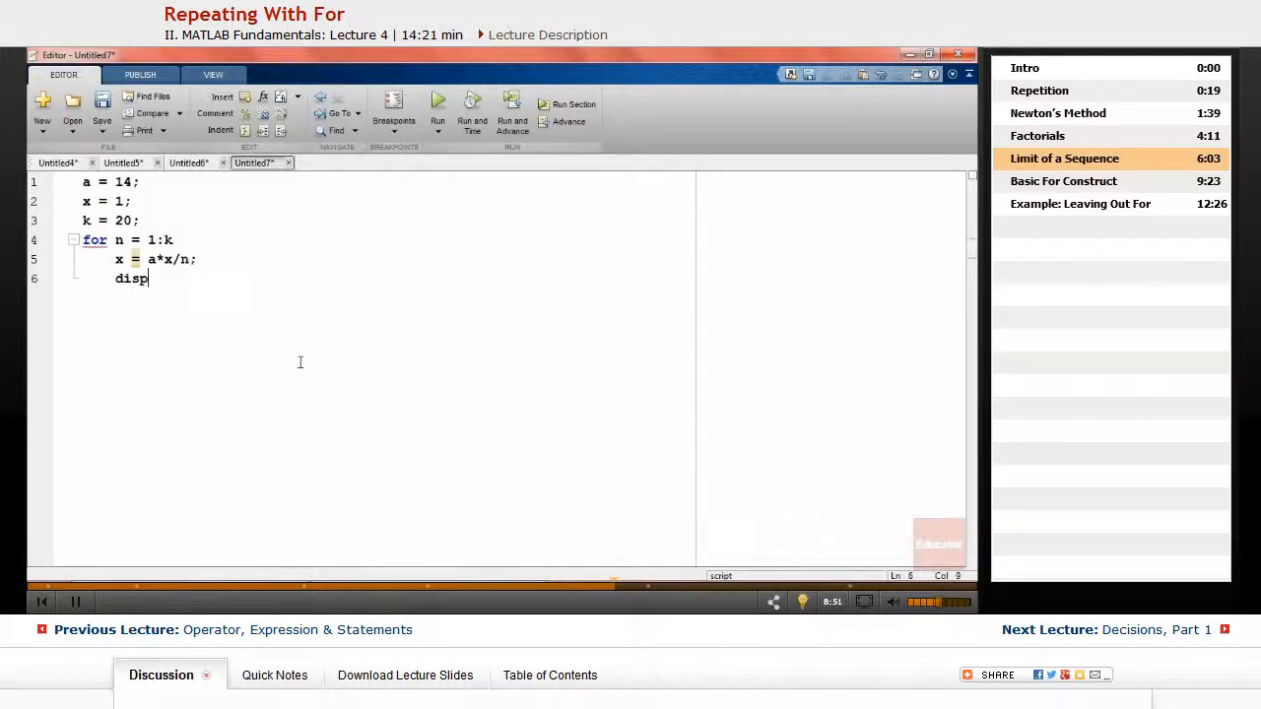
text(())
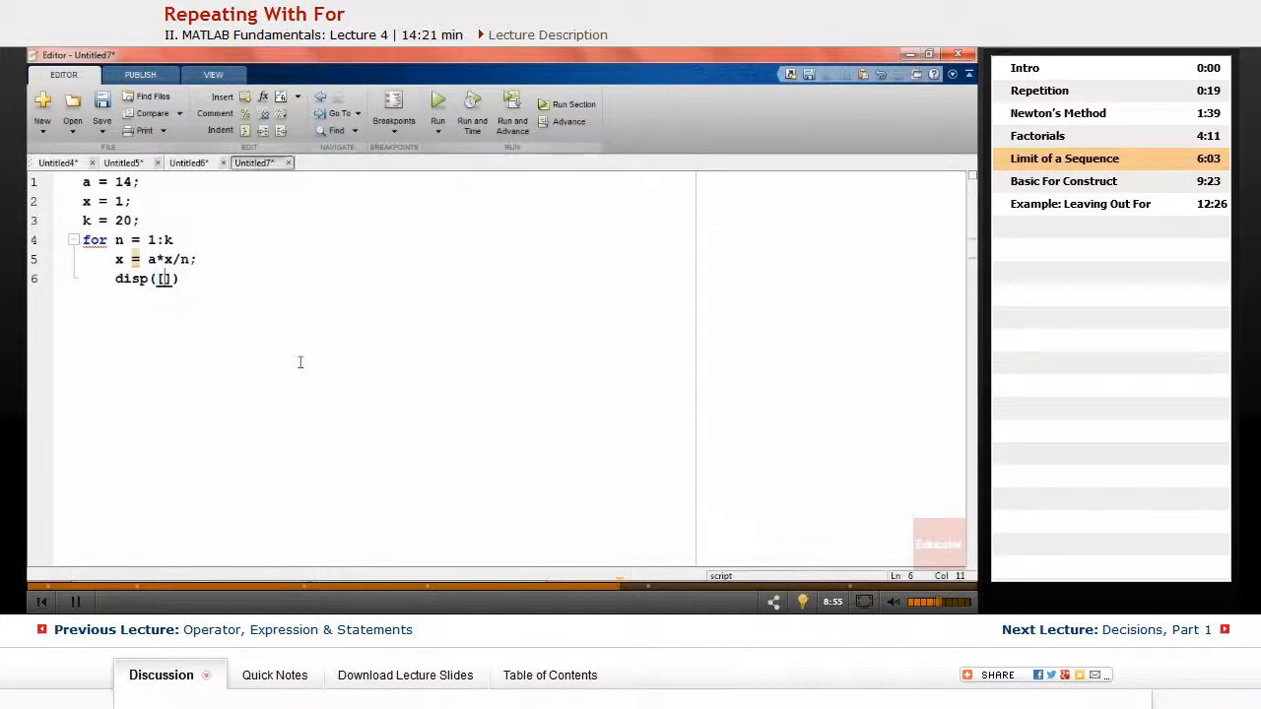
text(n)
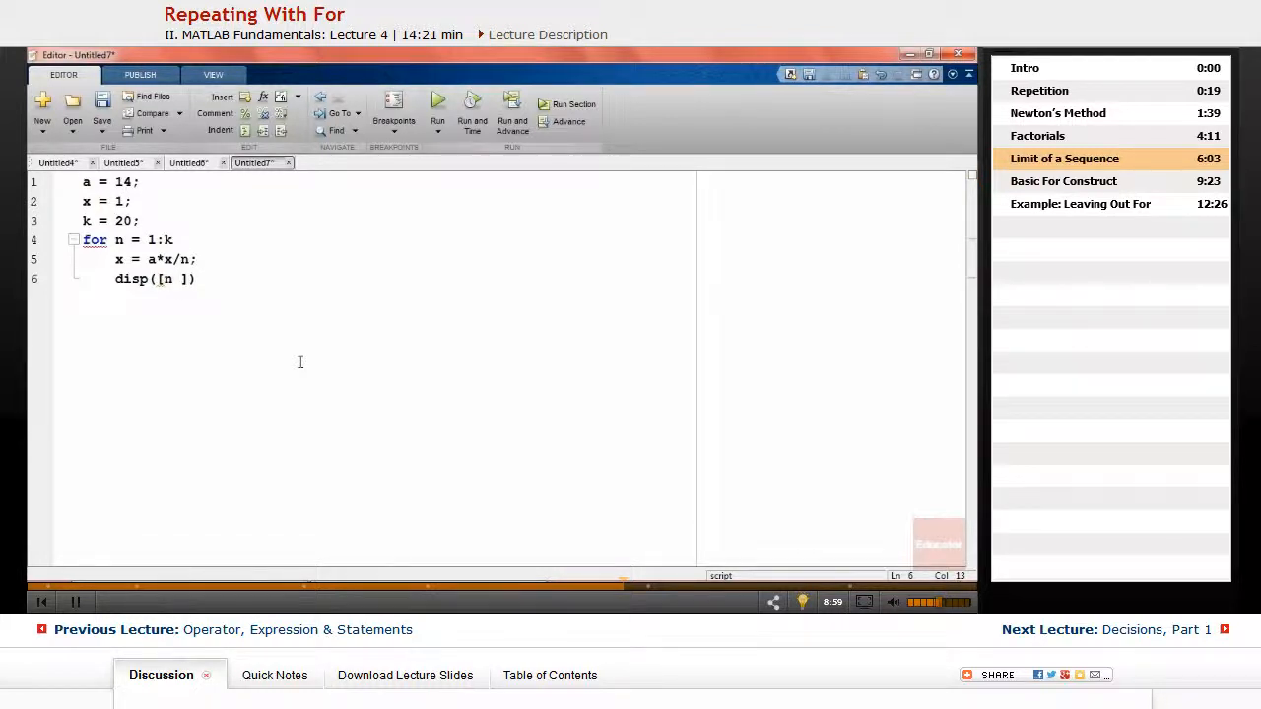
text(x)
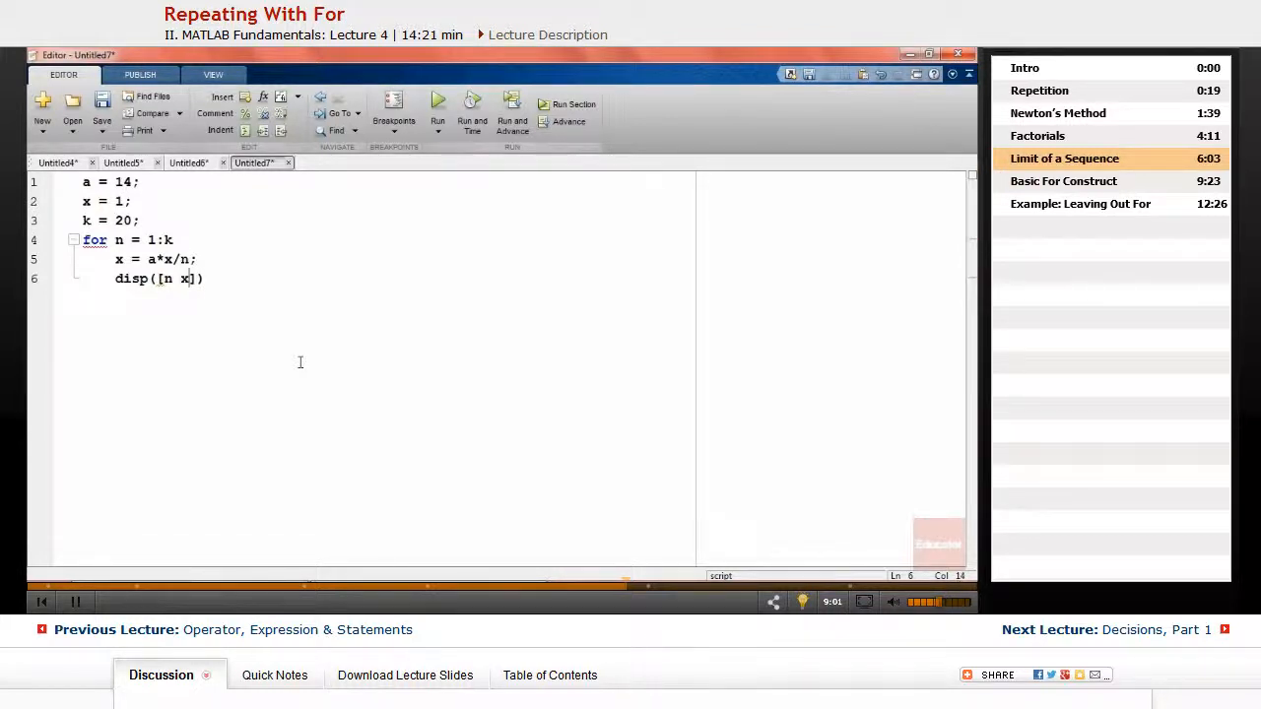
key(Return)
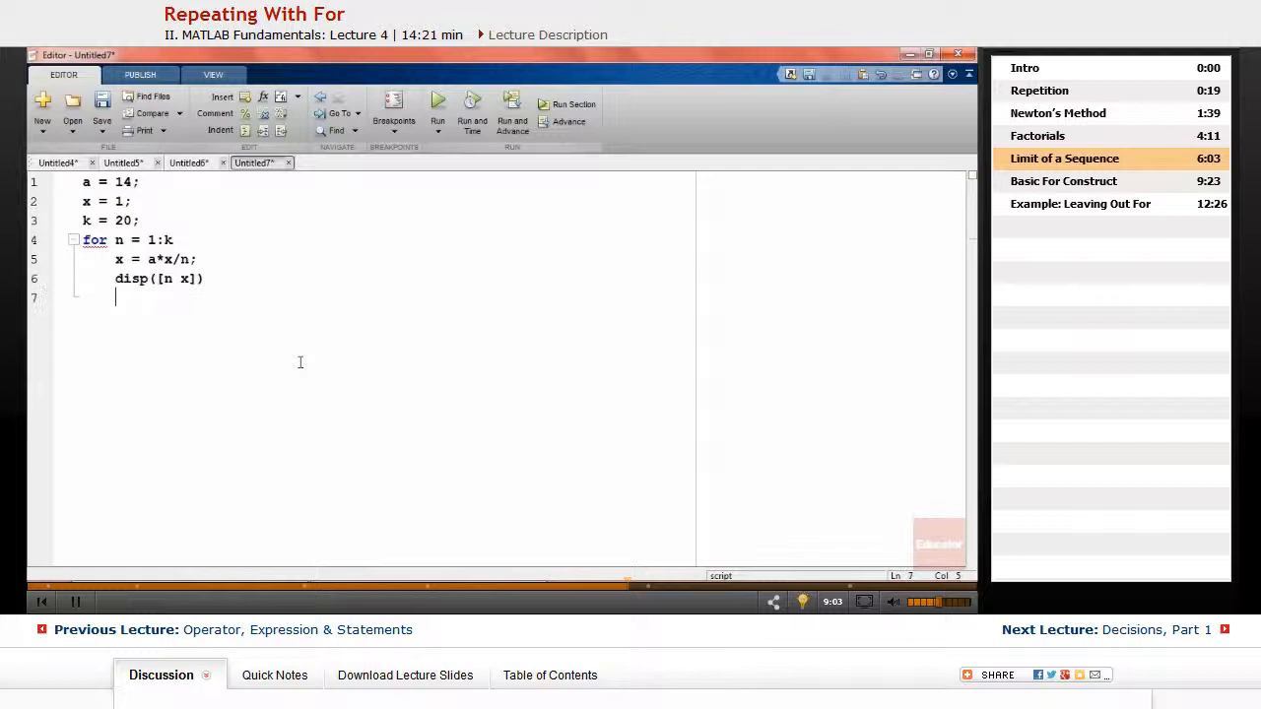
text(end)
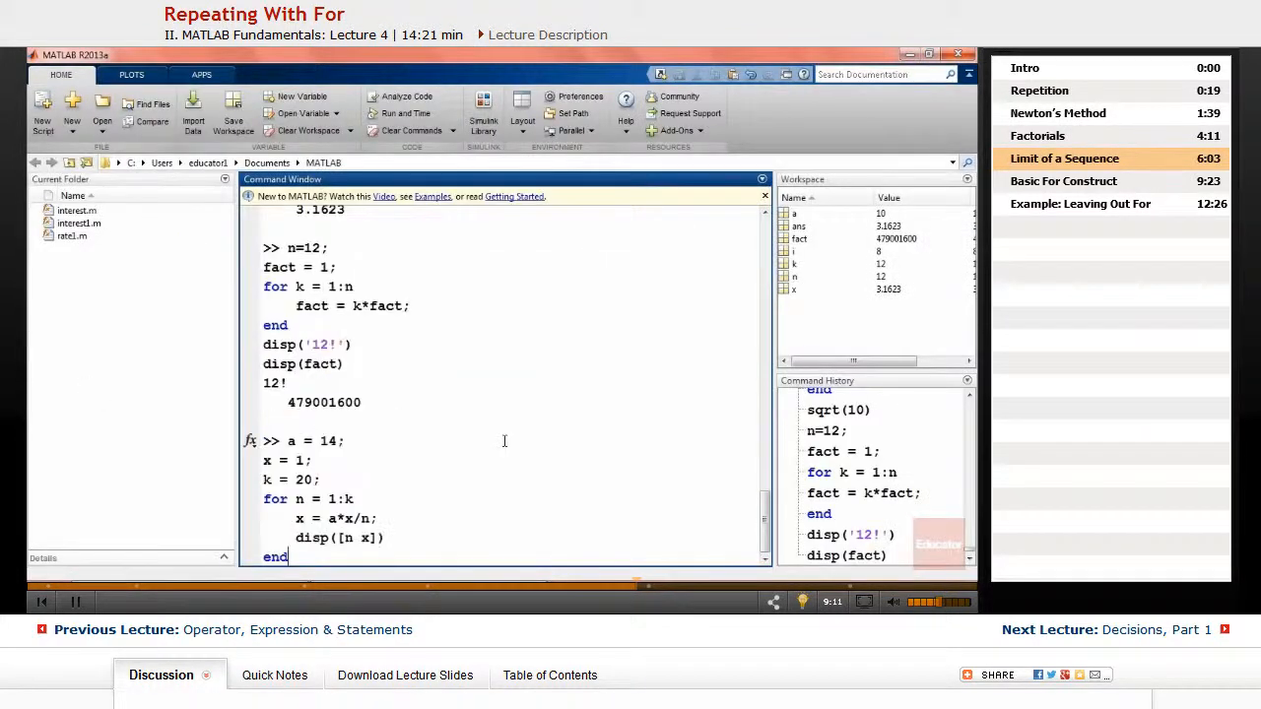
Run the sequence loop at the prompt, ending at n = 20, x = 3.4390e+04
key(Return)
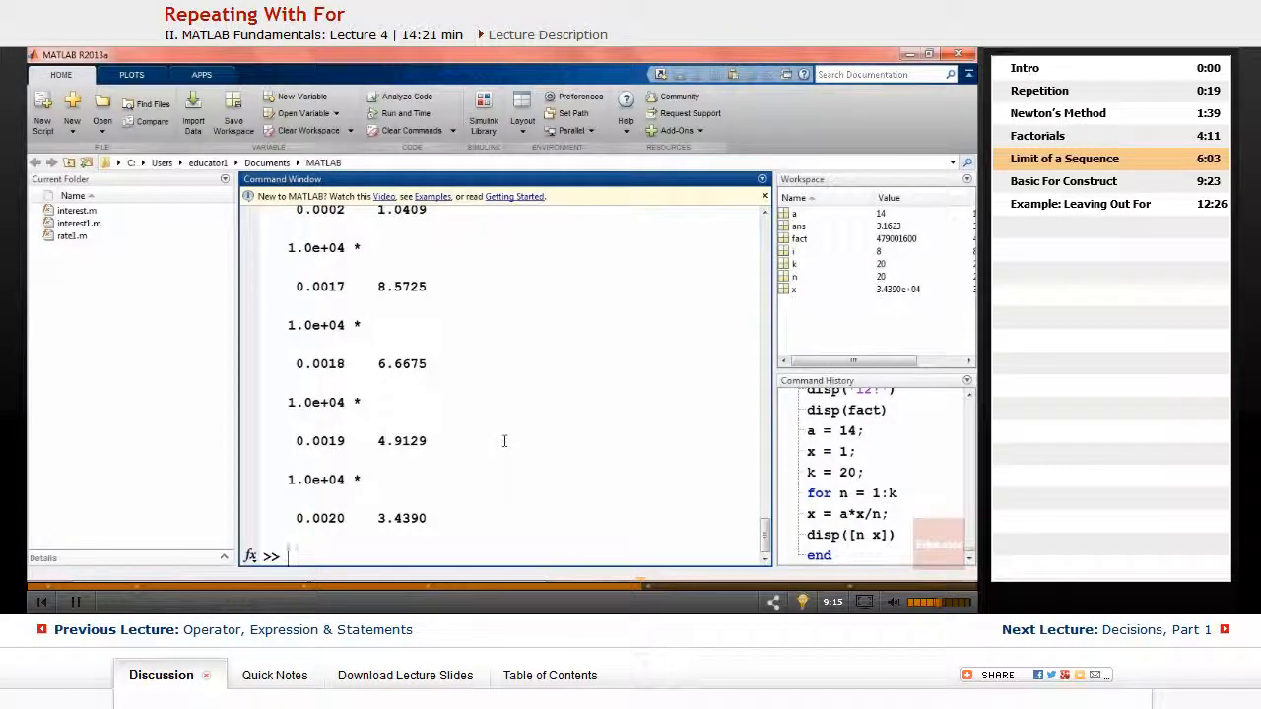
mouse_move(362, 497)
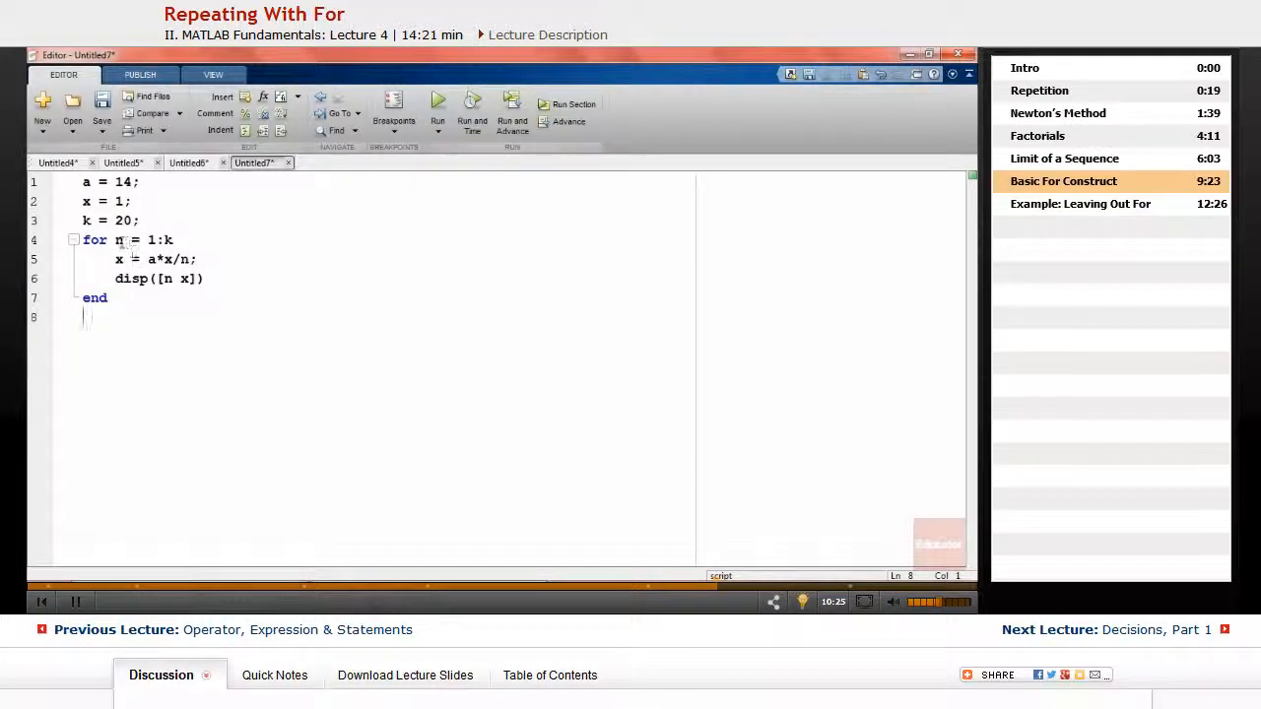
Change the range to n = 1:2:k and join the loop statements with commas
click(171, 239)
text(:)
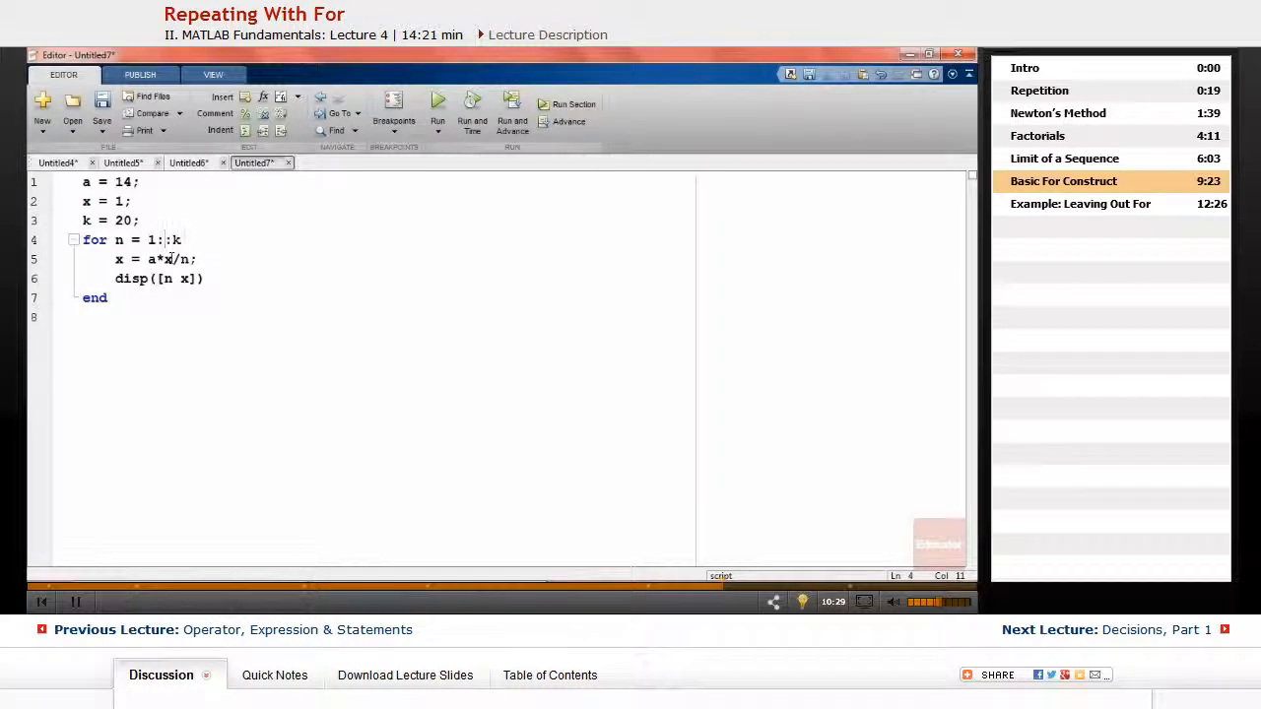
text(2)
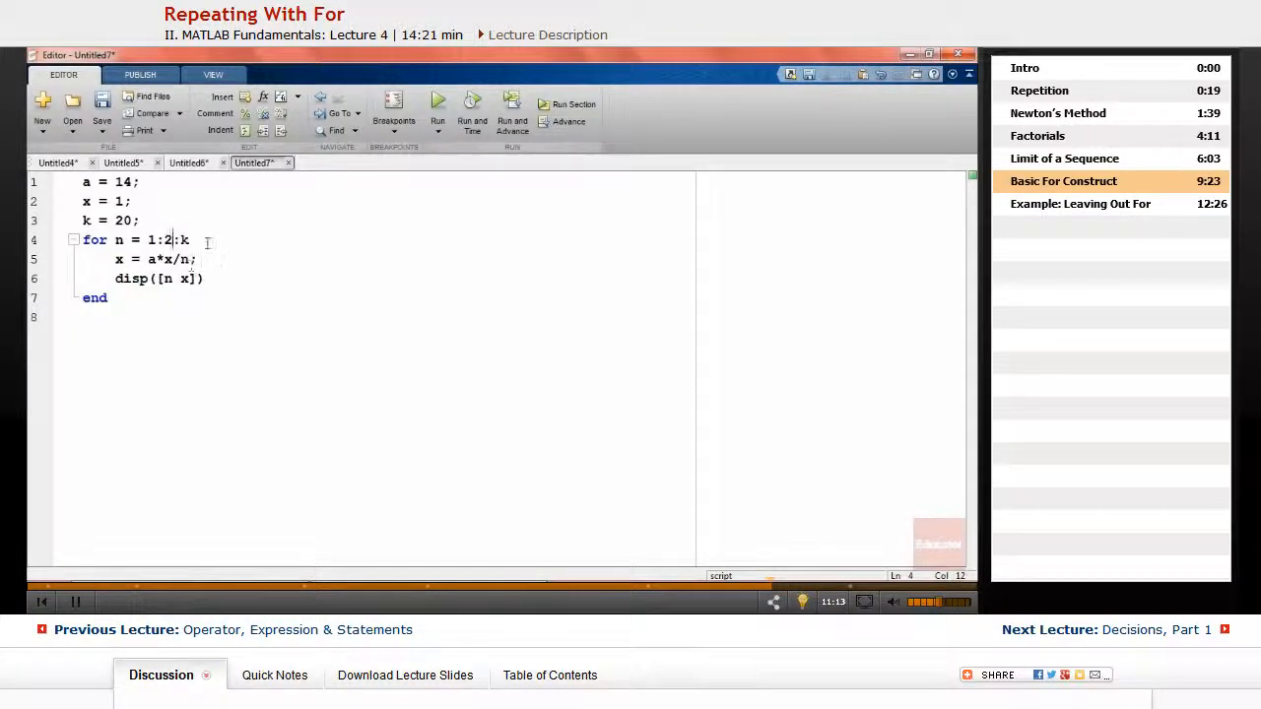
text(,    x = a*x/n;    disp([n x)
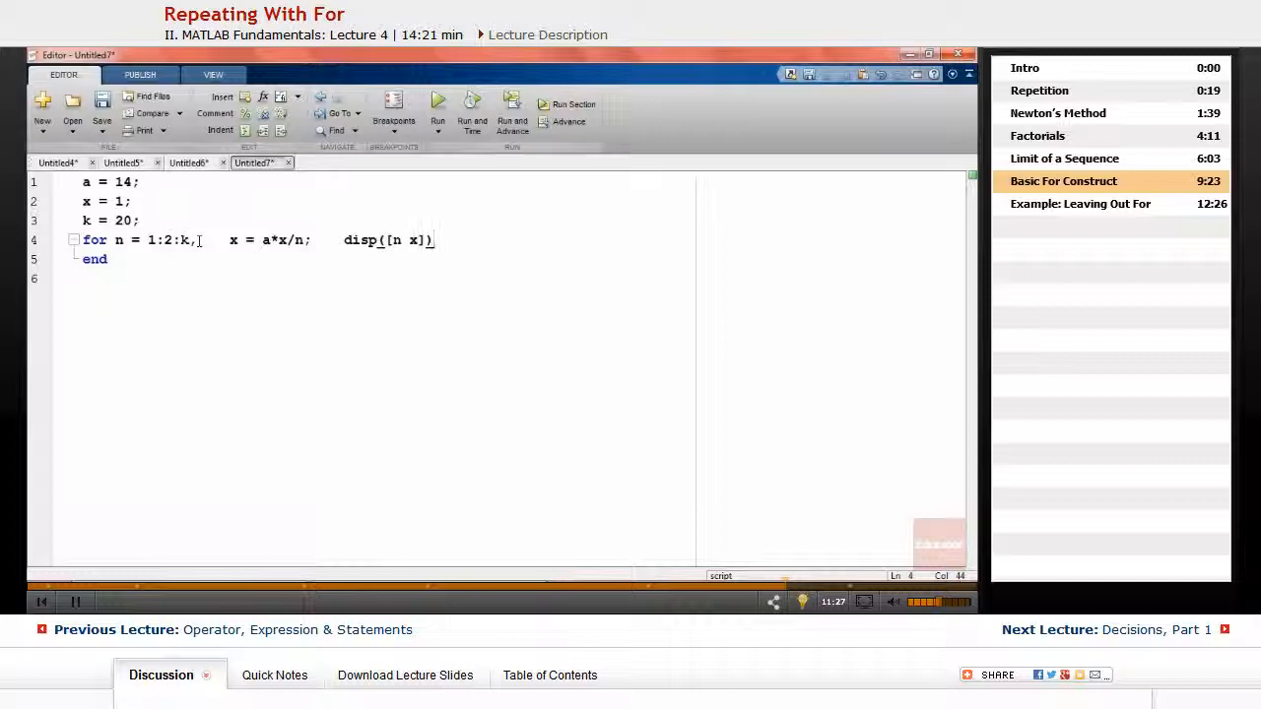
text(, end)
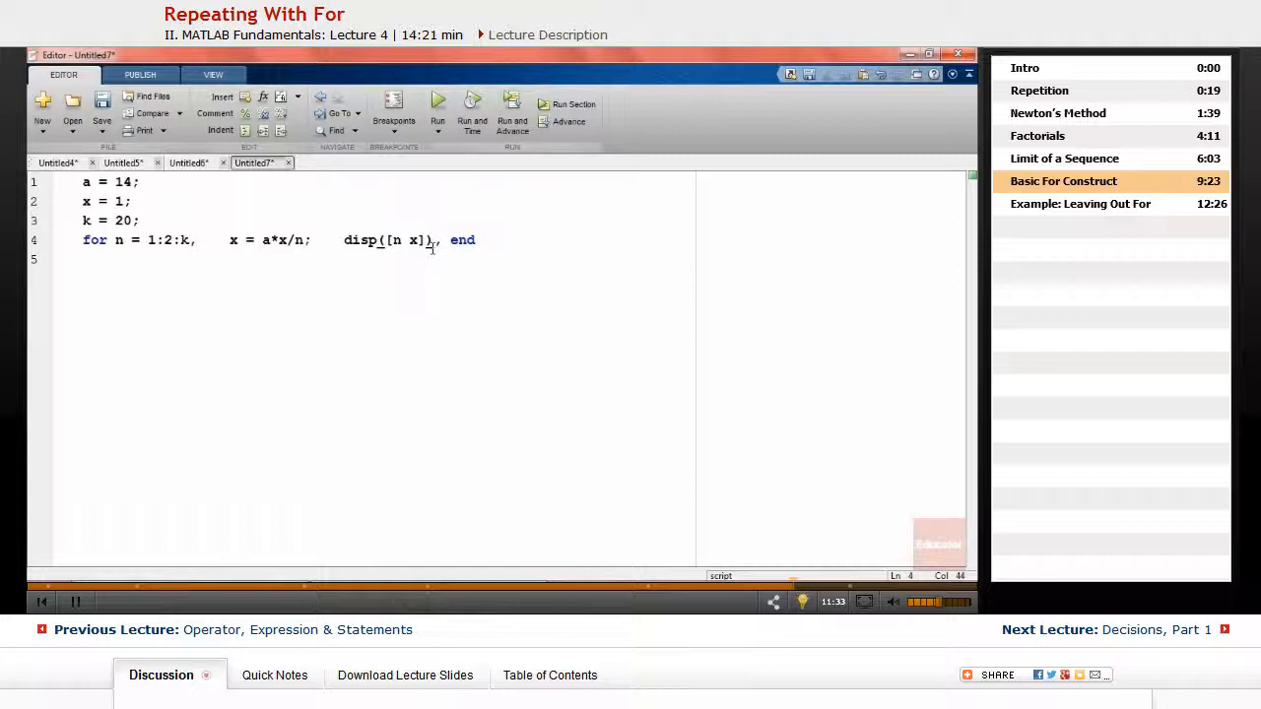
drag(261, 240, 482, 240)
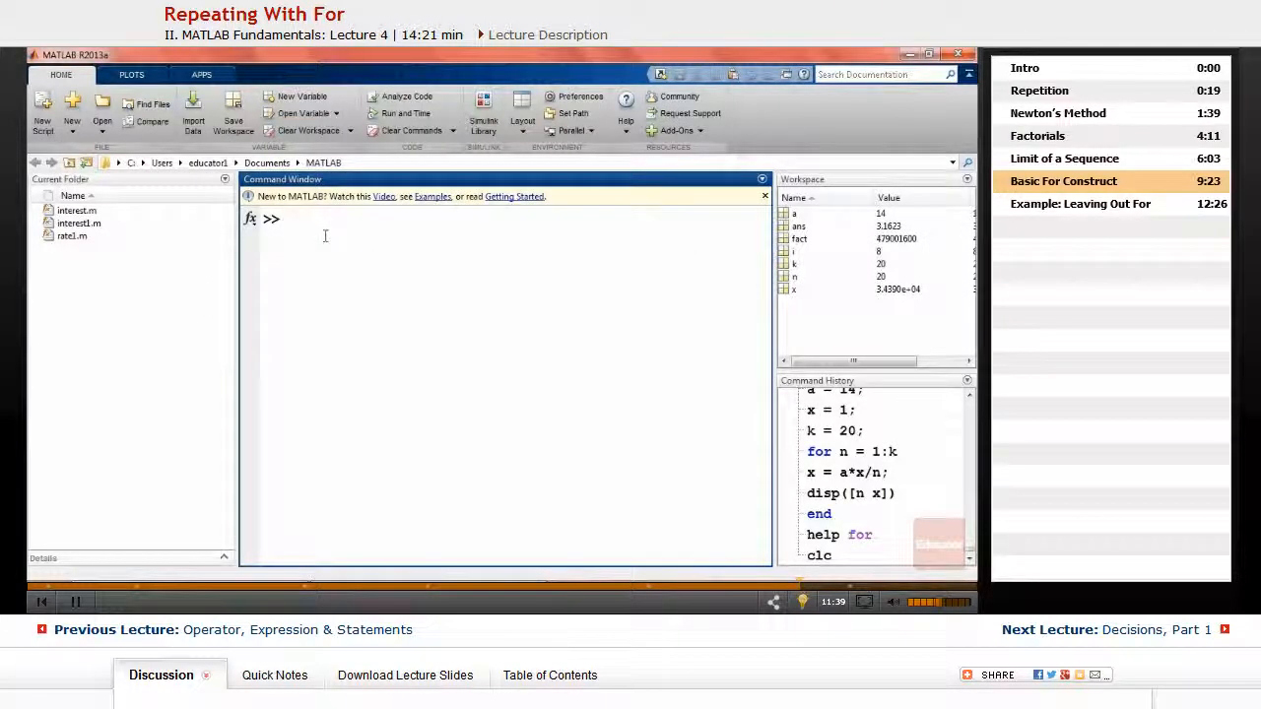
Run the stepped loop for n = 1:2:k, printing n and x, then begin typing a new script
text(for n = 1:2:k,    x = a*x/n;   disp([n x]);, end)
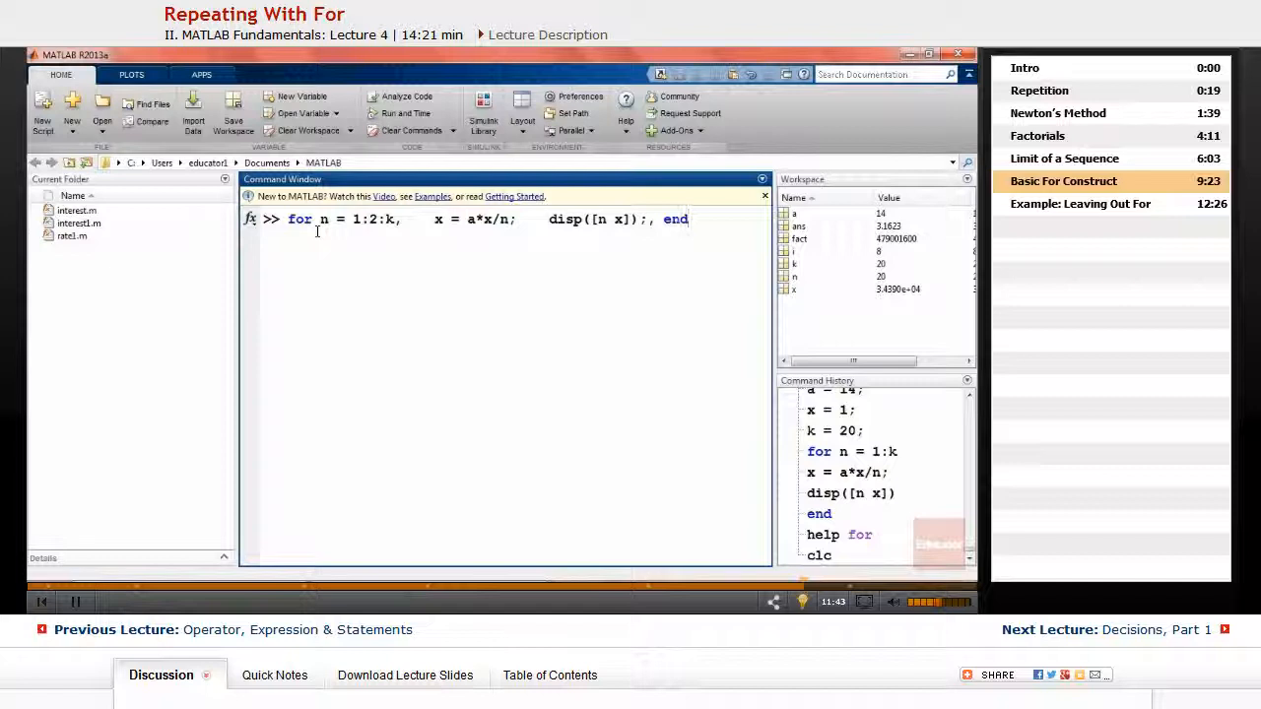
key(Return)
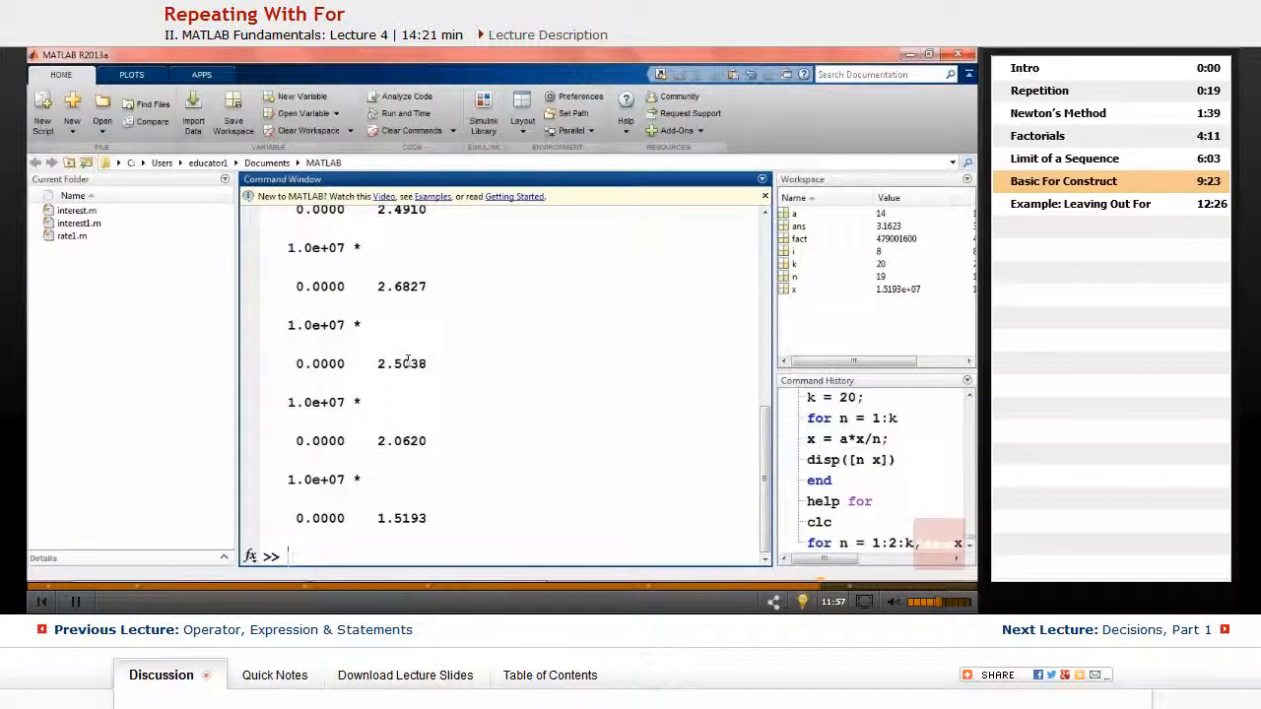
text(fo)
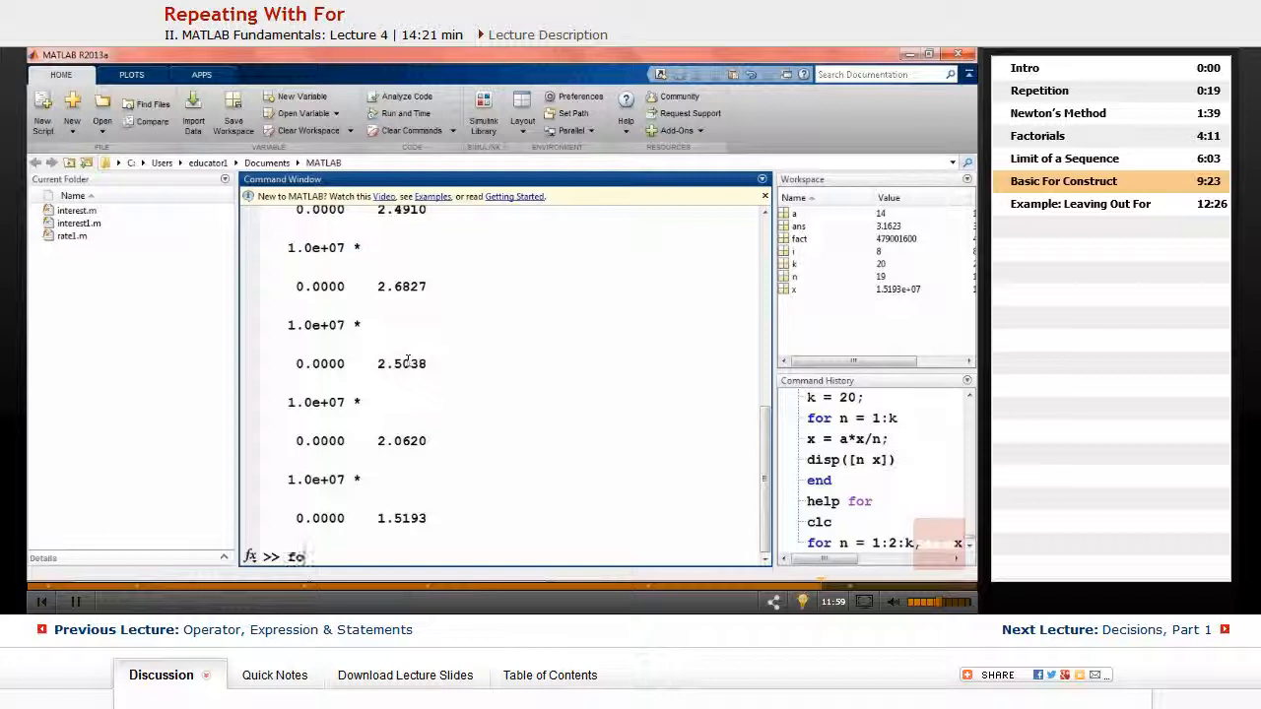
text(r 1)
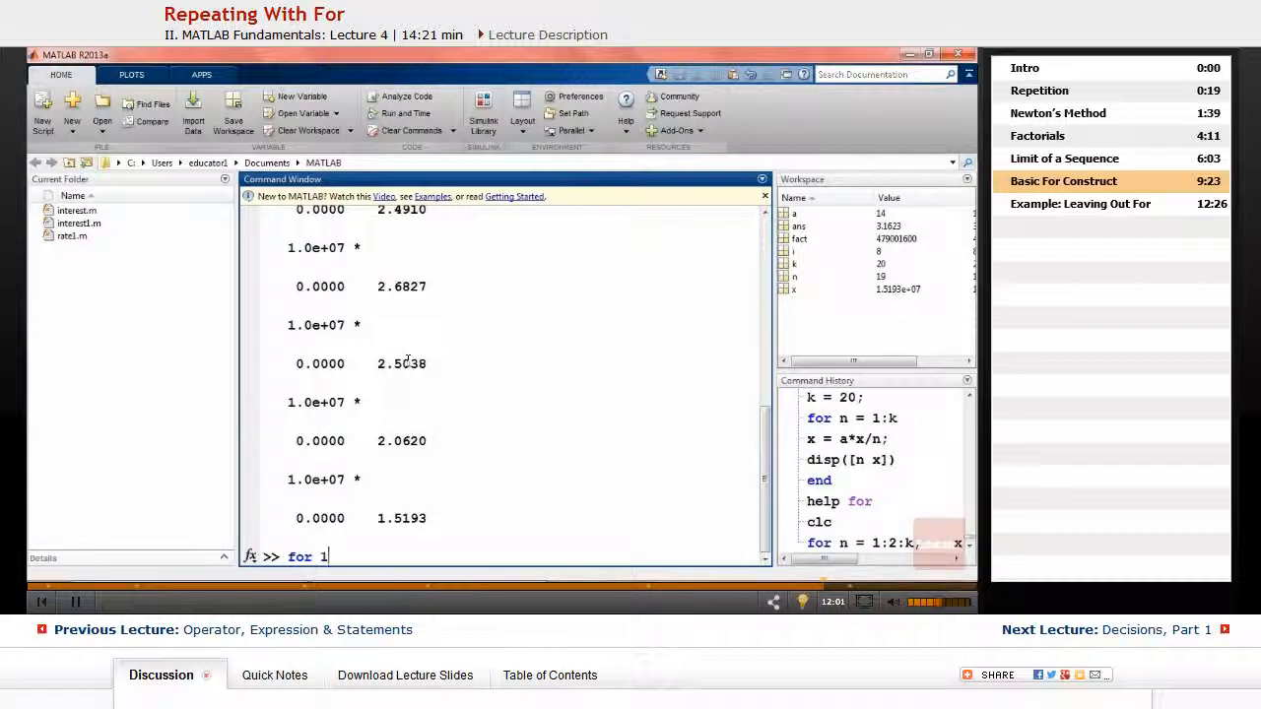
text(a =)
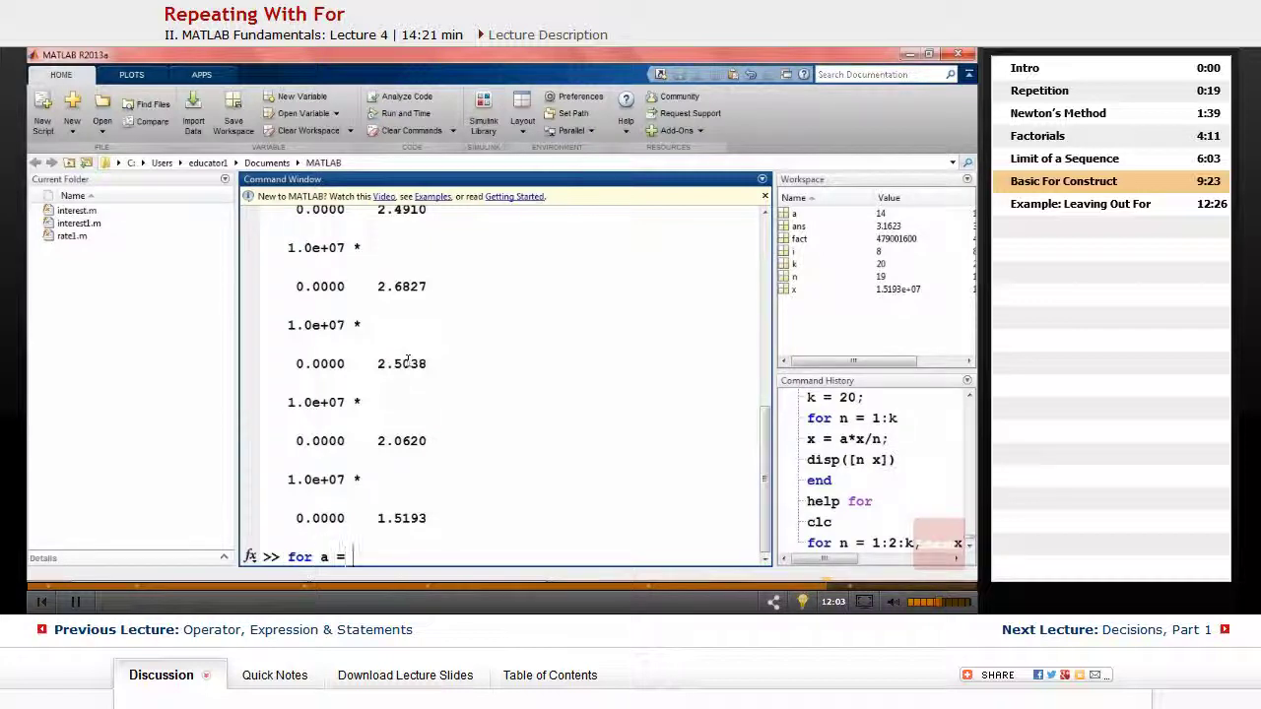
text(v)
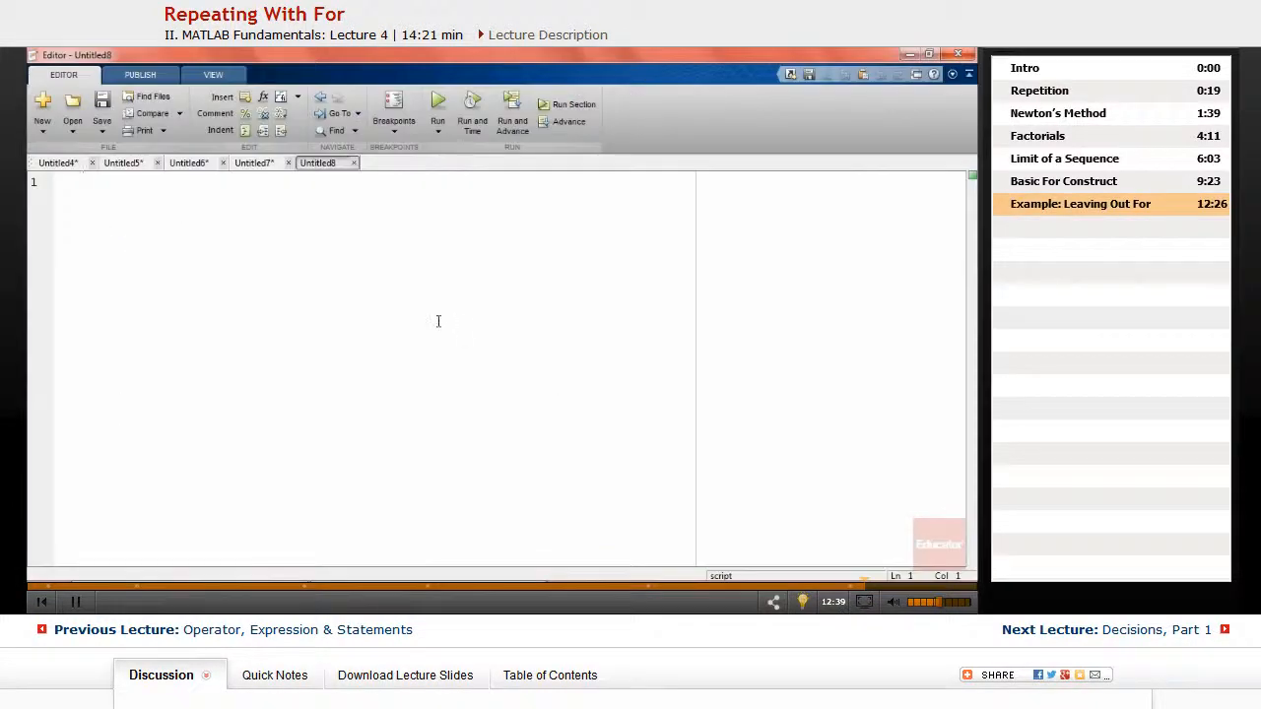
Enter a = 2, x = a/2 and i = 1:6 in Untitled8
text(a =)
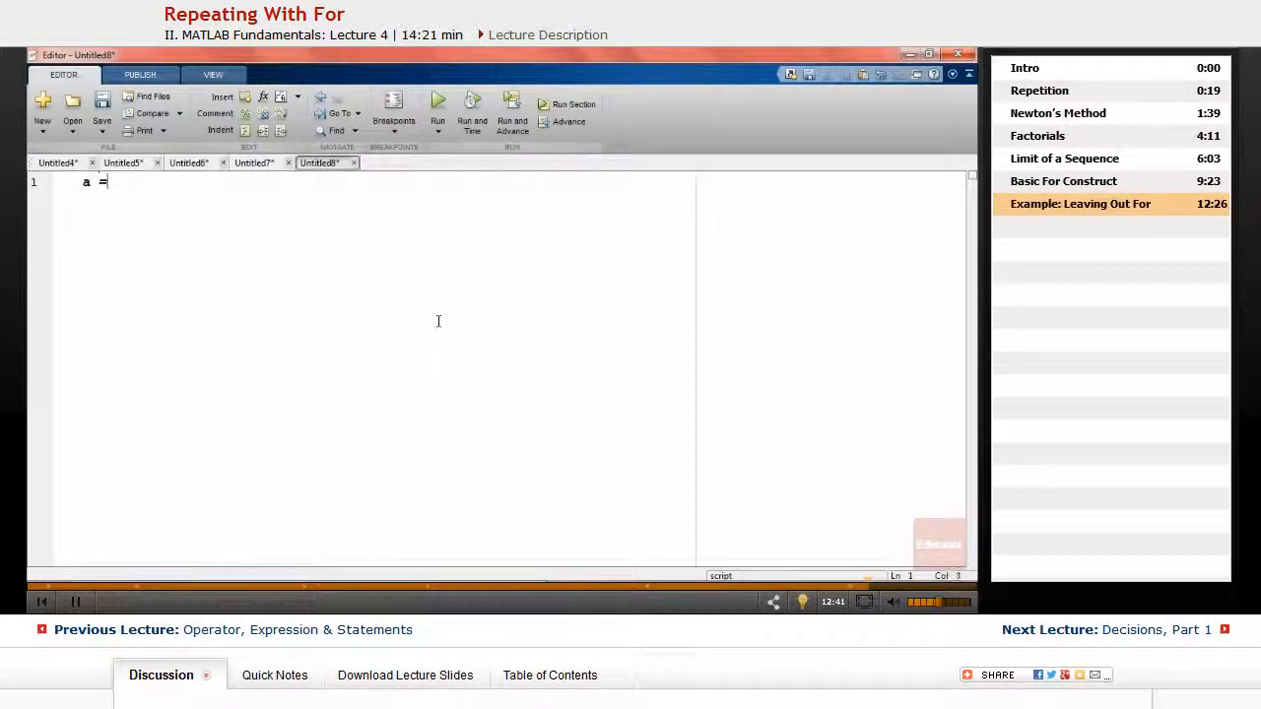
text(2)
text(x =)
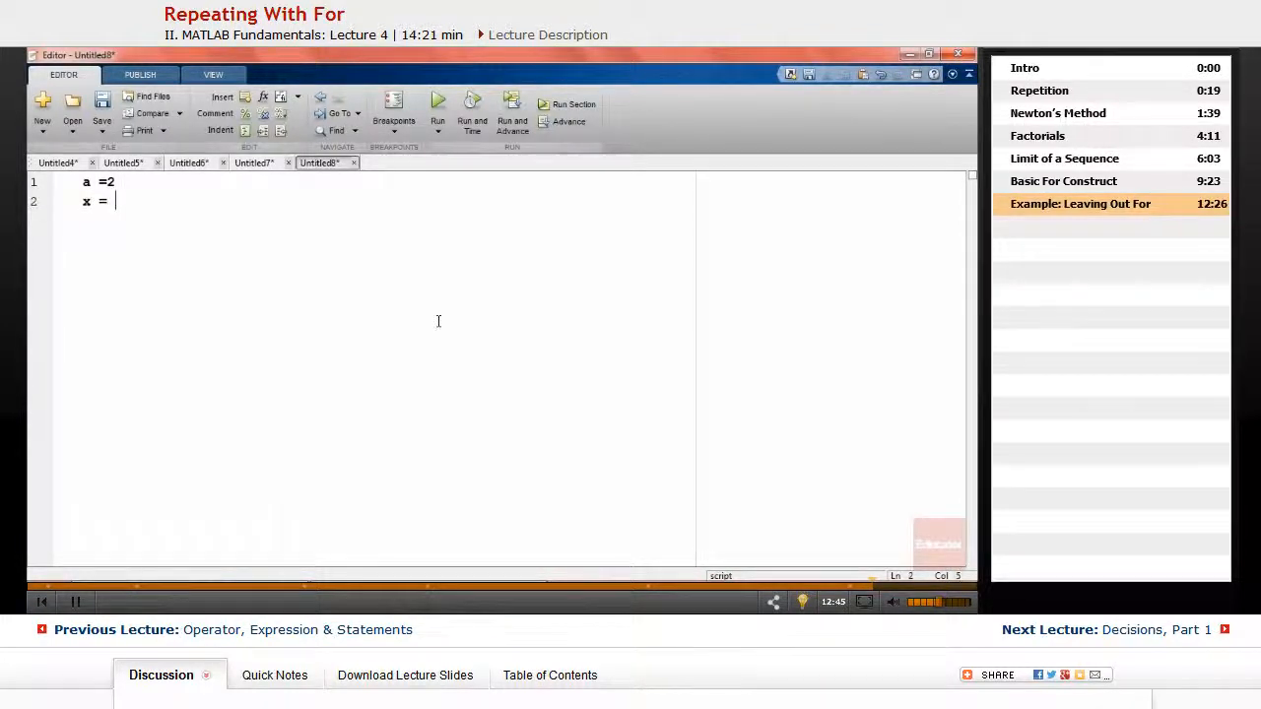
text(a/2;)
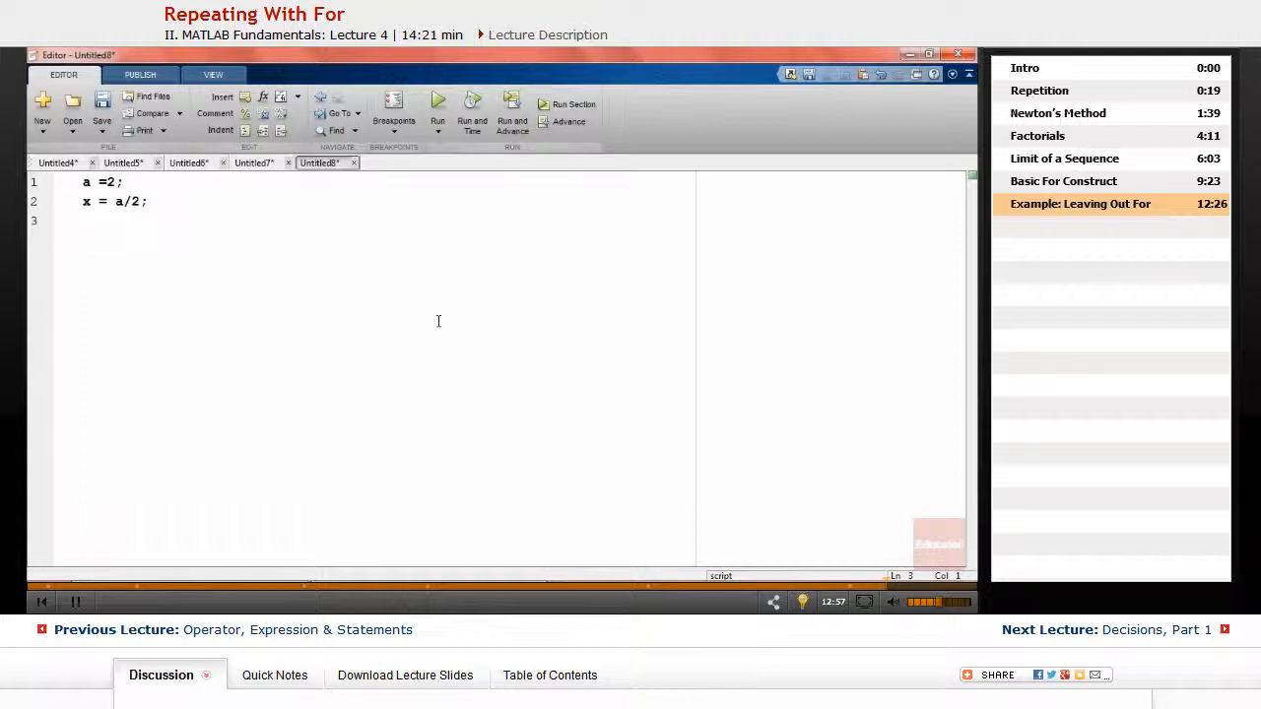
text(i =)
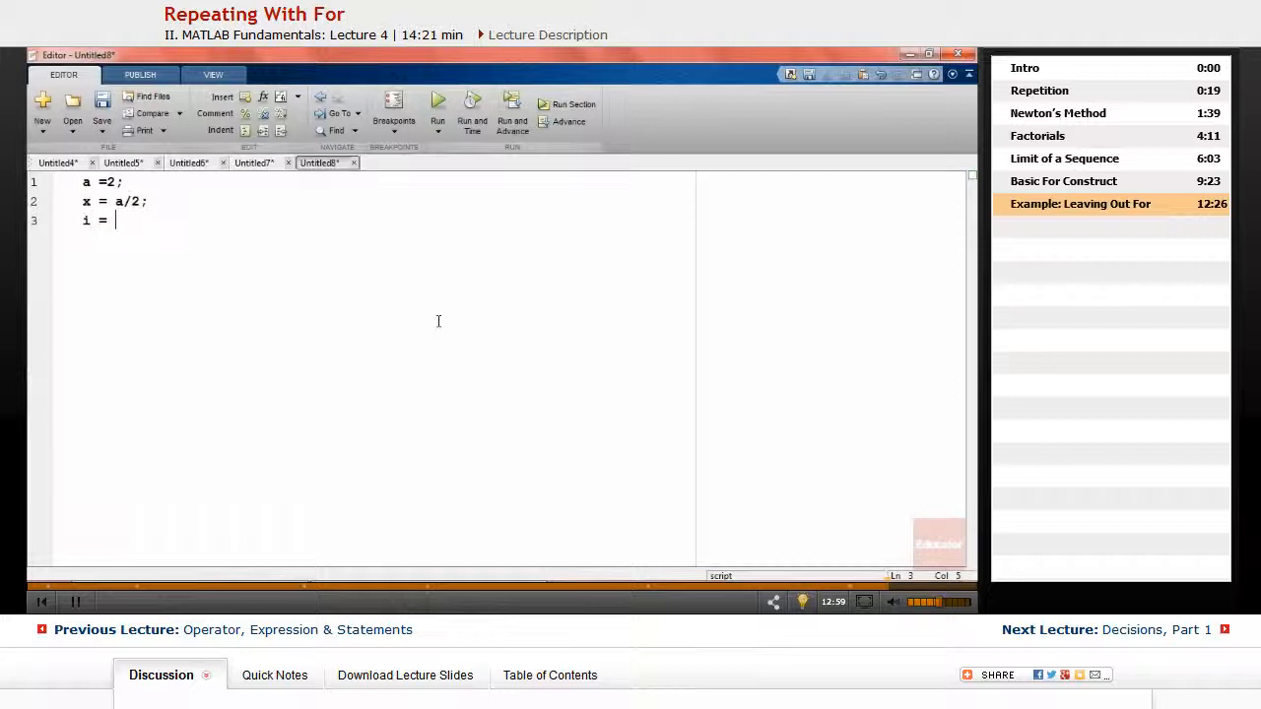
text(1:)
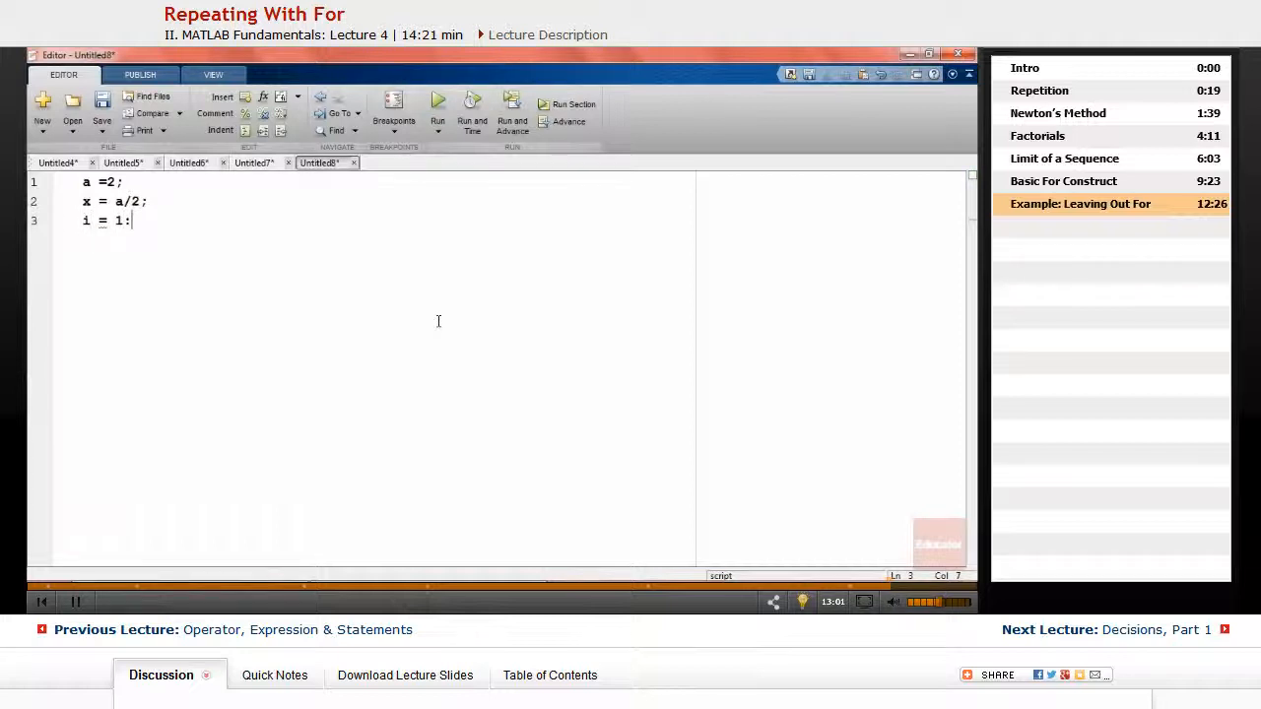
text(6)
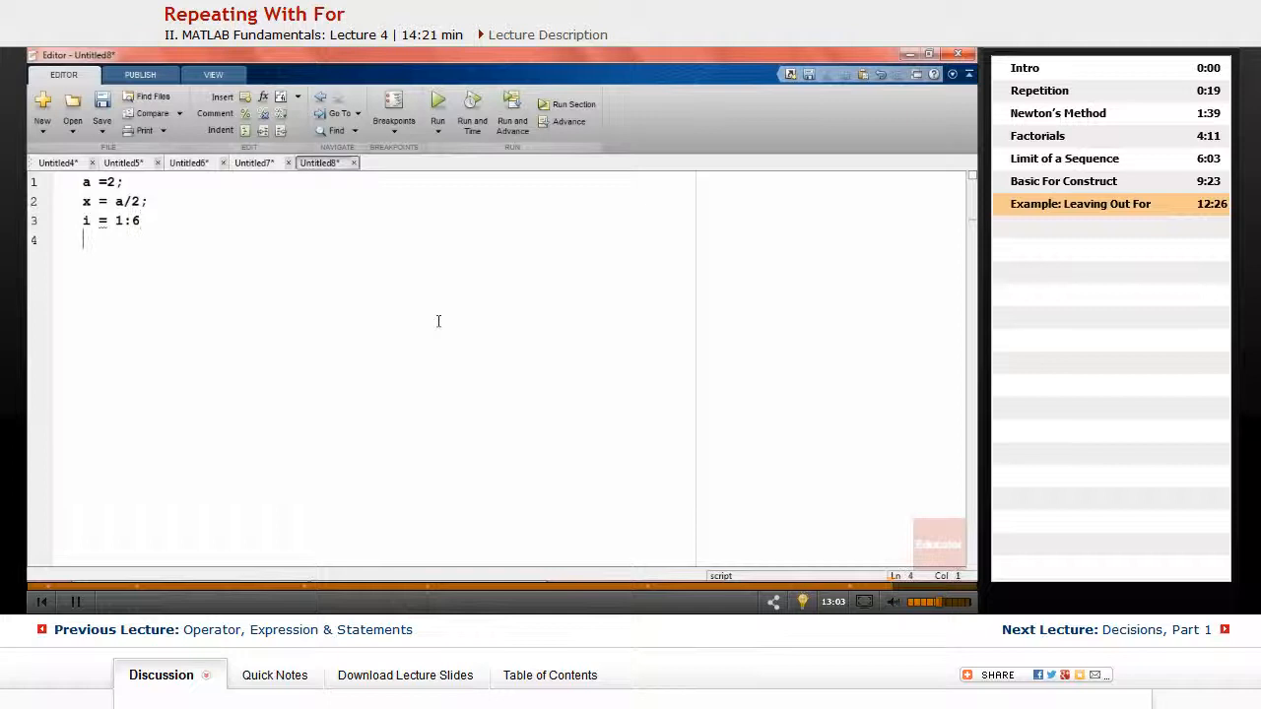
Add x = (x+a/x)/2; disp(x) and end, then select the whole script
text(x =)
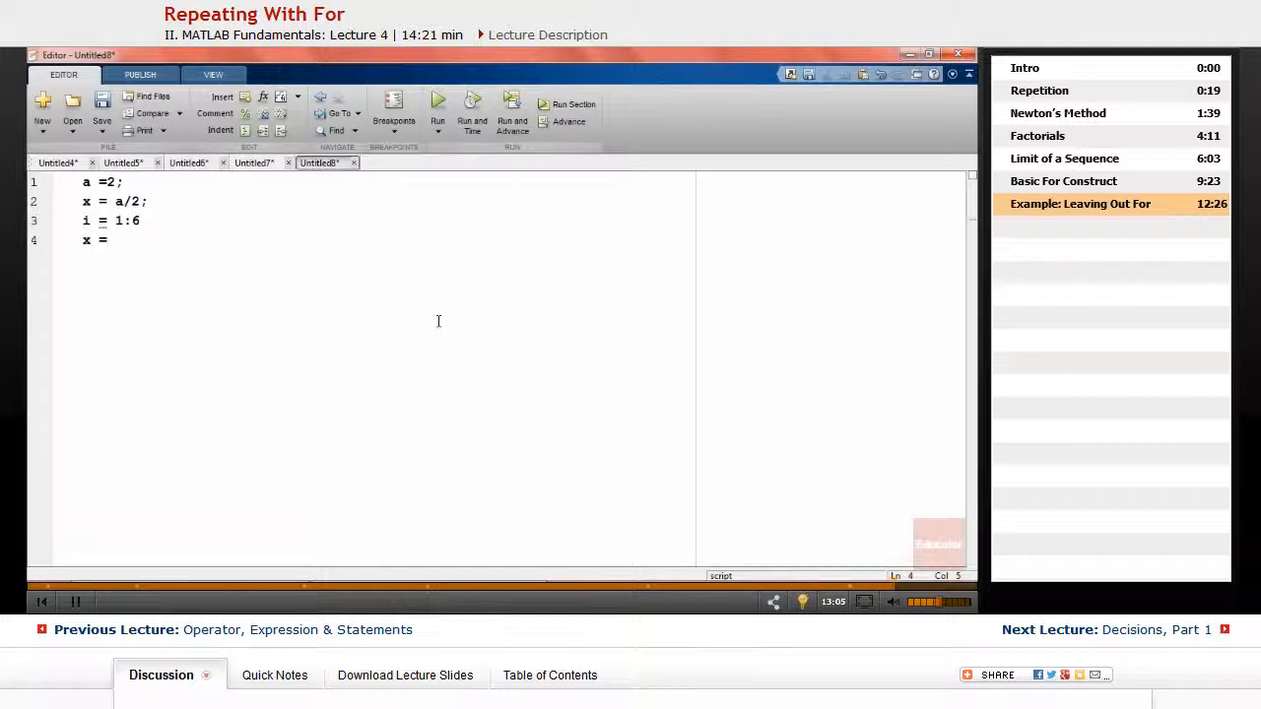
text((x))
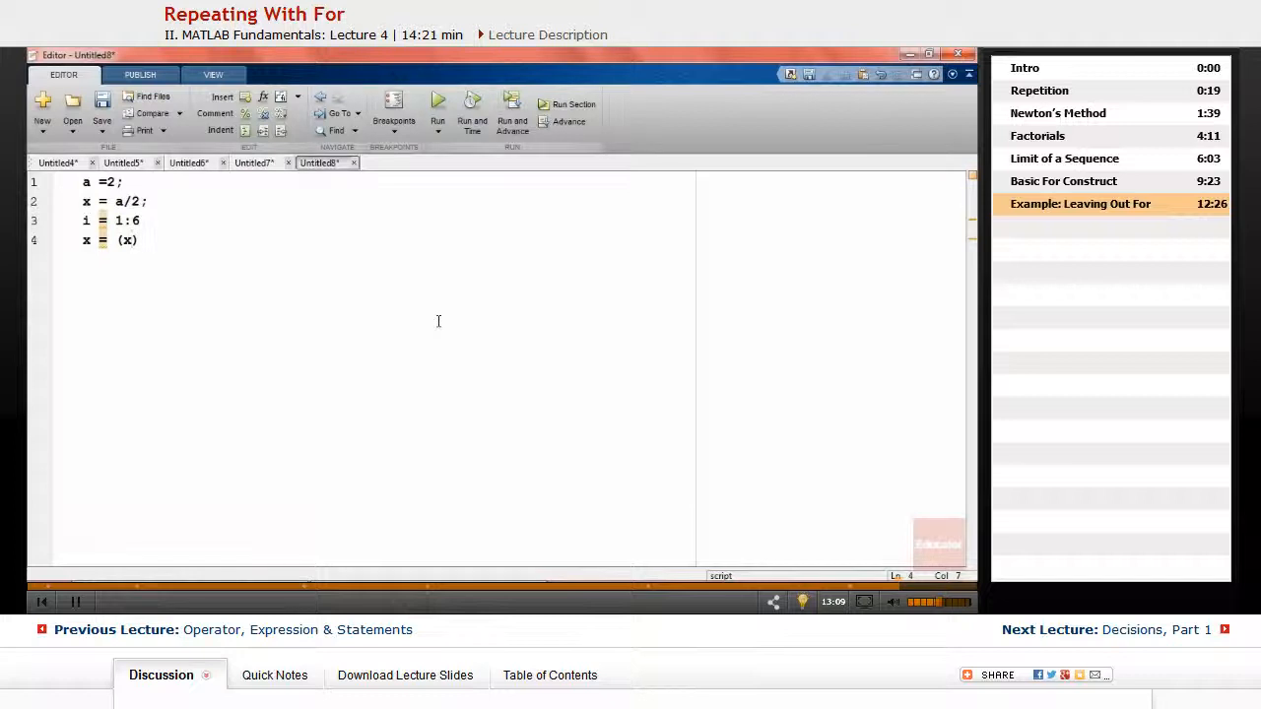
text(+a)
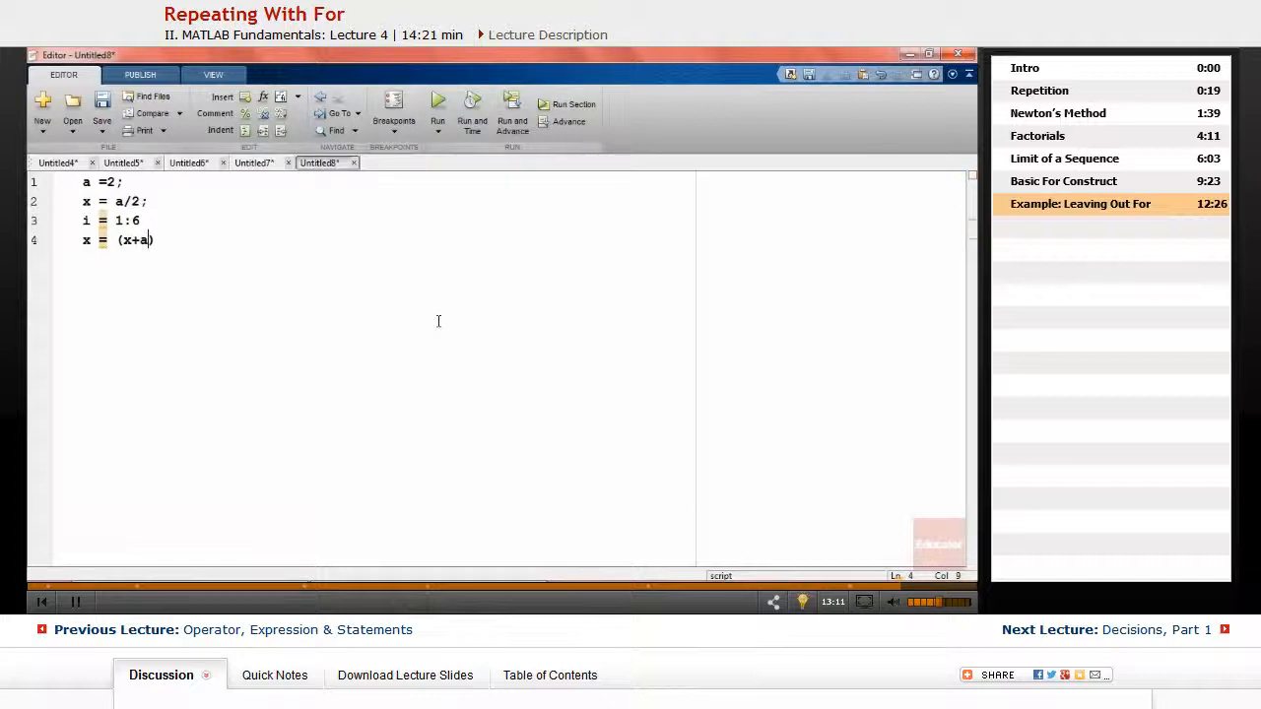
text(/x)
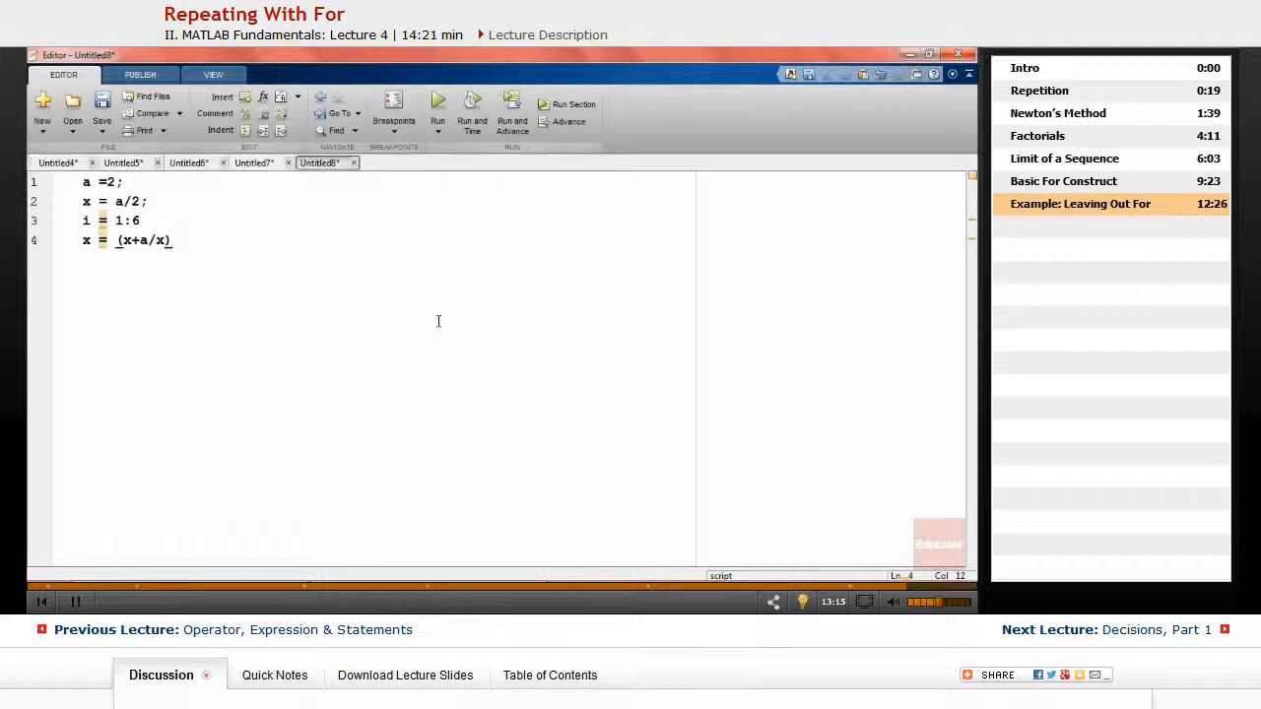
text(/)
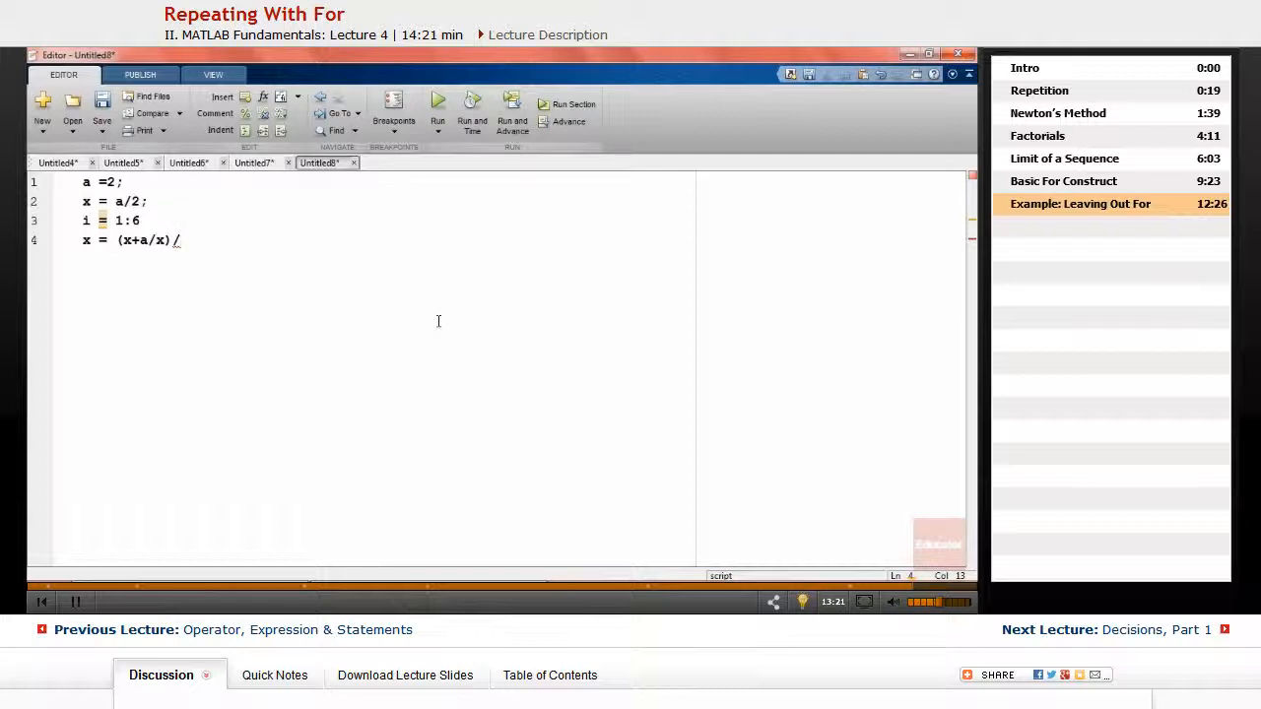
text(2;)
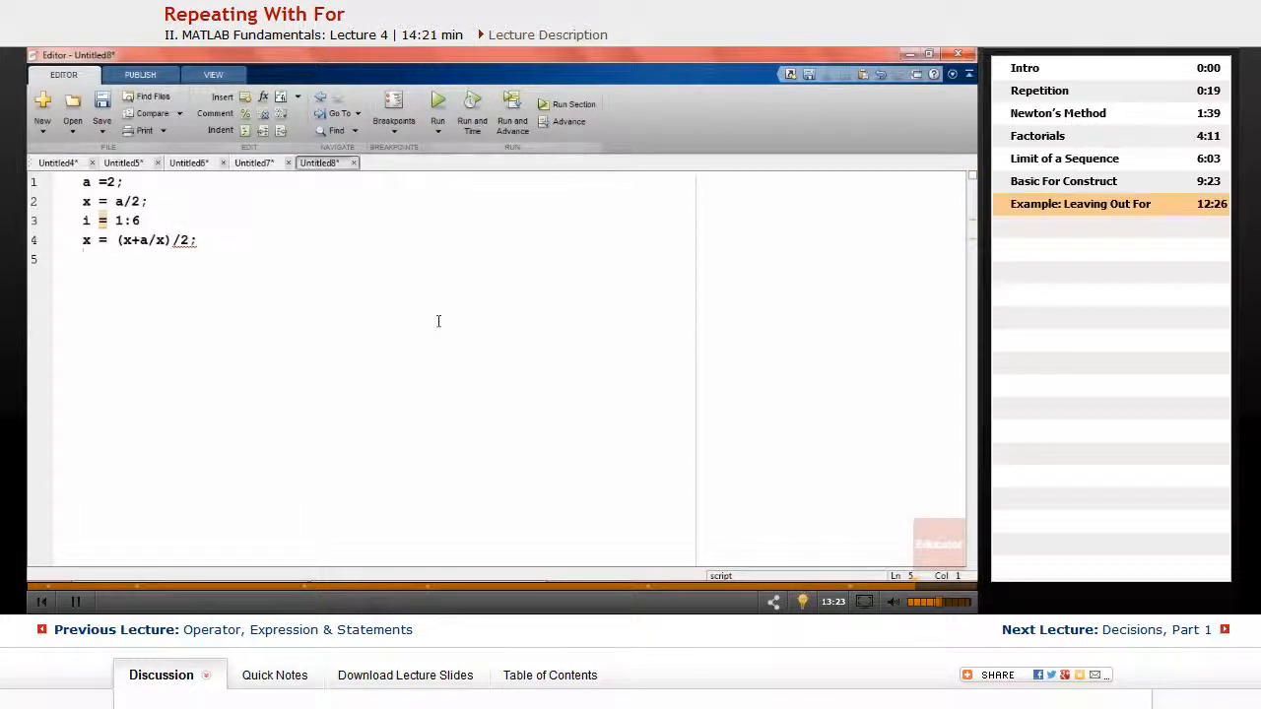
text(disp()
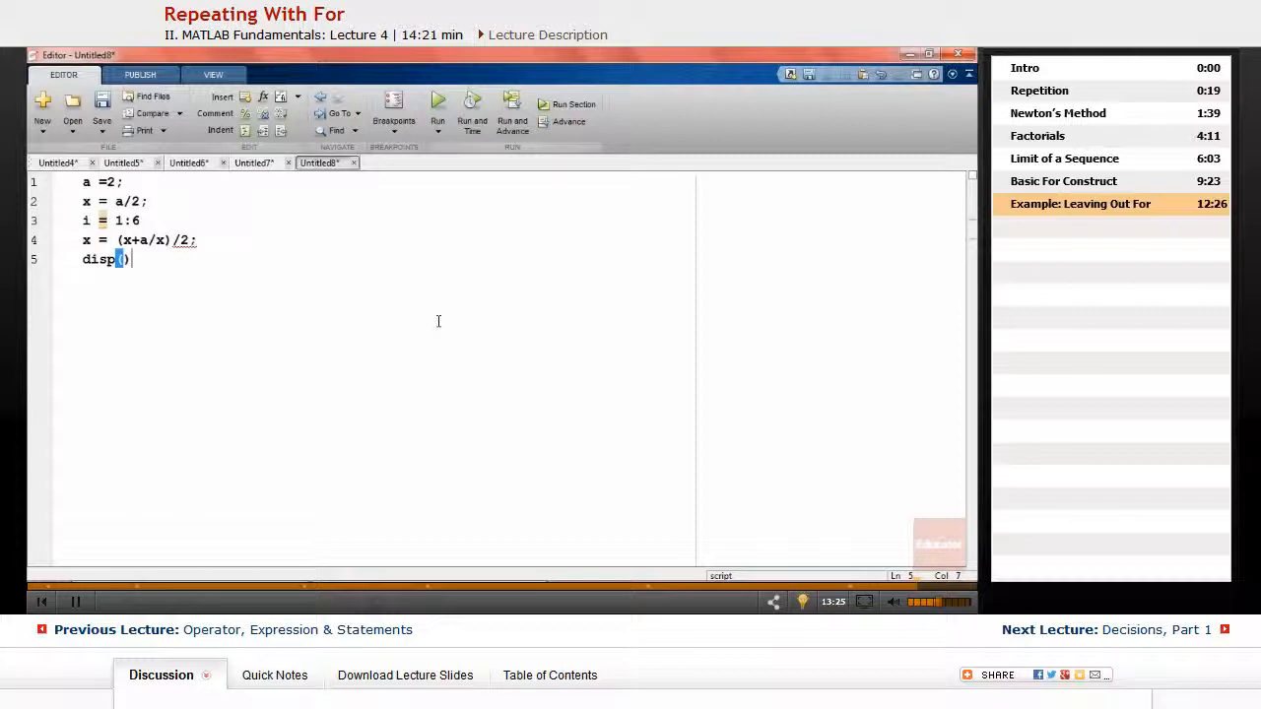
text(x)
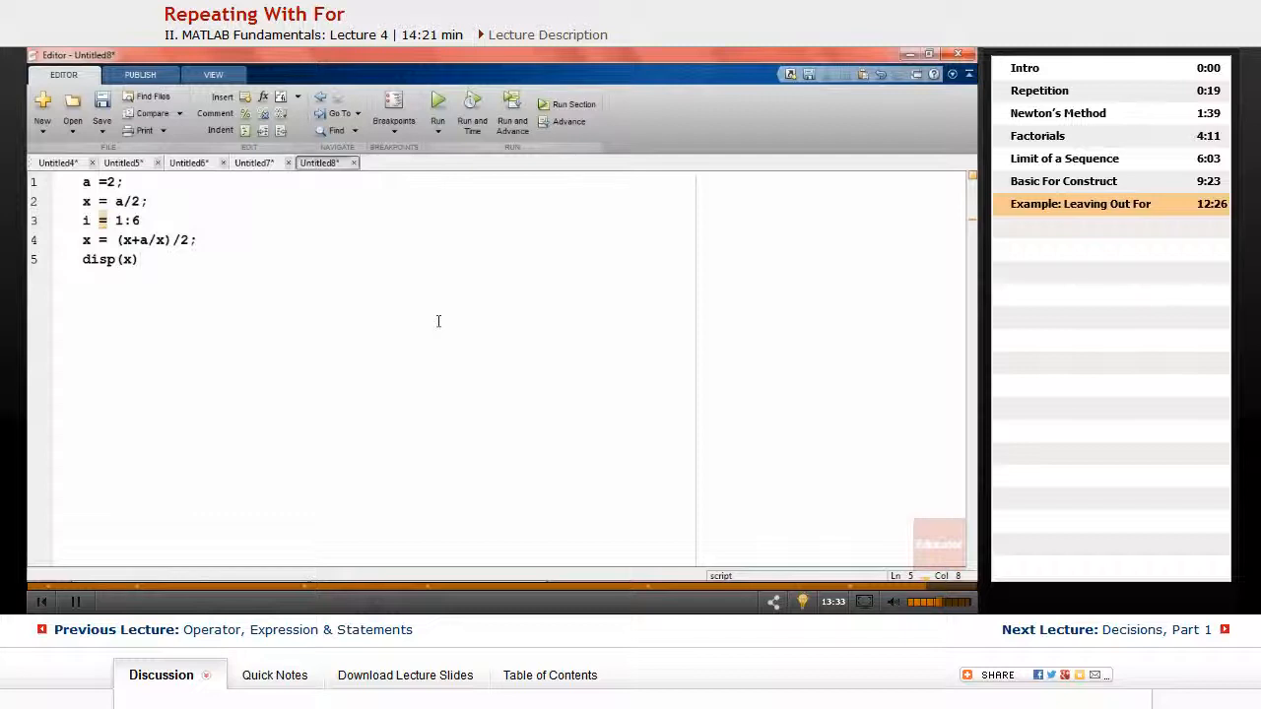
key(Return)
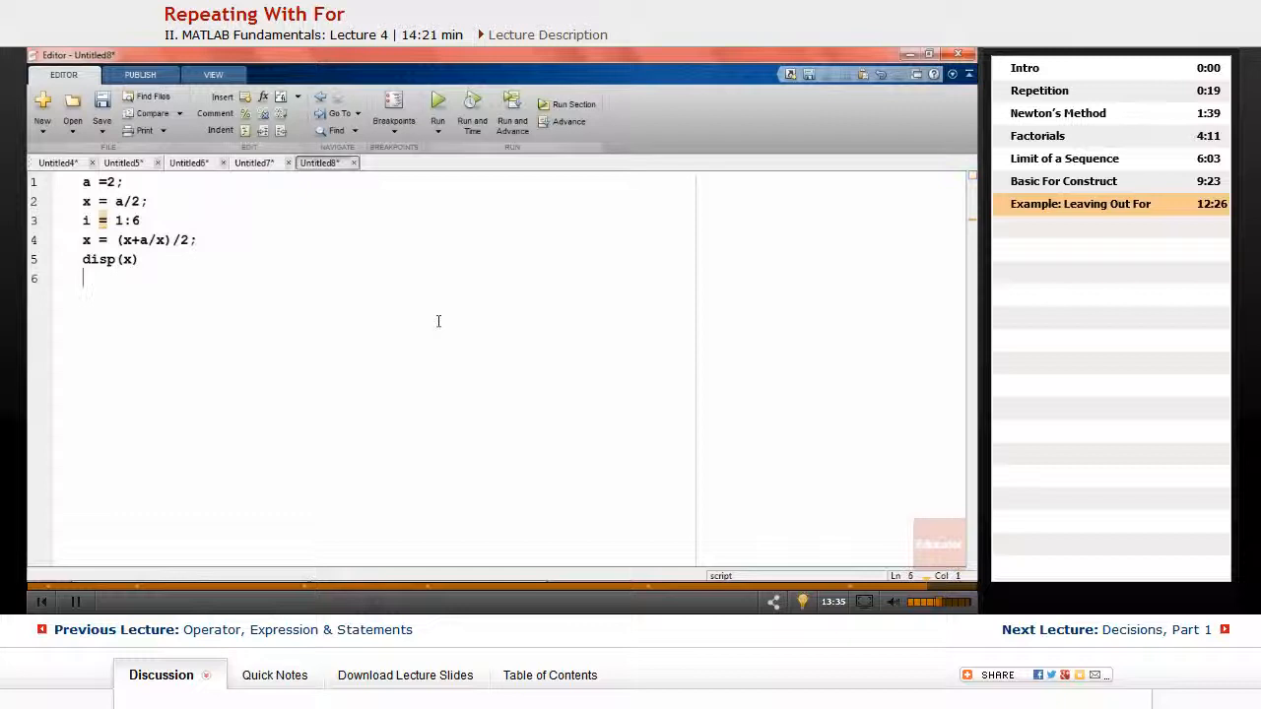
text(end)
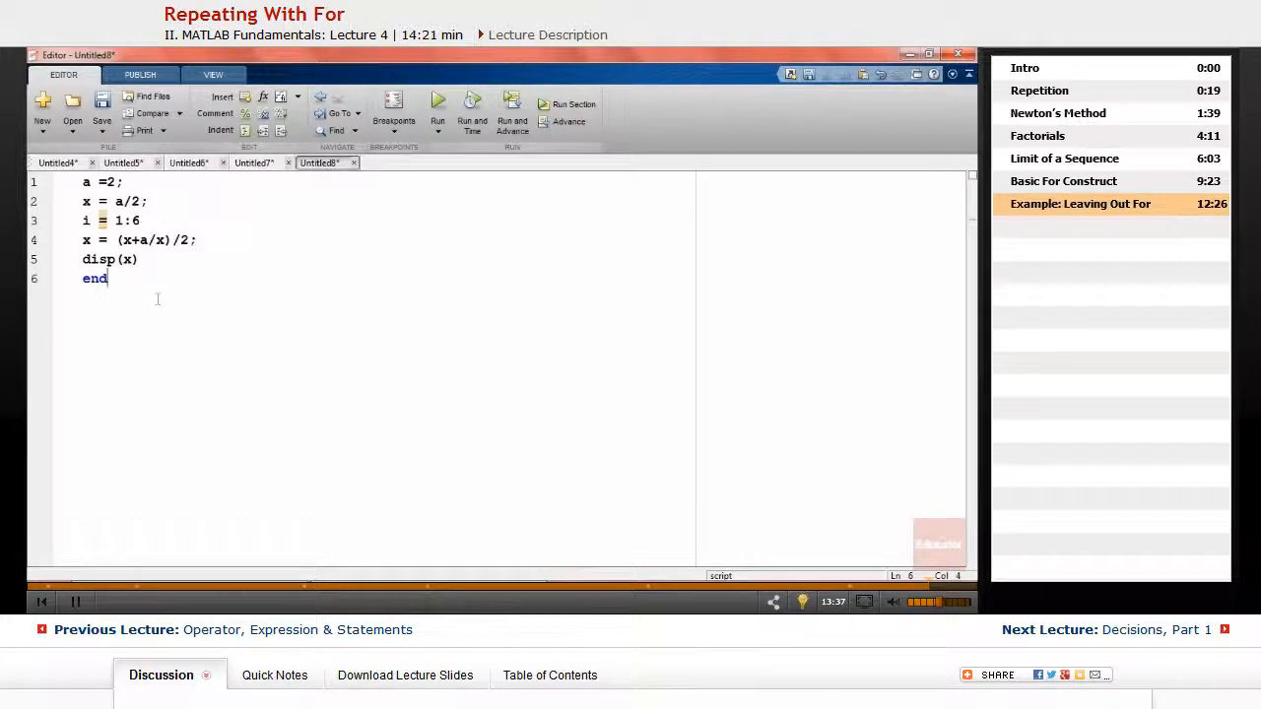
key(ctrl+a)
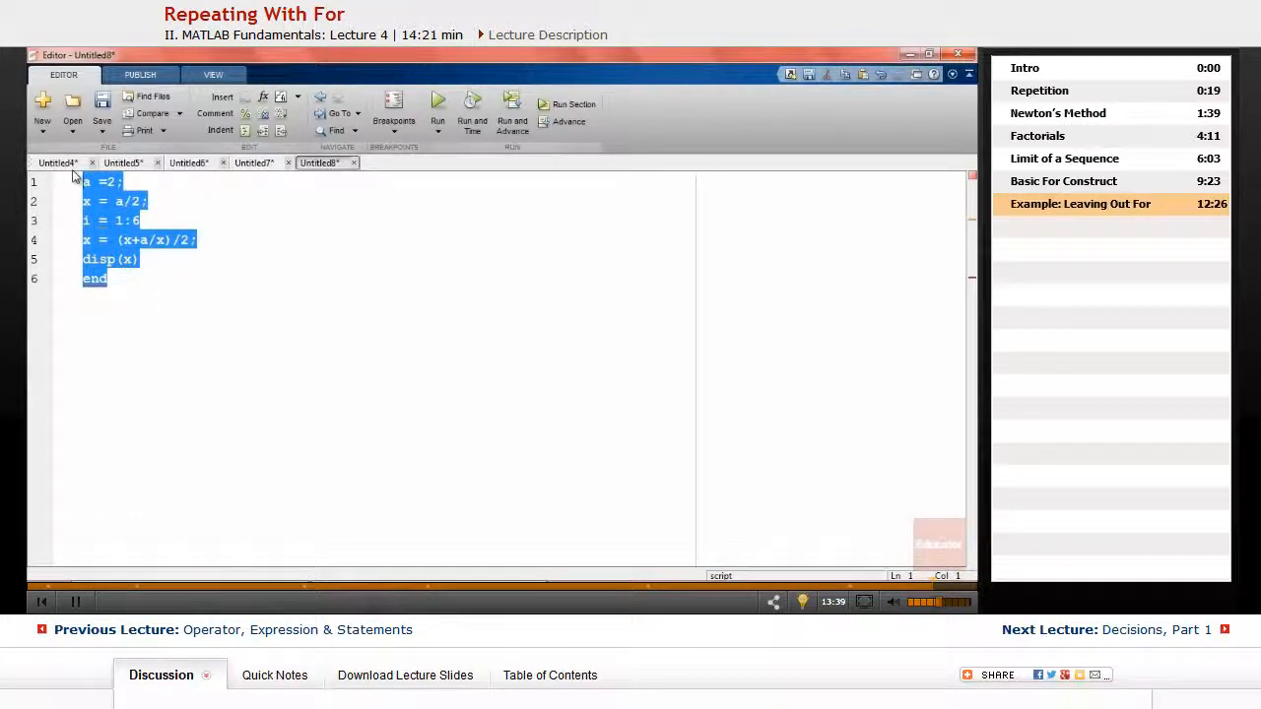